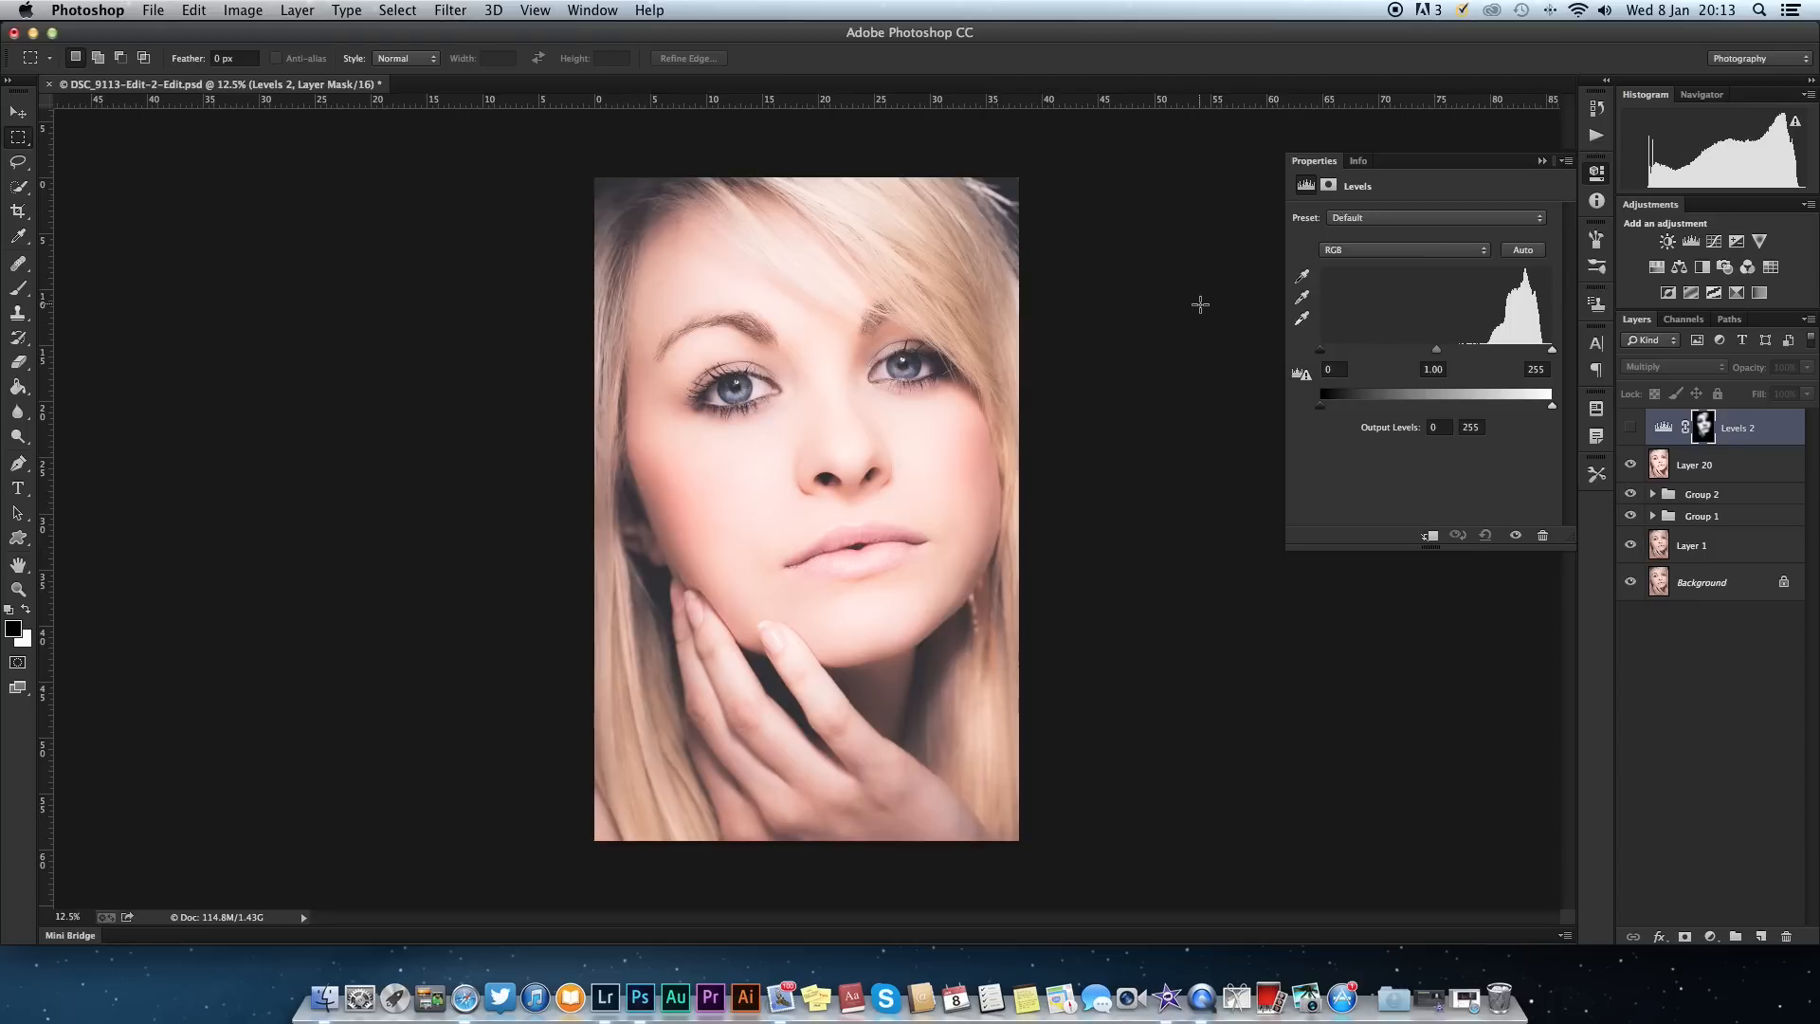
mouse_move(1268, 526)
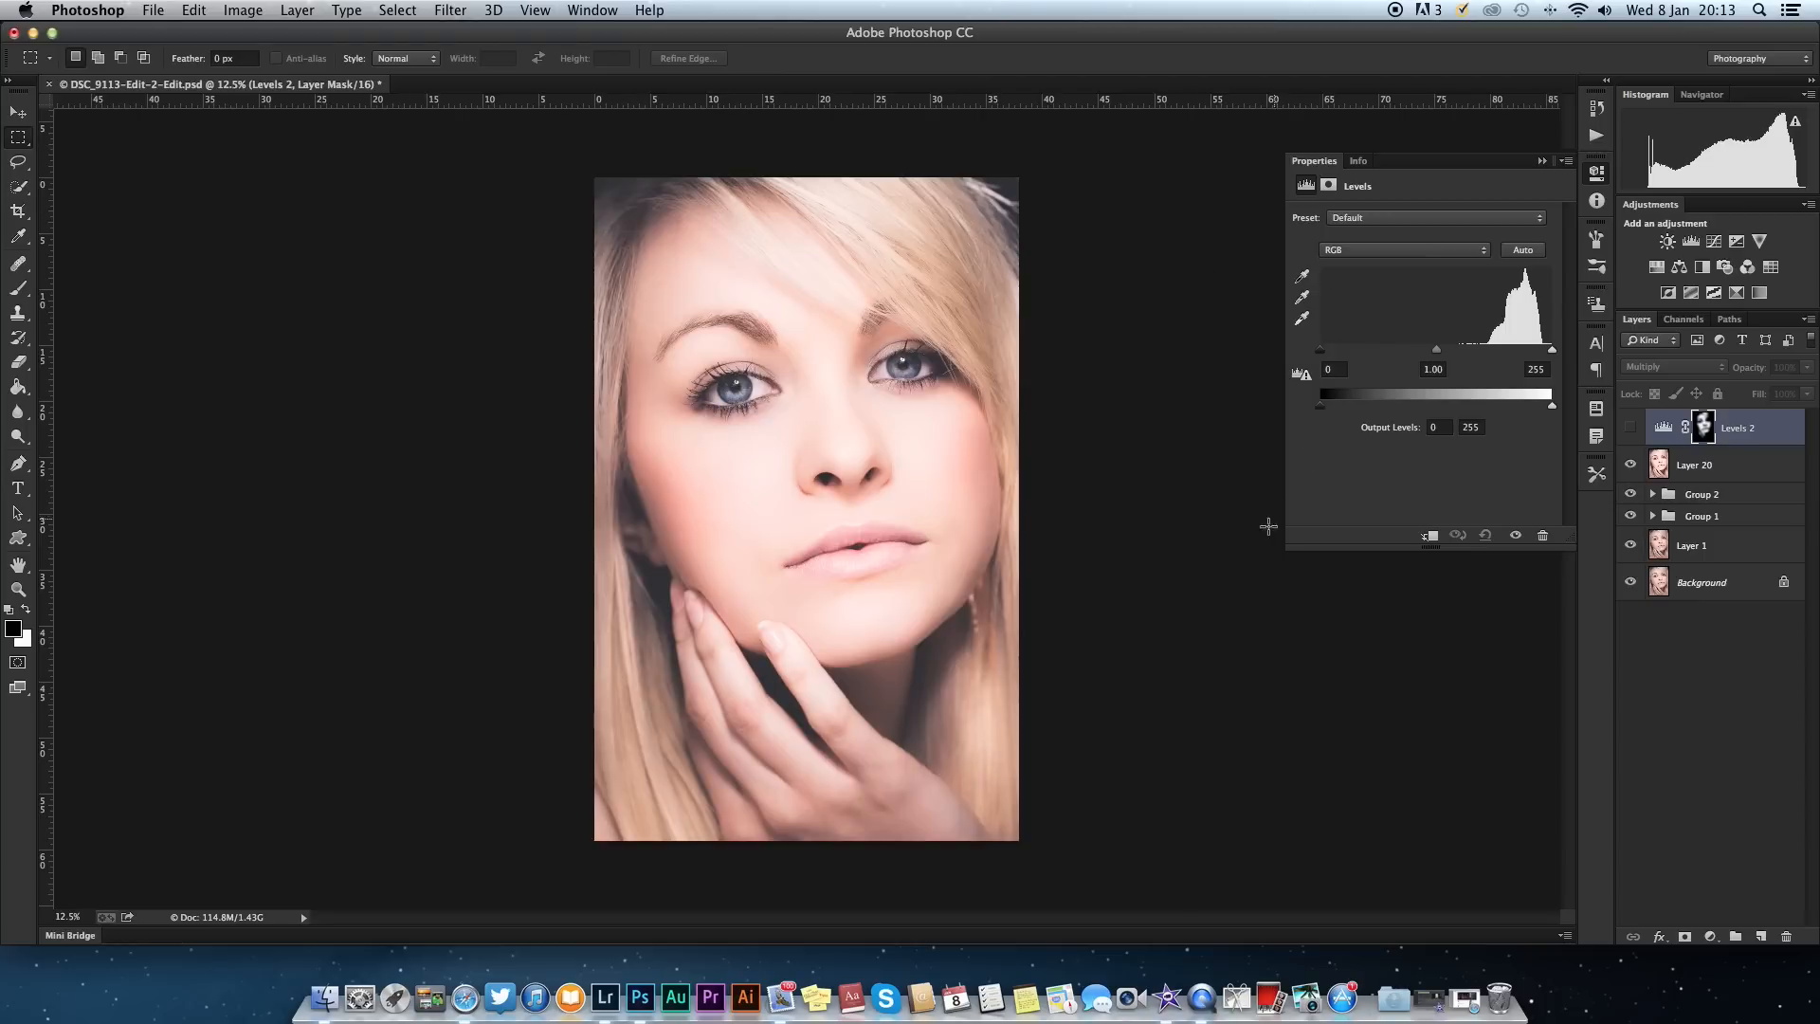
mouse_move(1266, 554)
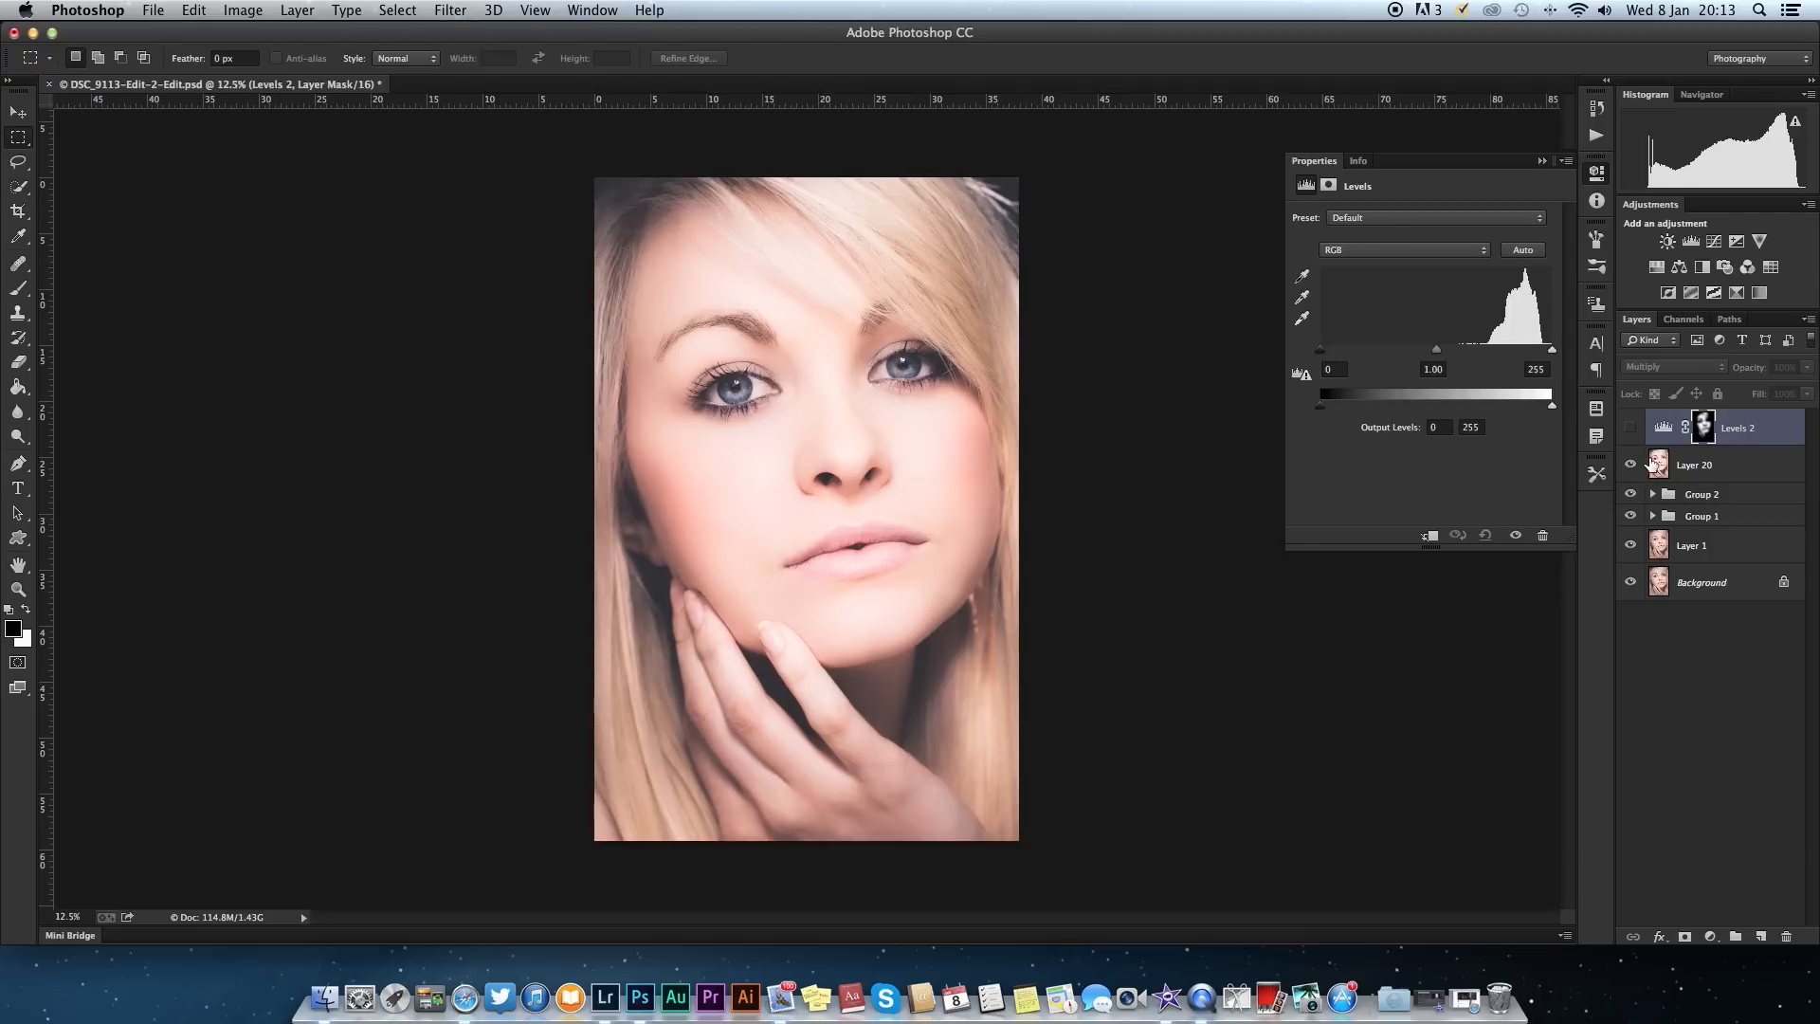
mouse_move(1671, 474)
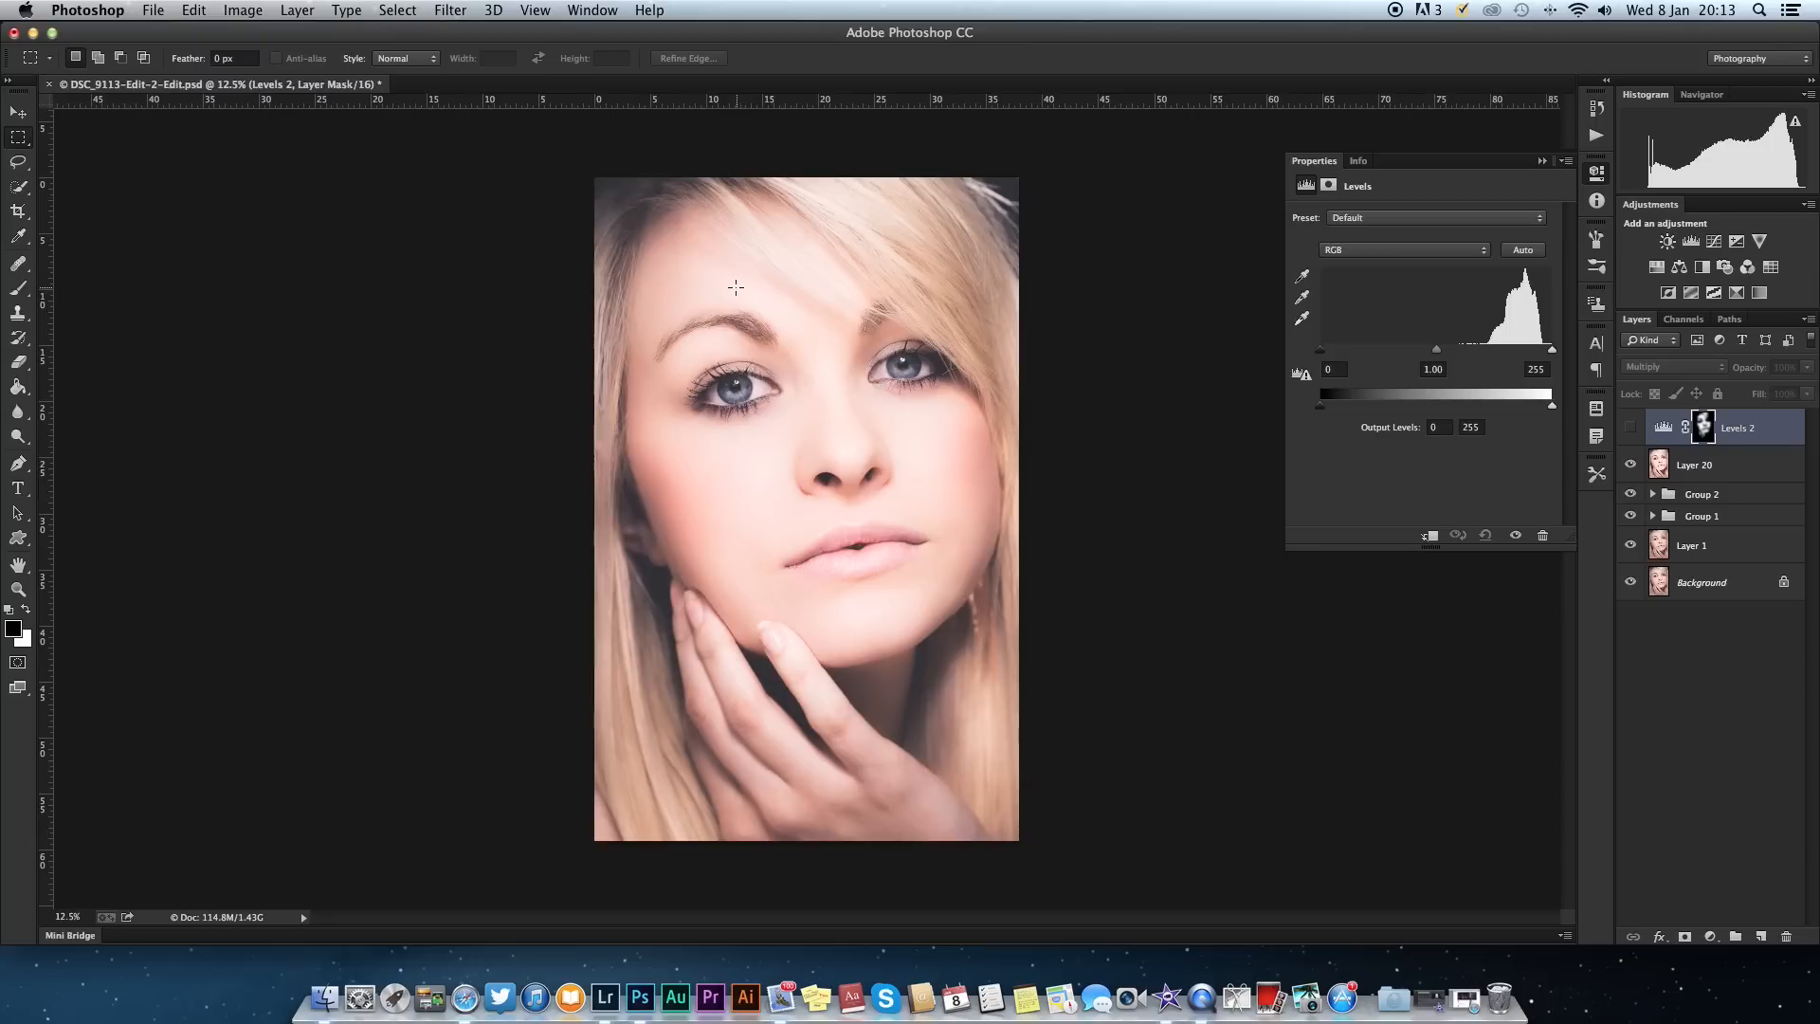
mouse_move(713, 287)
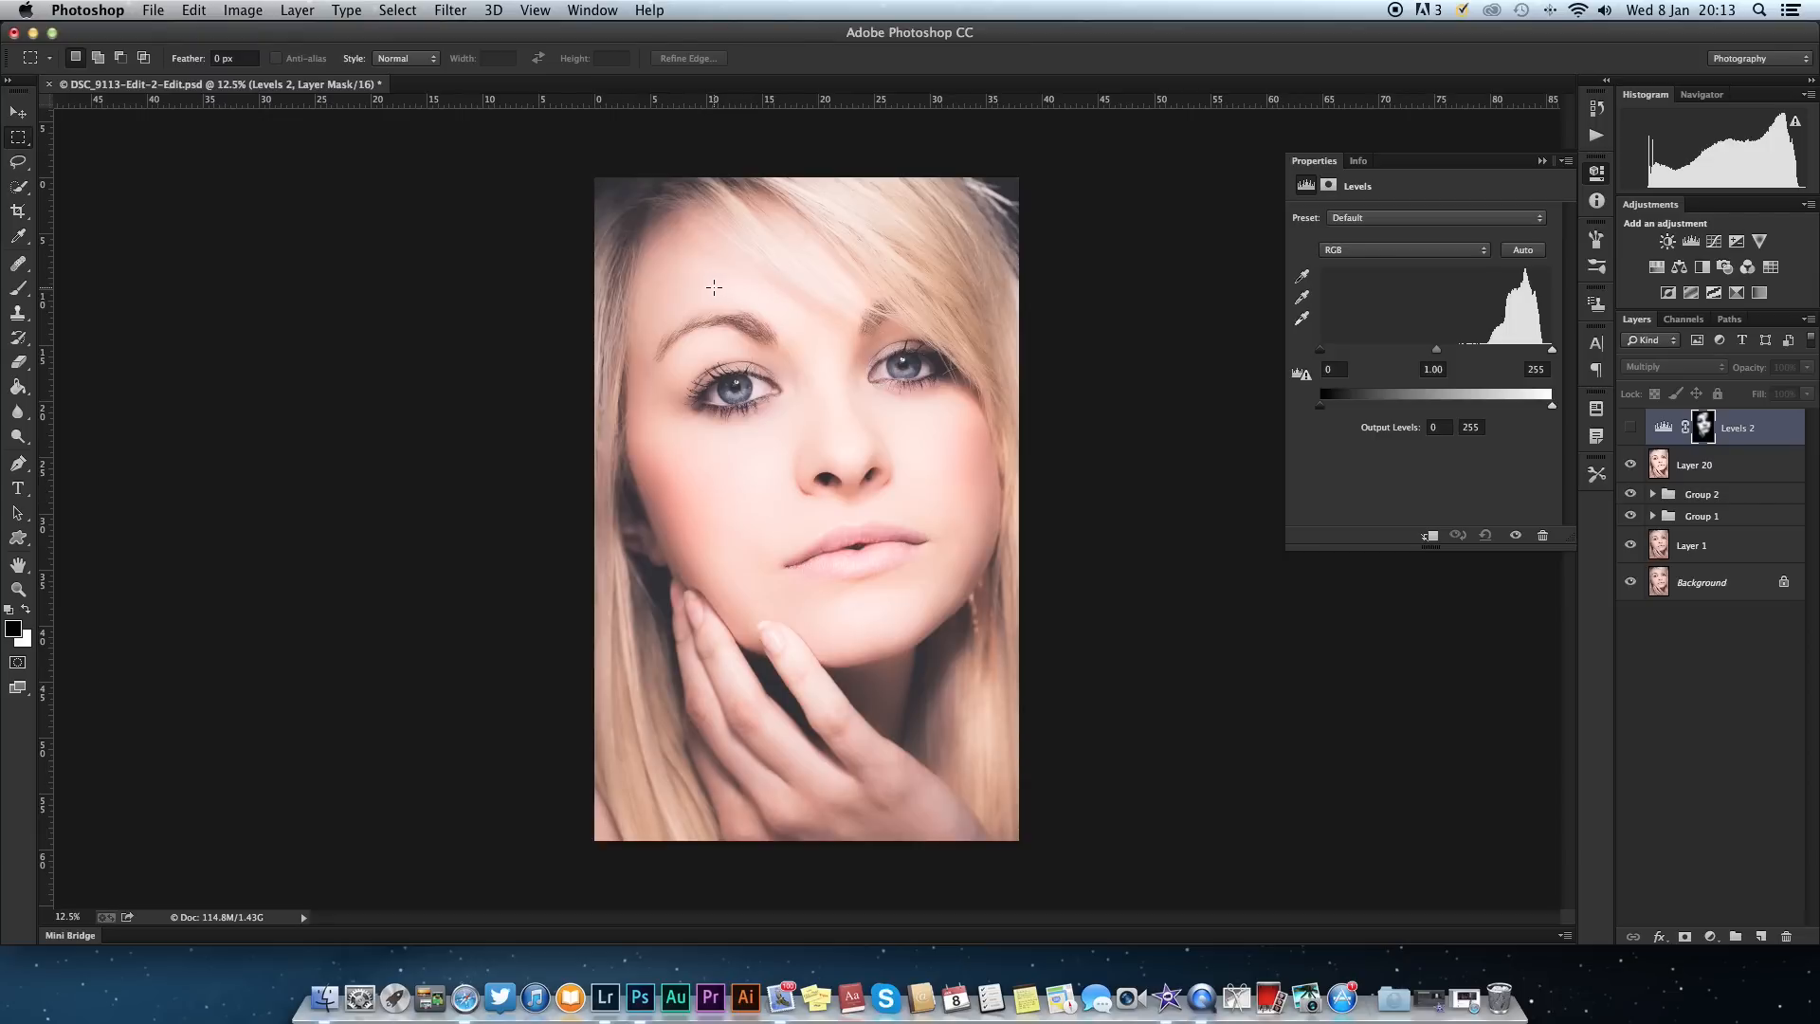
mouse_move(745, 500)
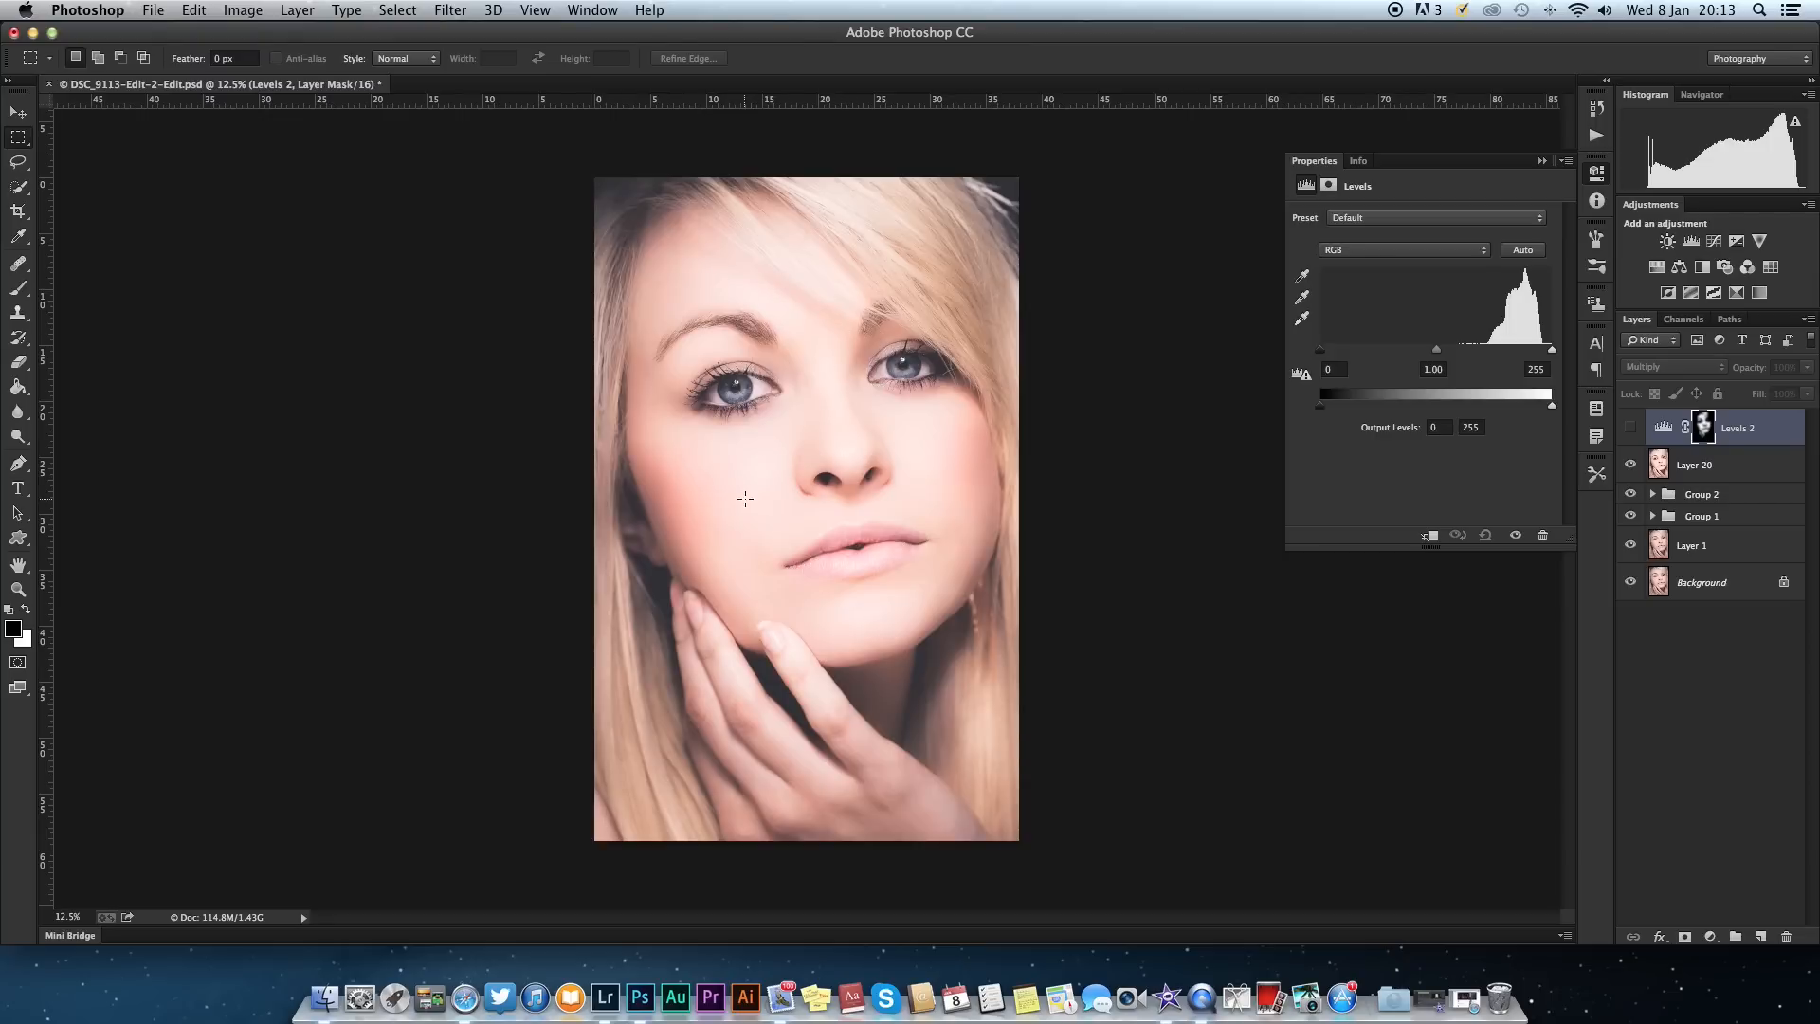
mouse_move(972, 478)
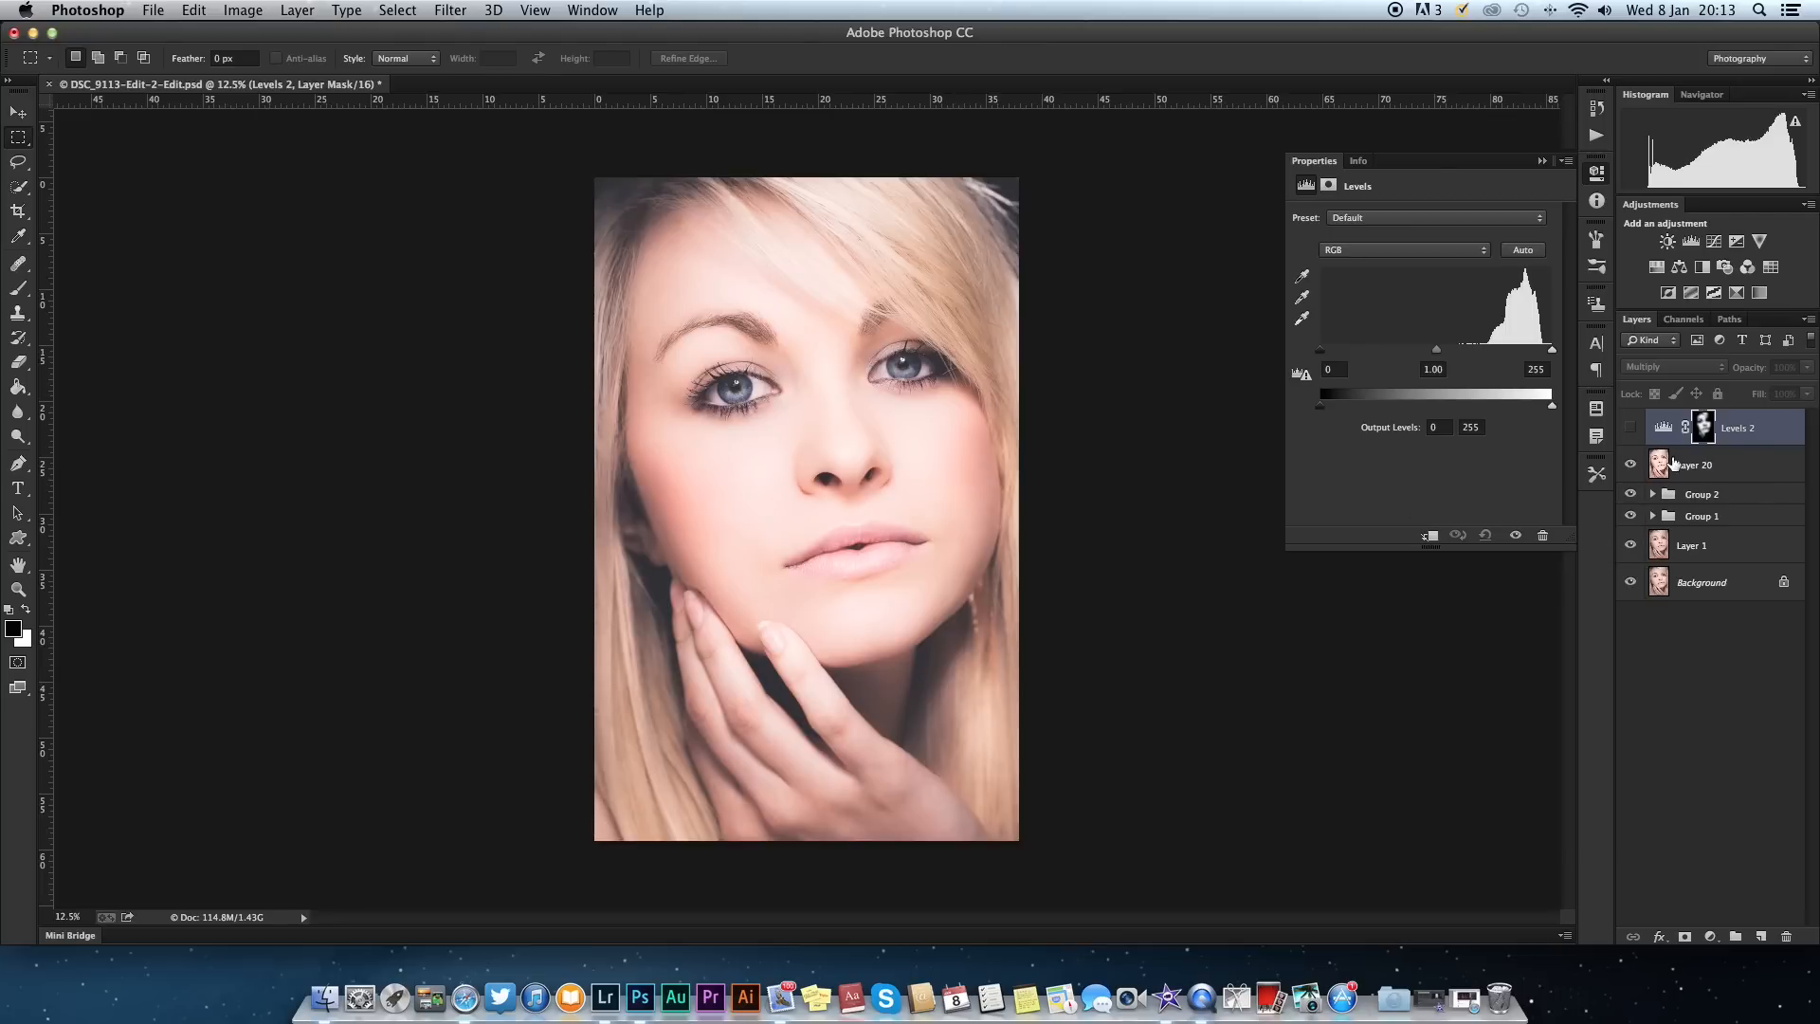
Toggle the Levels 2 correction on and off to compare, leave it hidden, and select Layer 20.
left_click(1632, 428)
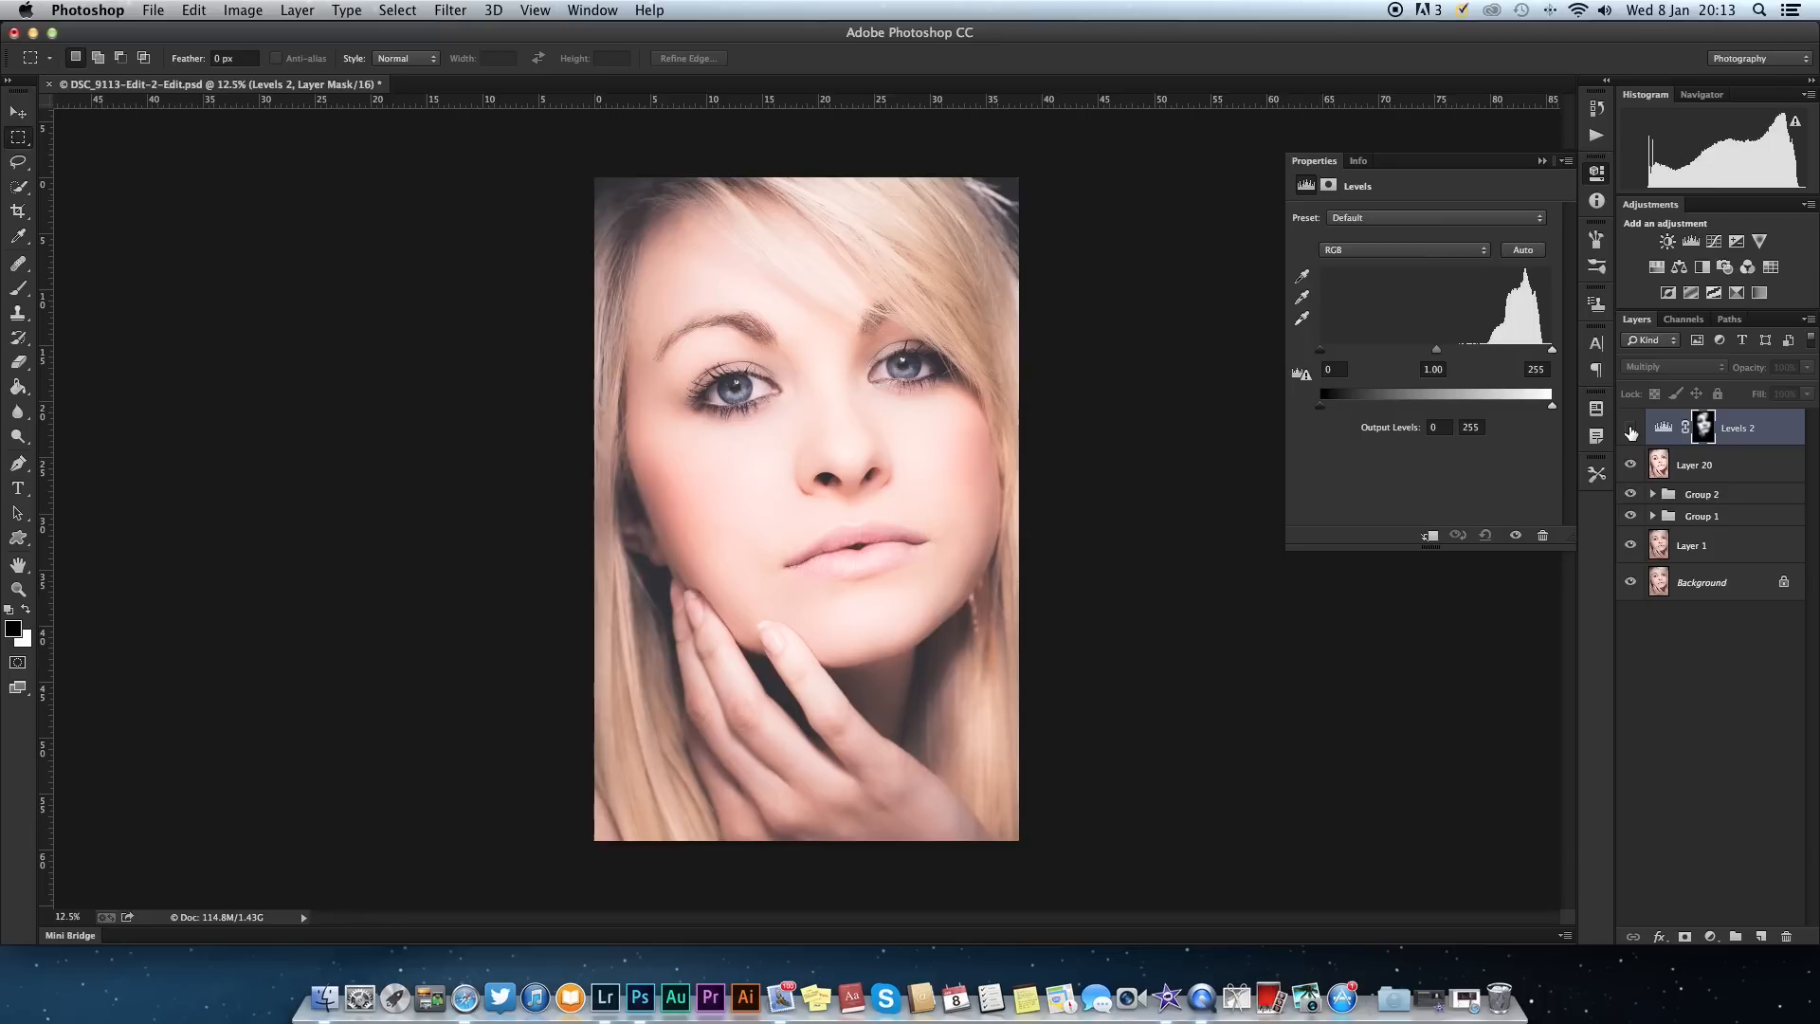
mouse_move(1630, 427)
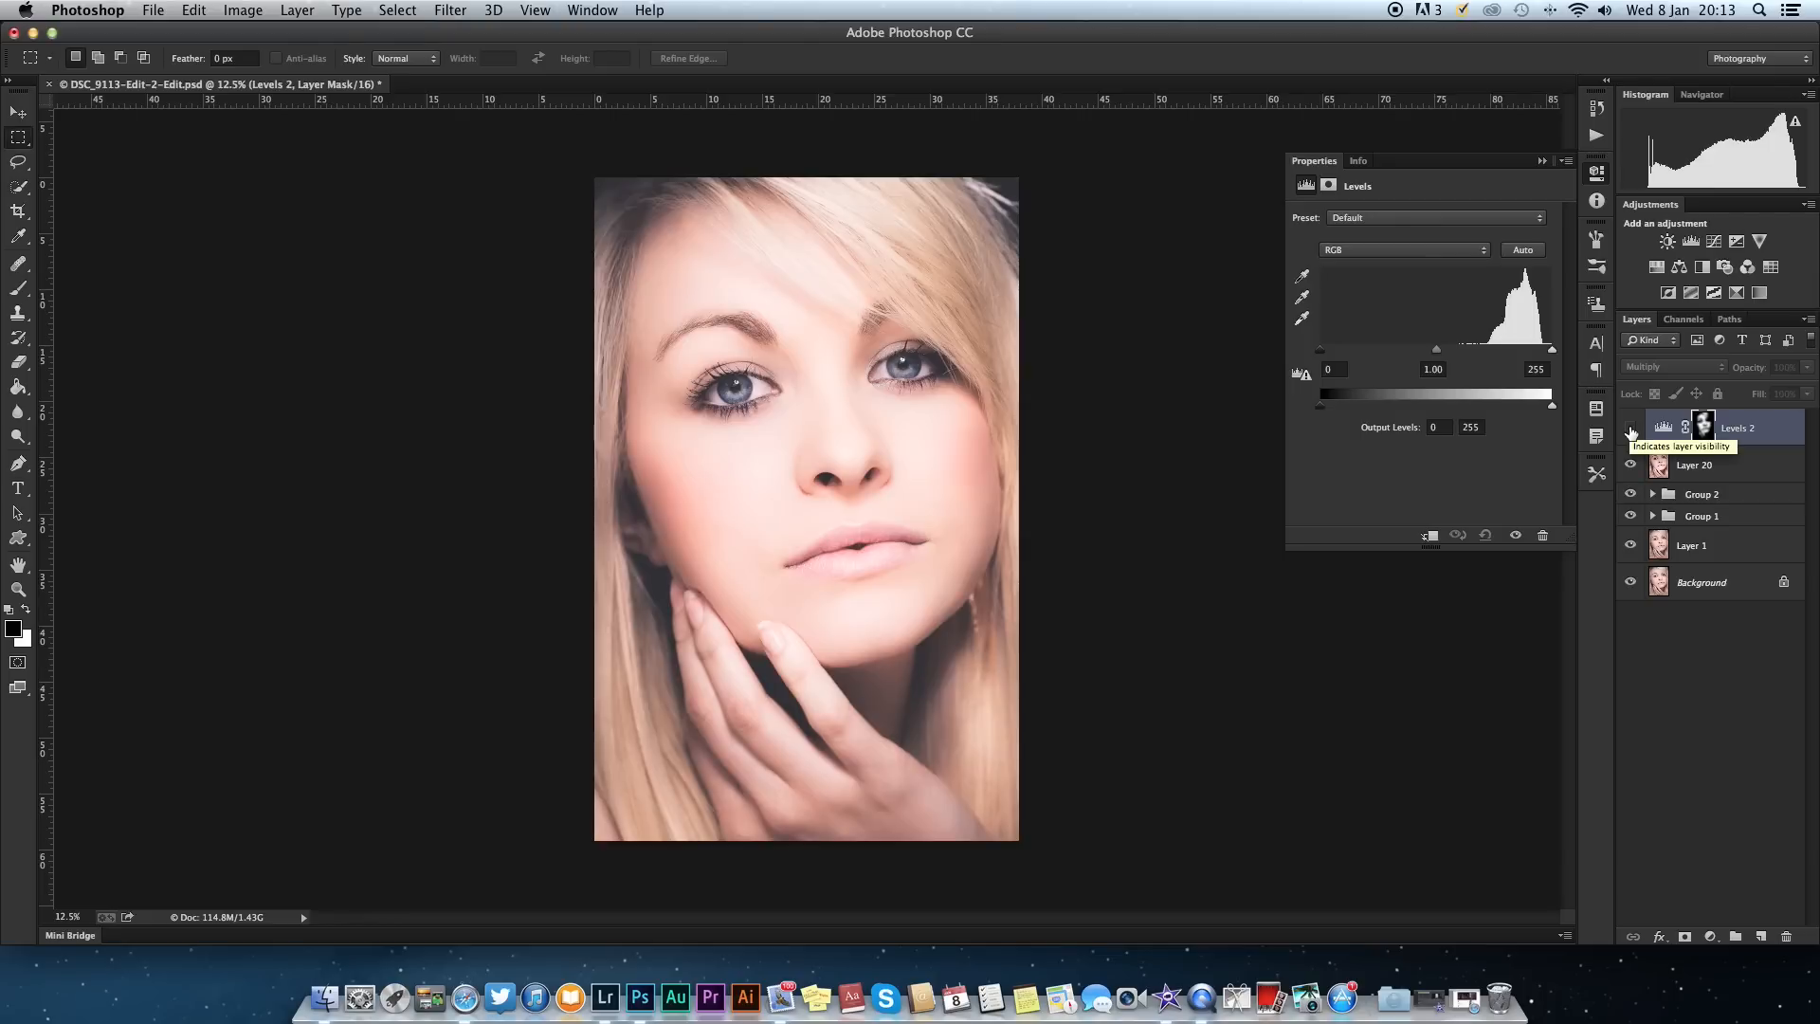
left_click(1630, 427)
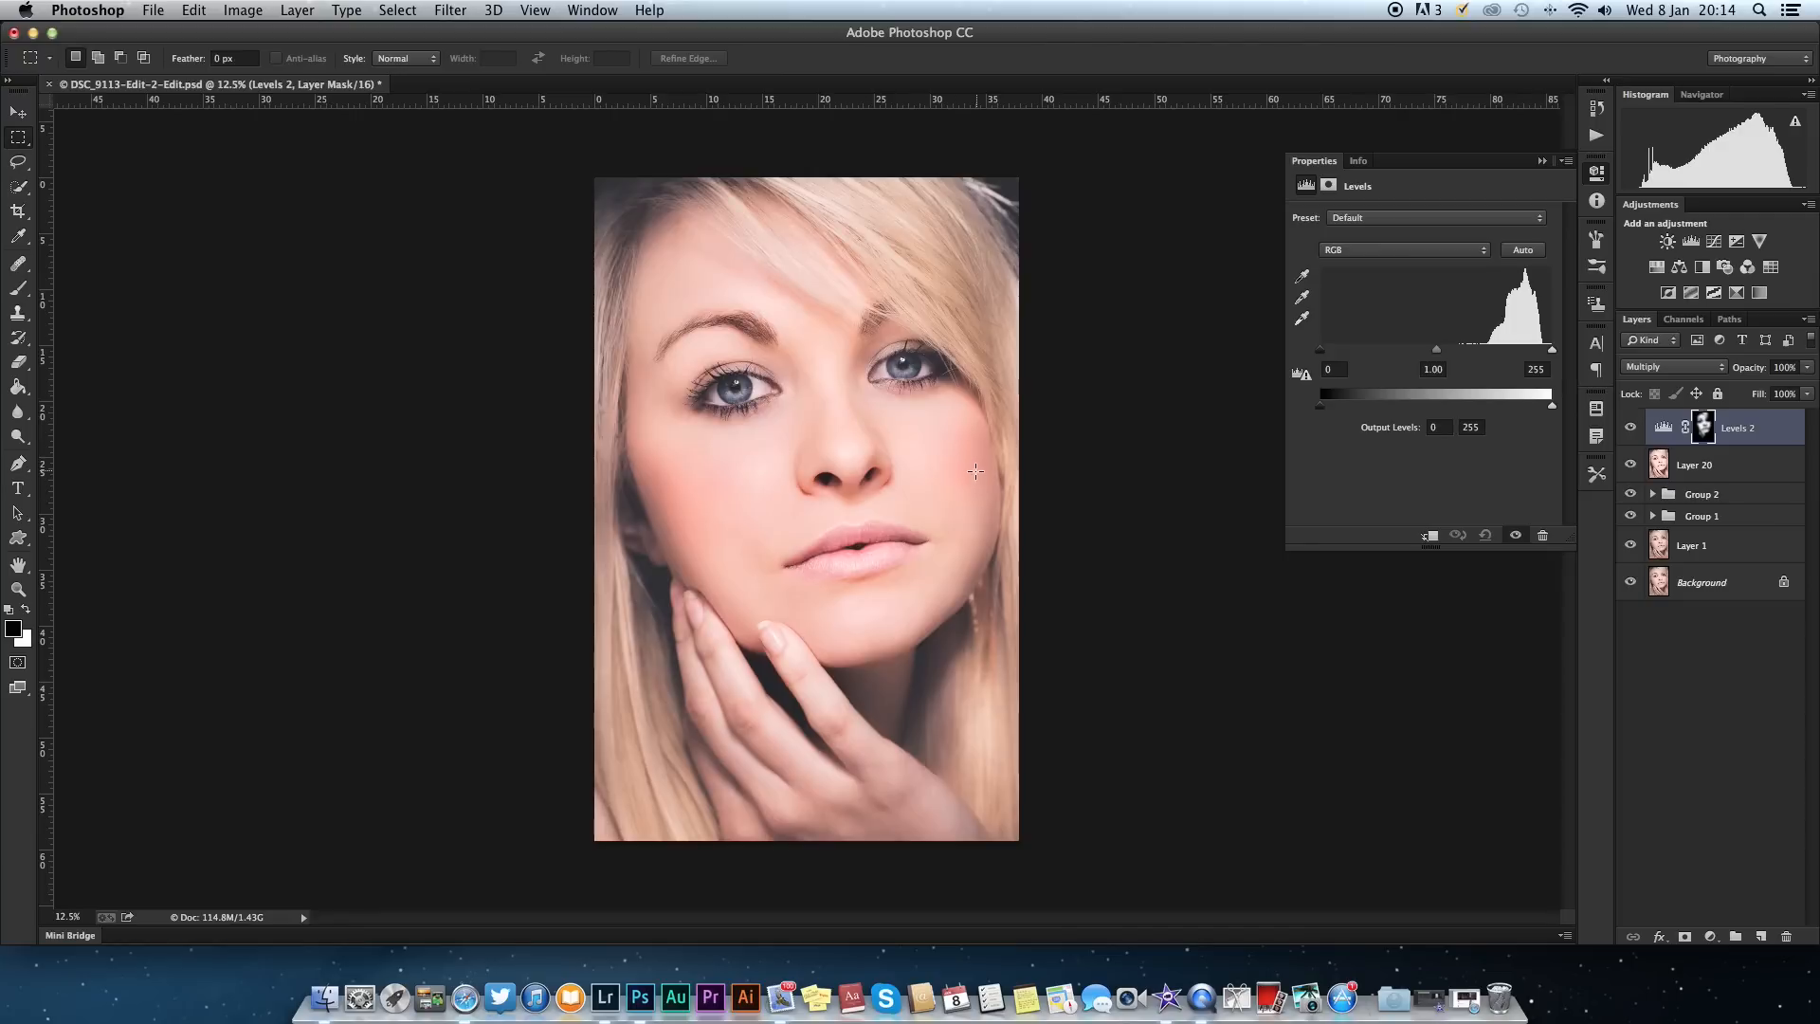
mouse_move(944, 446)
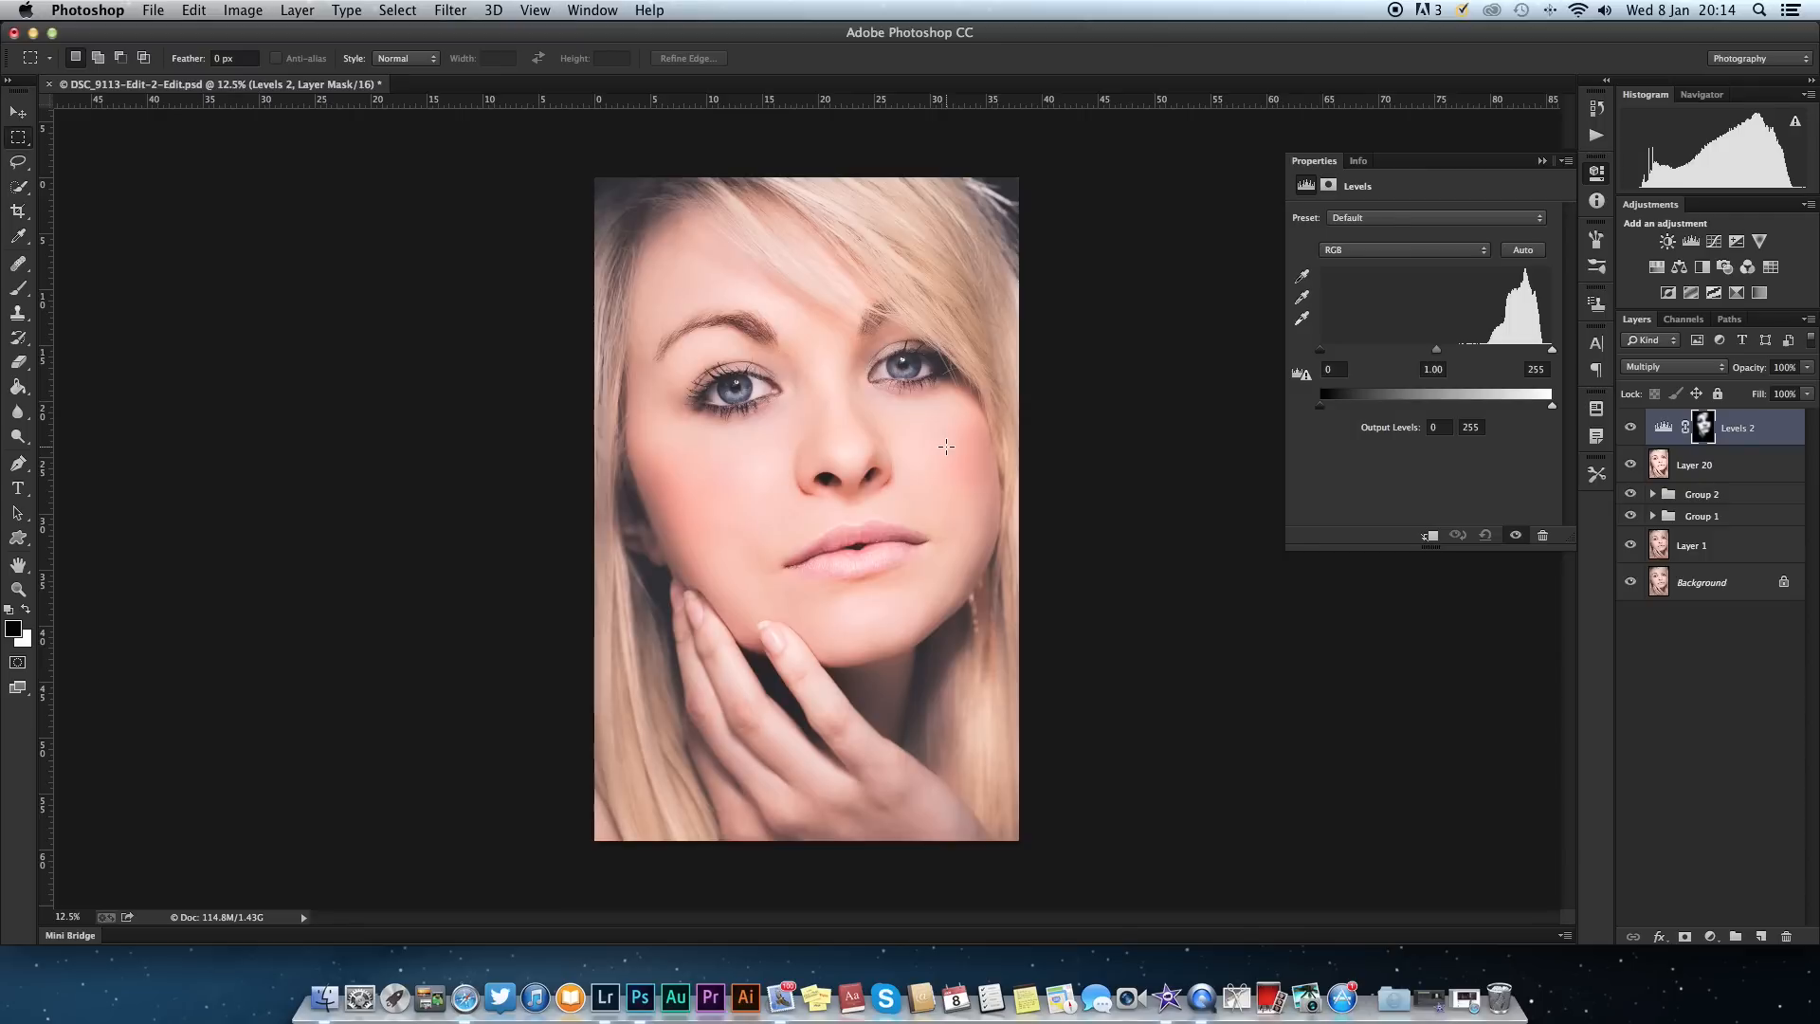
mouse_move(1597, 415)
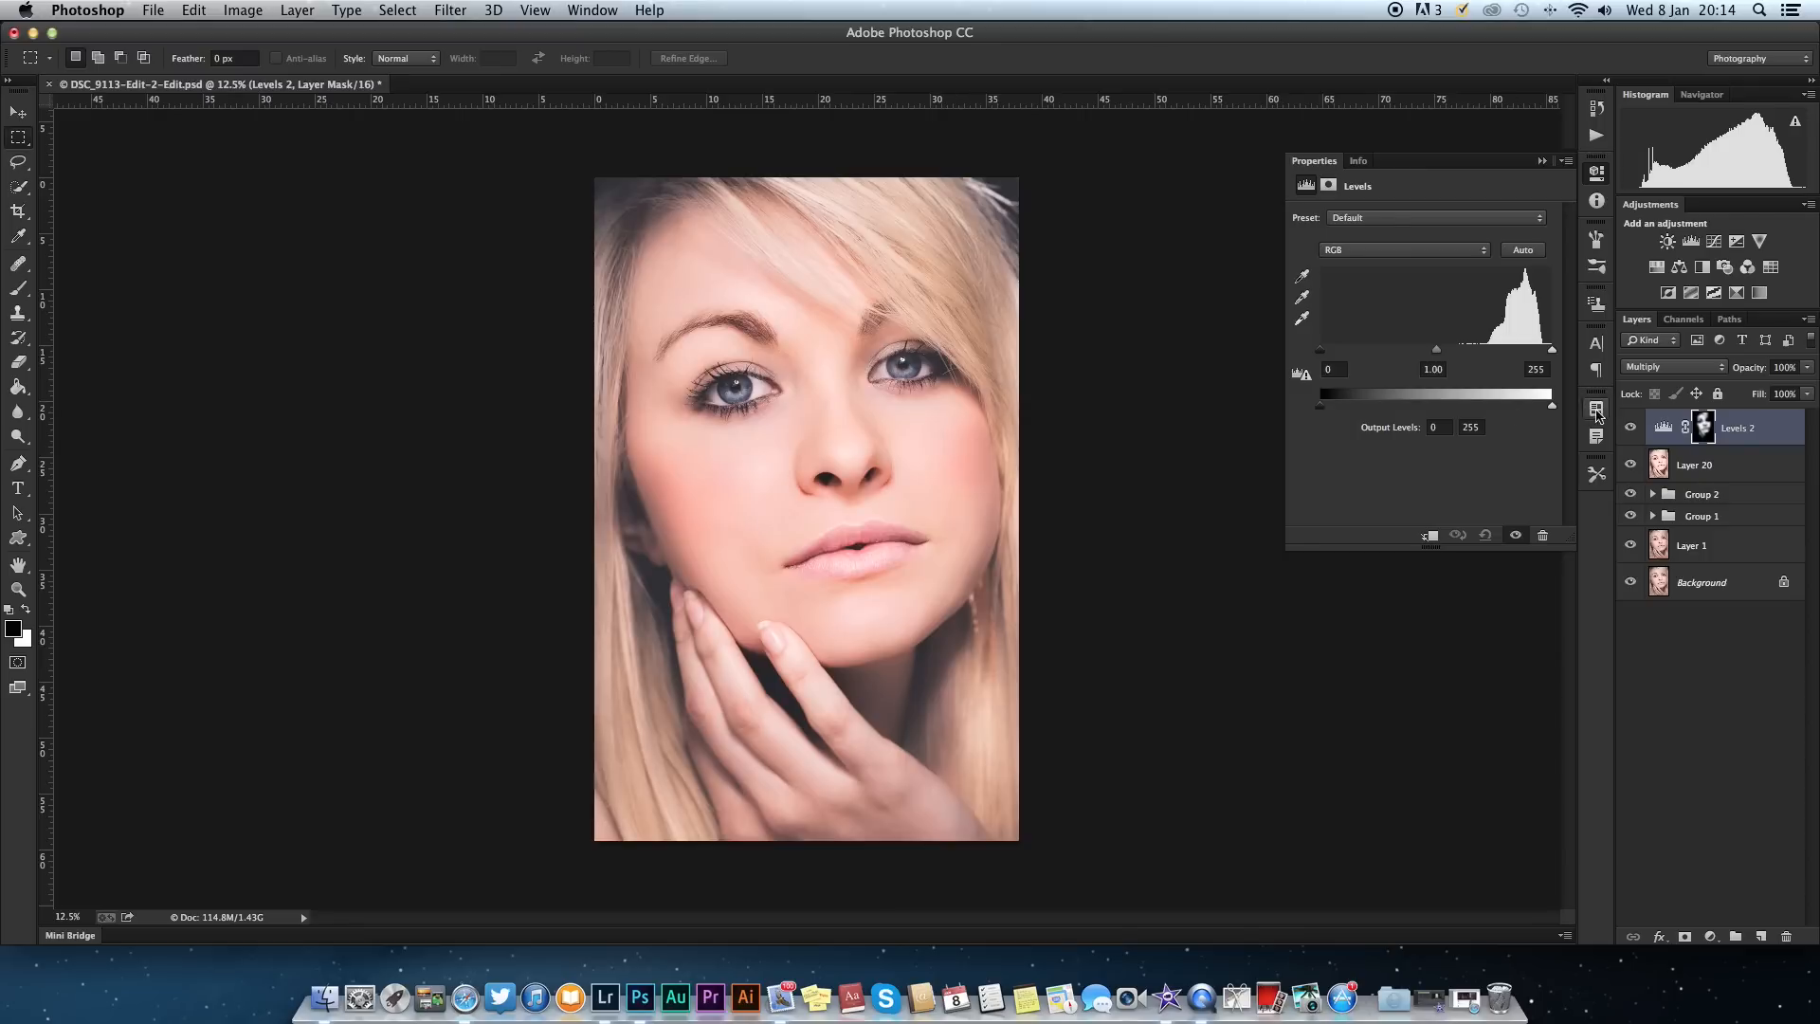
left_click(1630, 428)
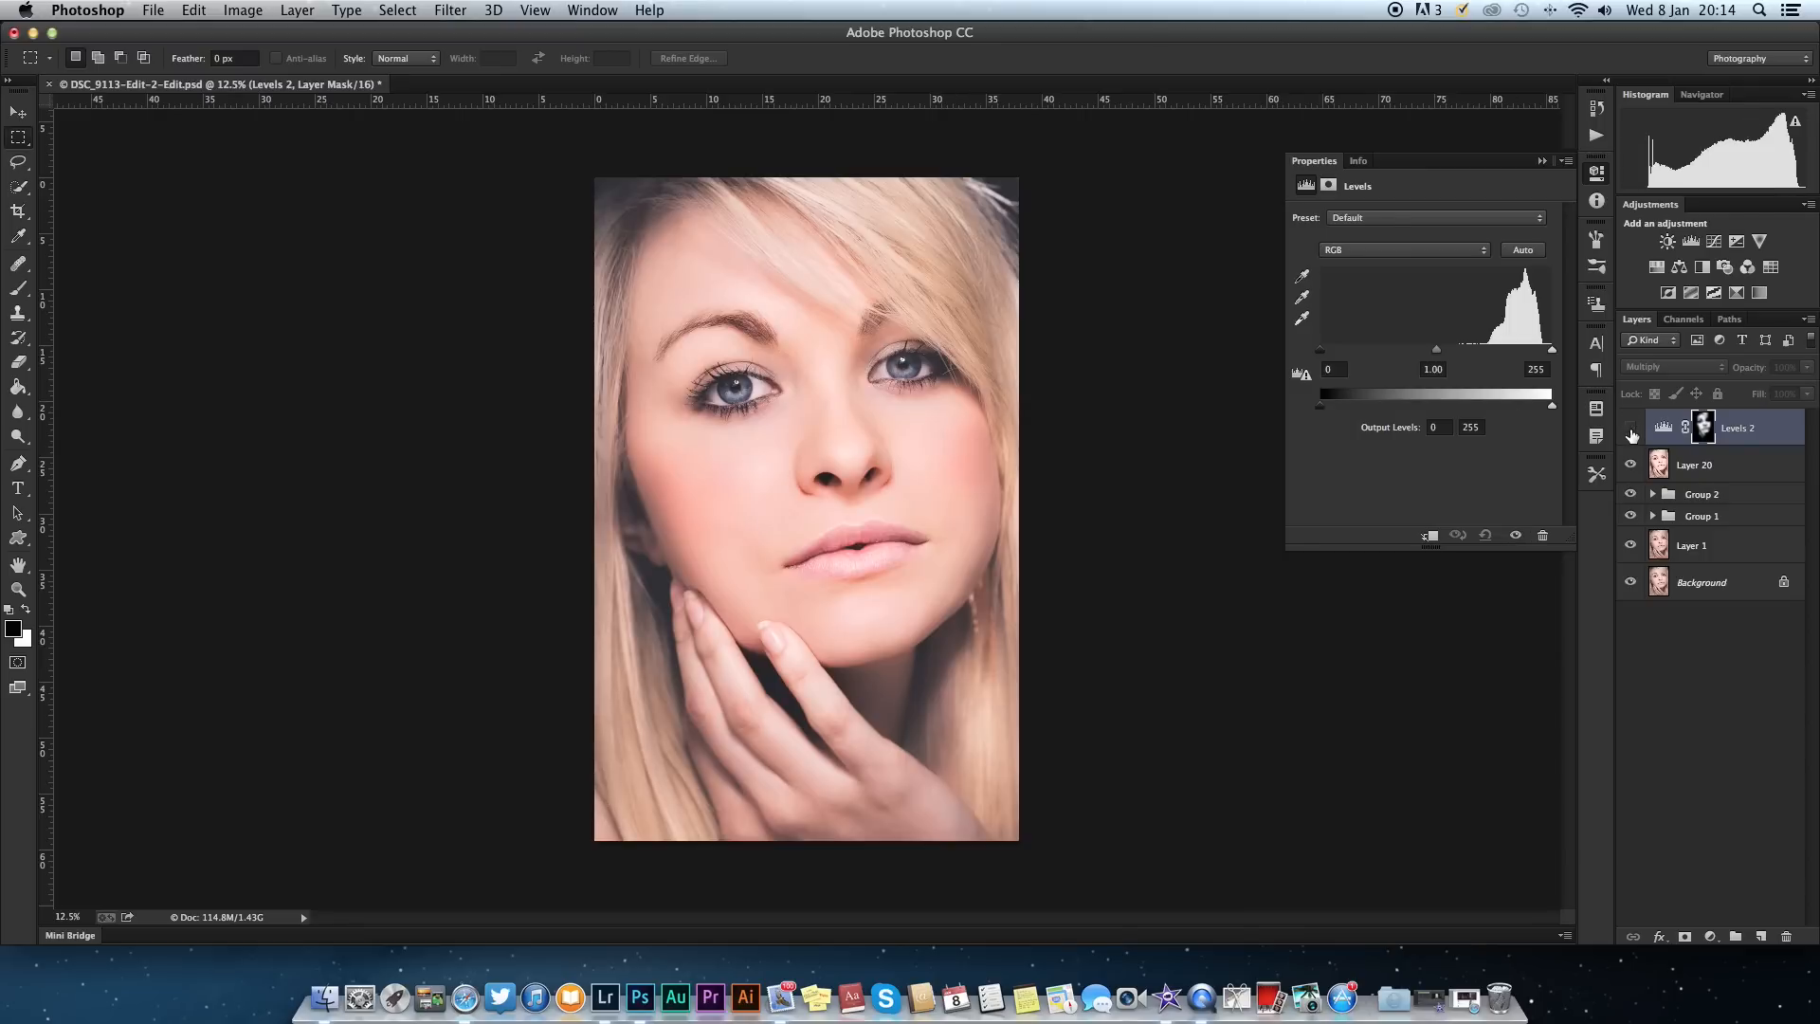
left_click(1633, 427)
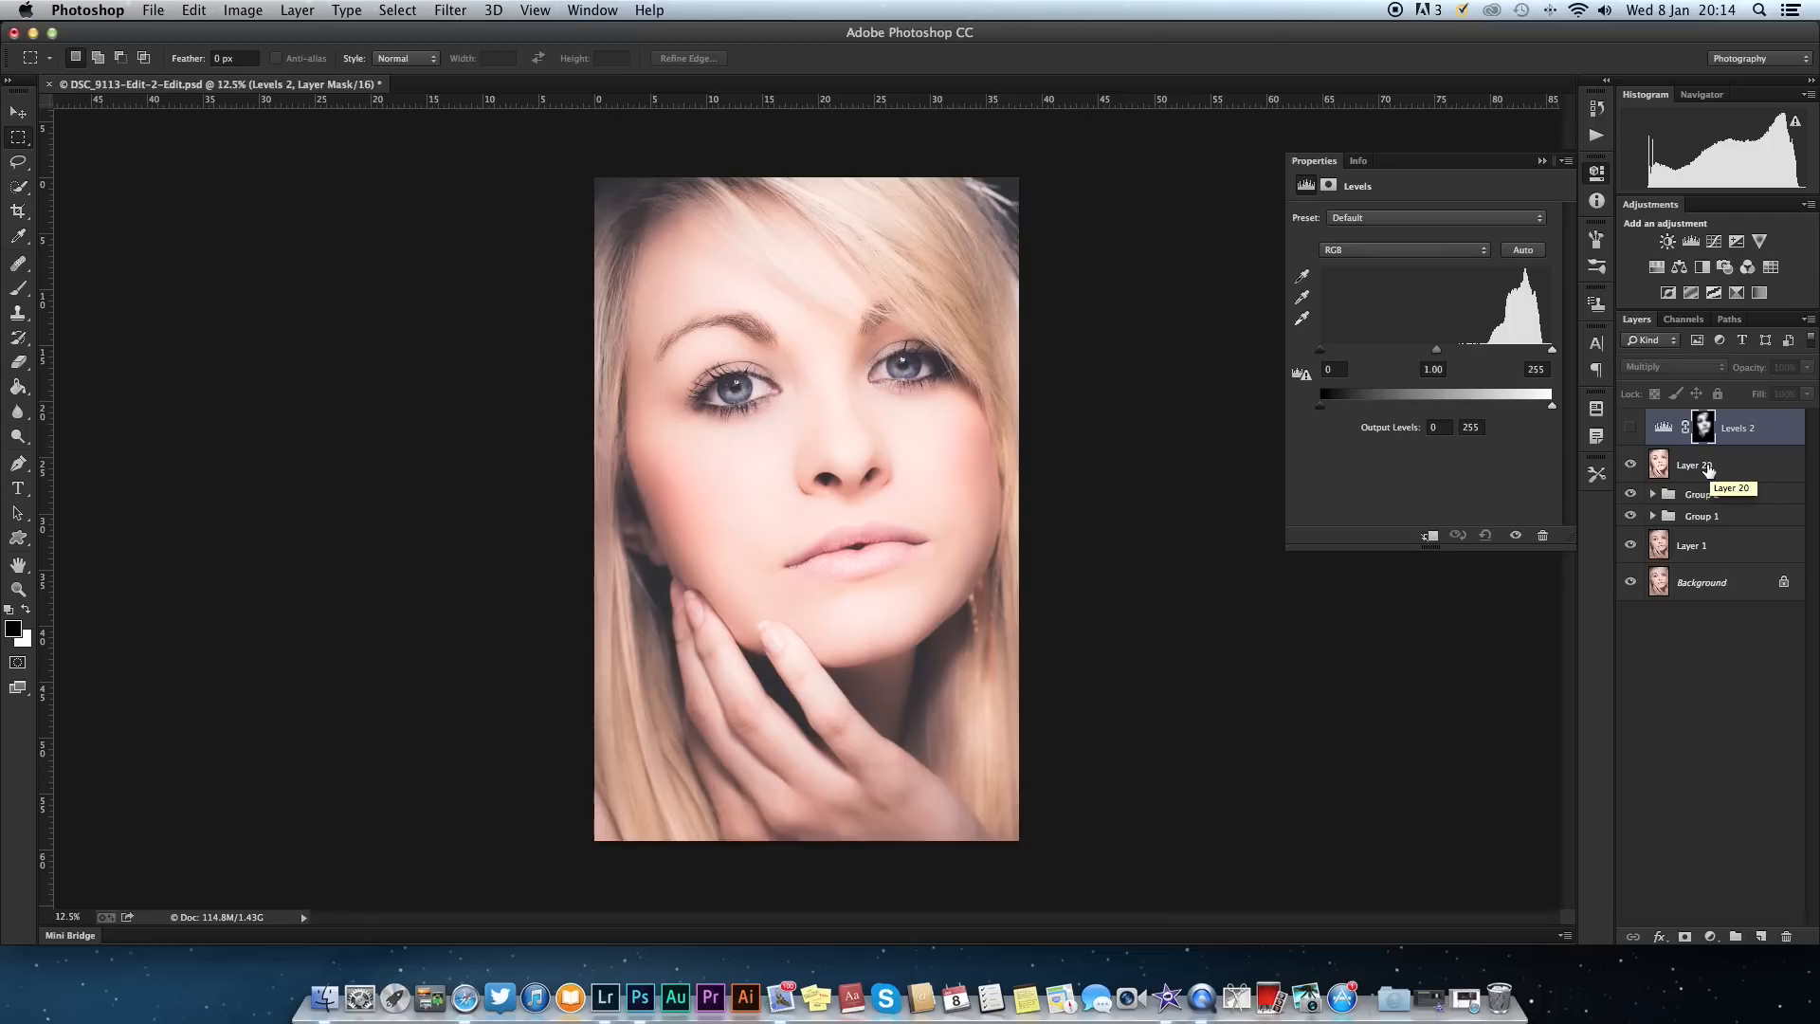
left_click(1695, 465)
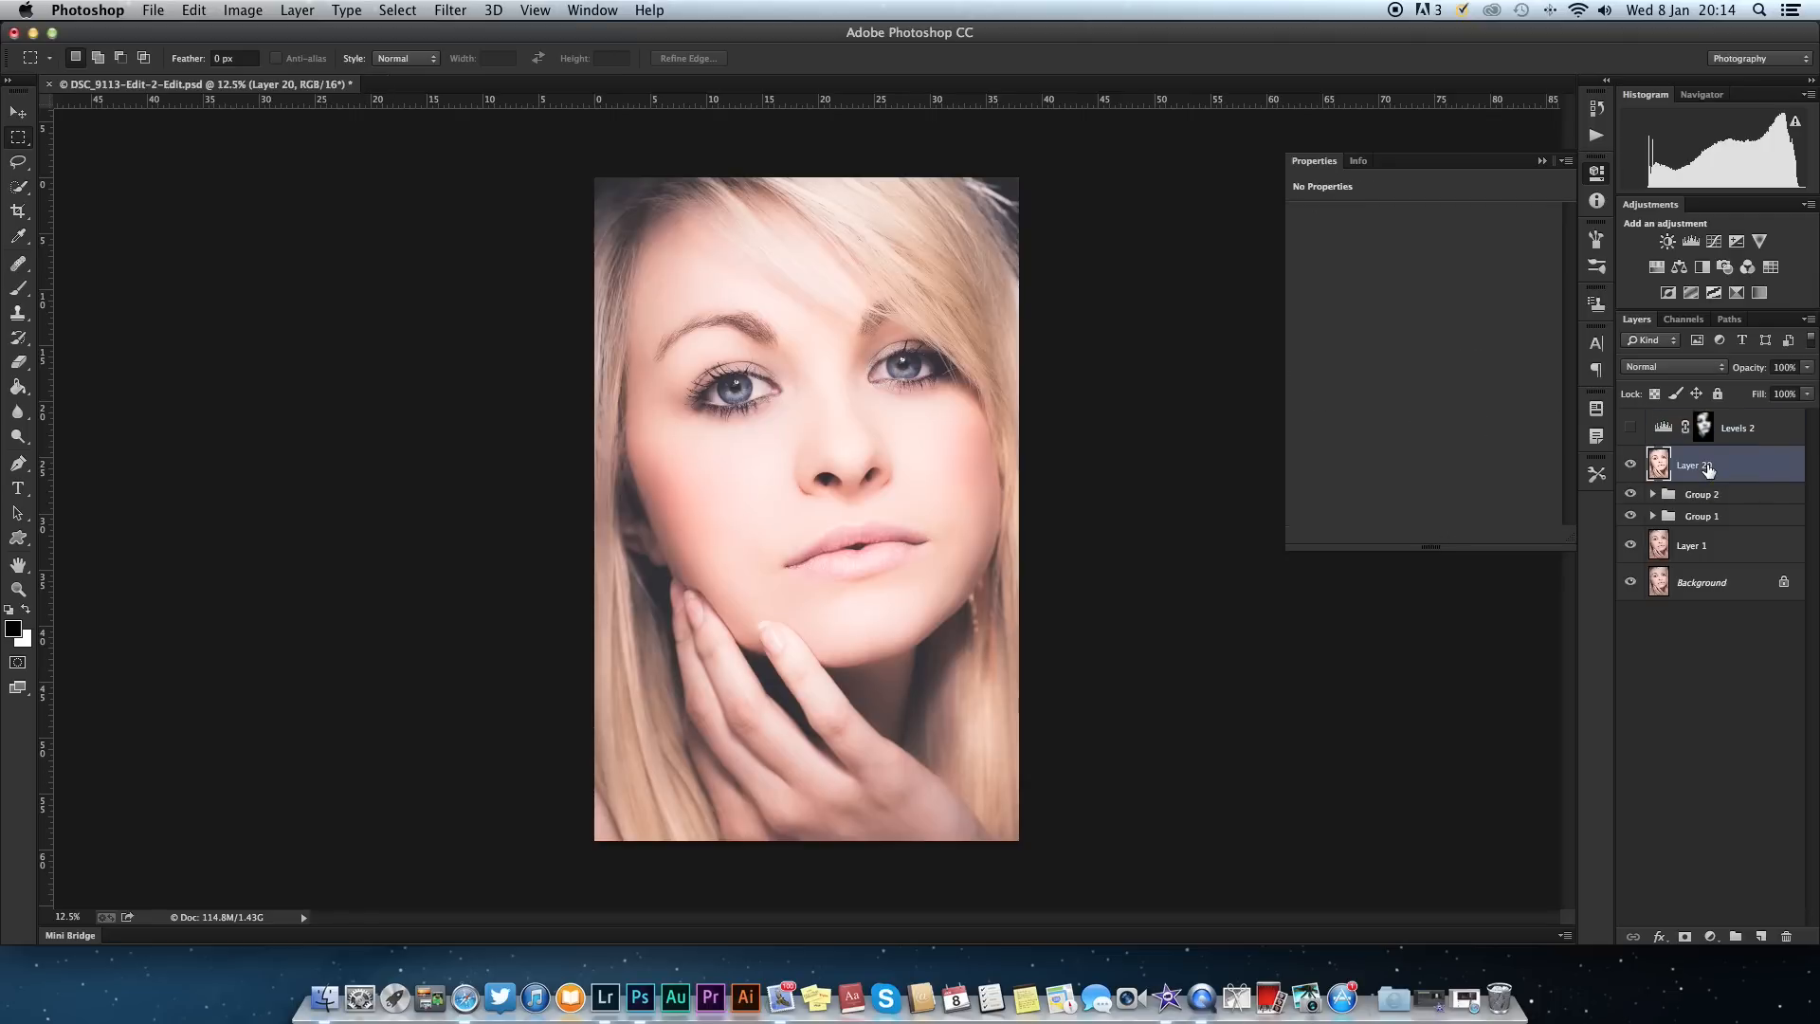
mouse_move(1770, 391)
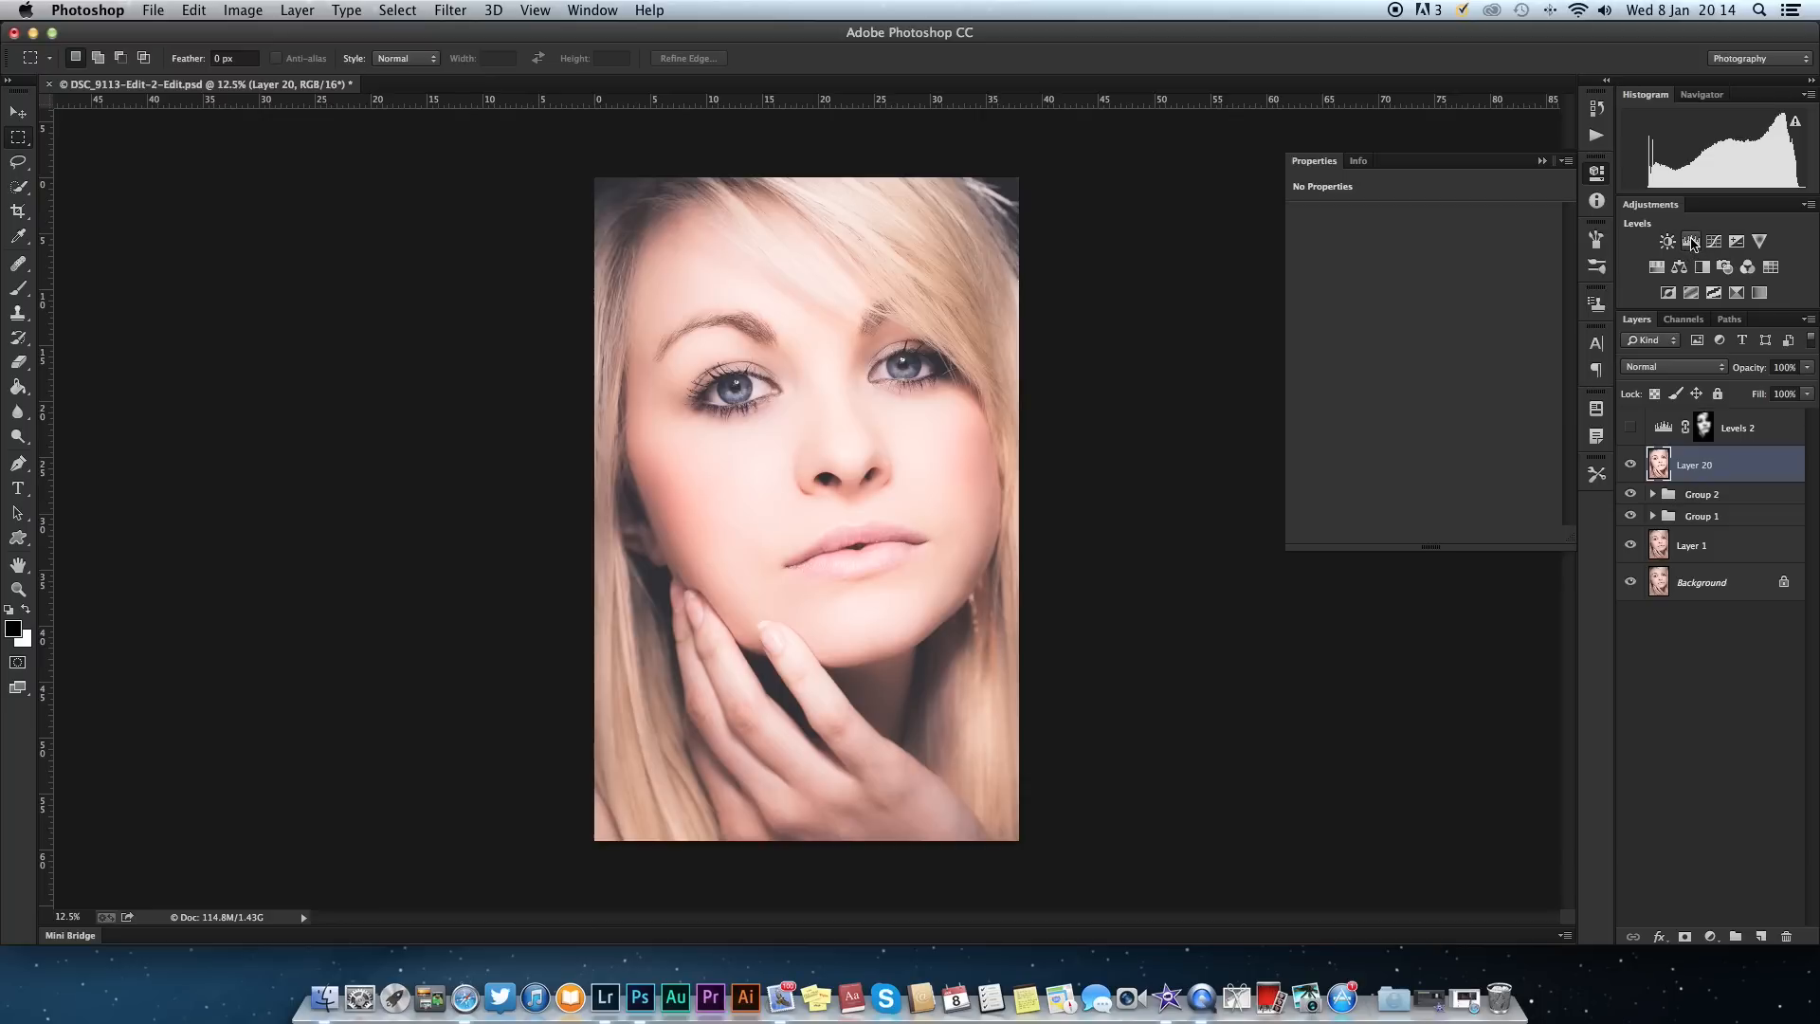
Add a Levels 3 adjustment layer in Multiply blend mode, then reselect Layer 20.
left_click(1690, 242)
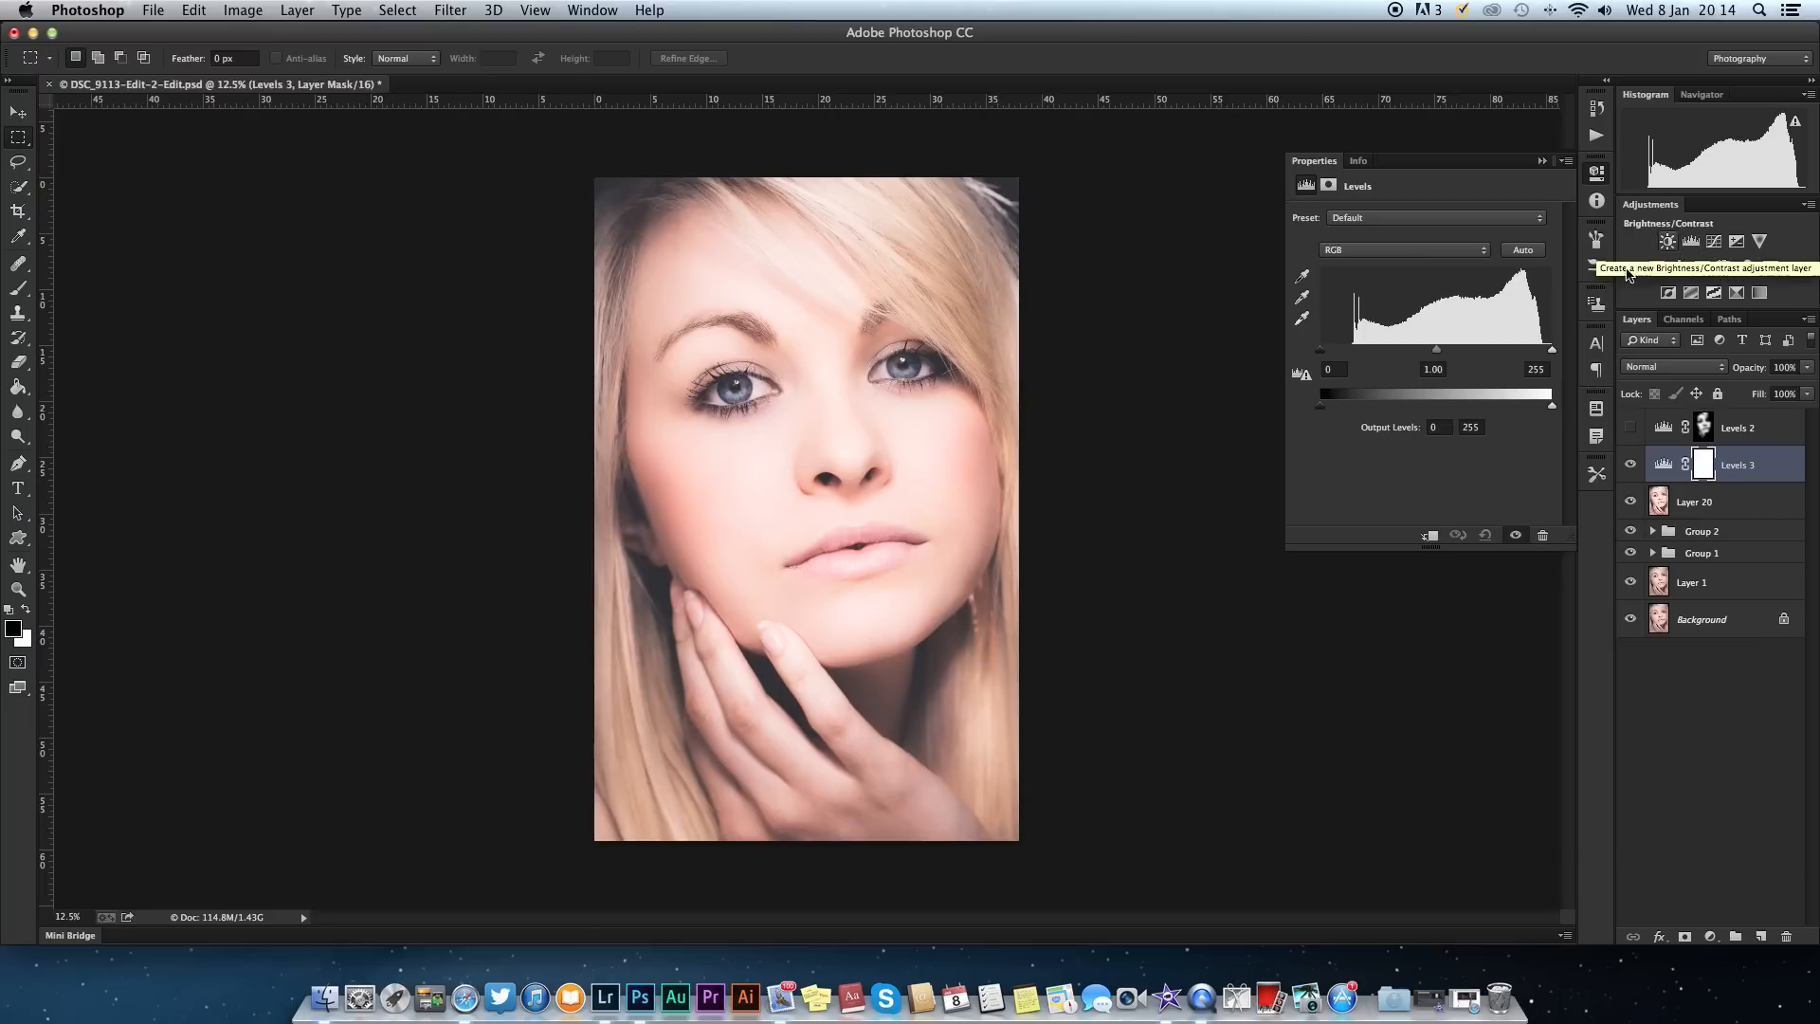
mouse_move(1717, 375)
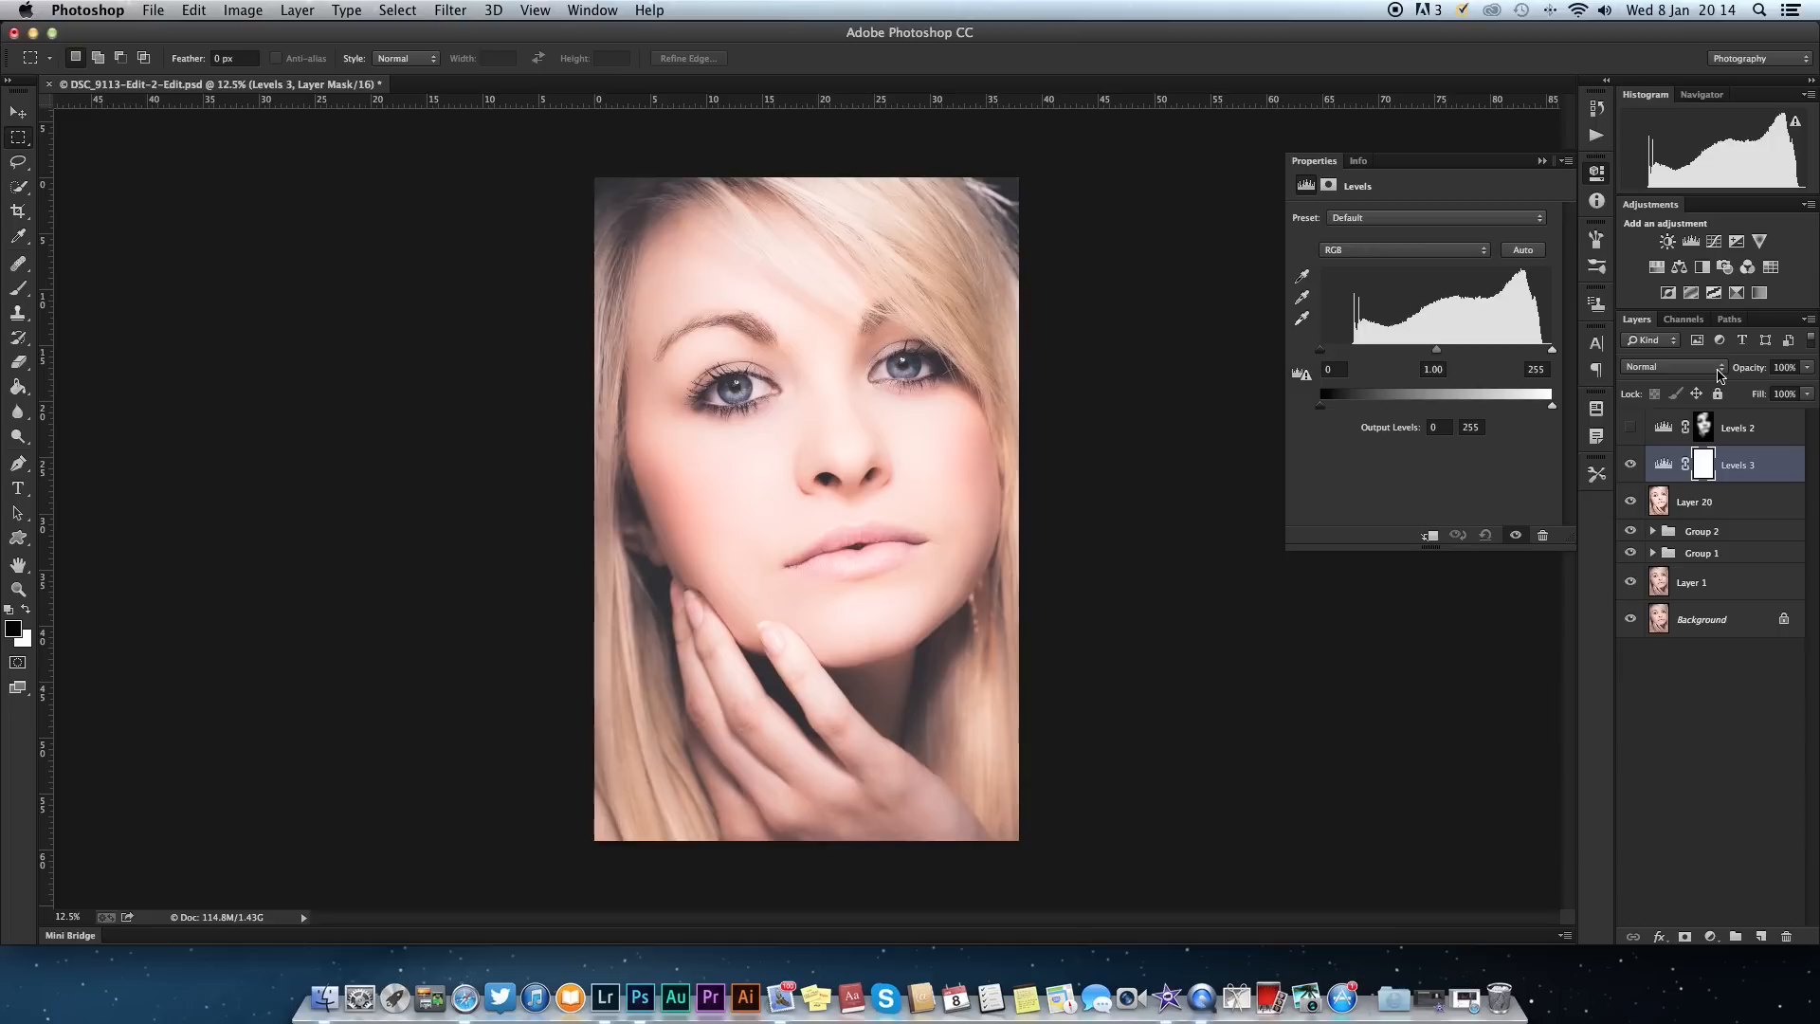
left_click(1669, 366)
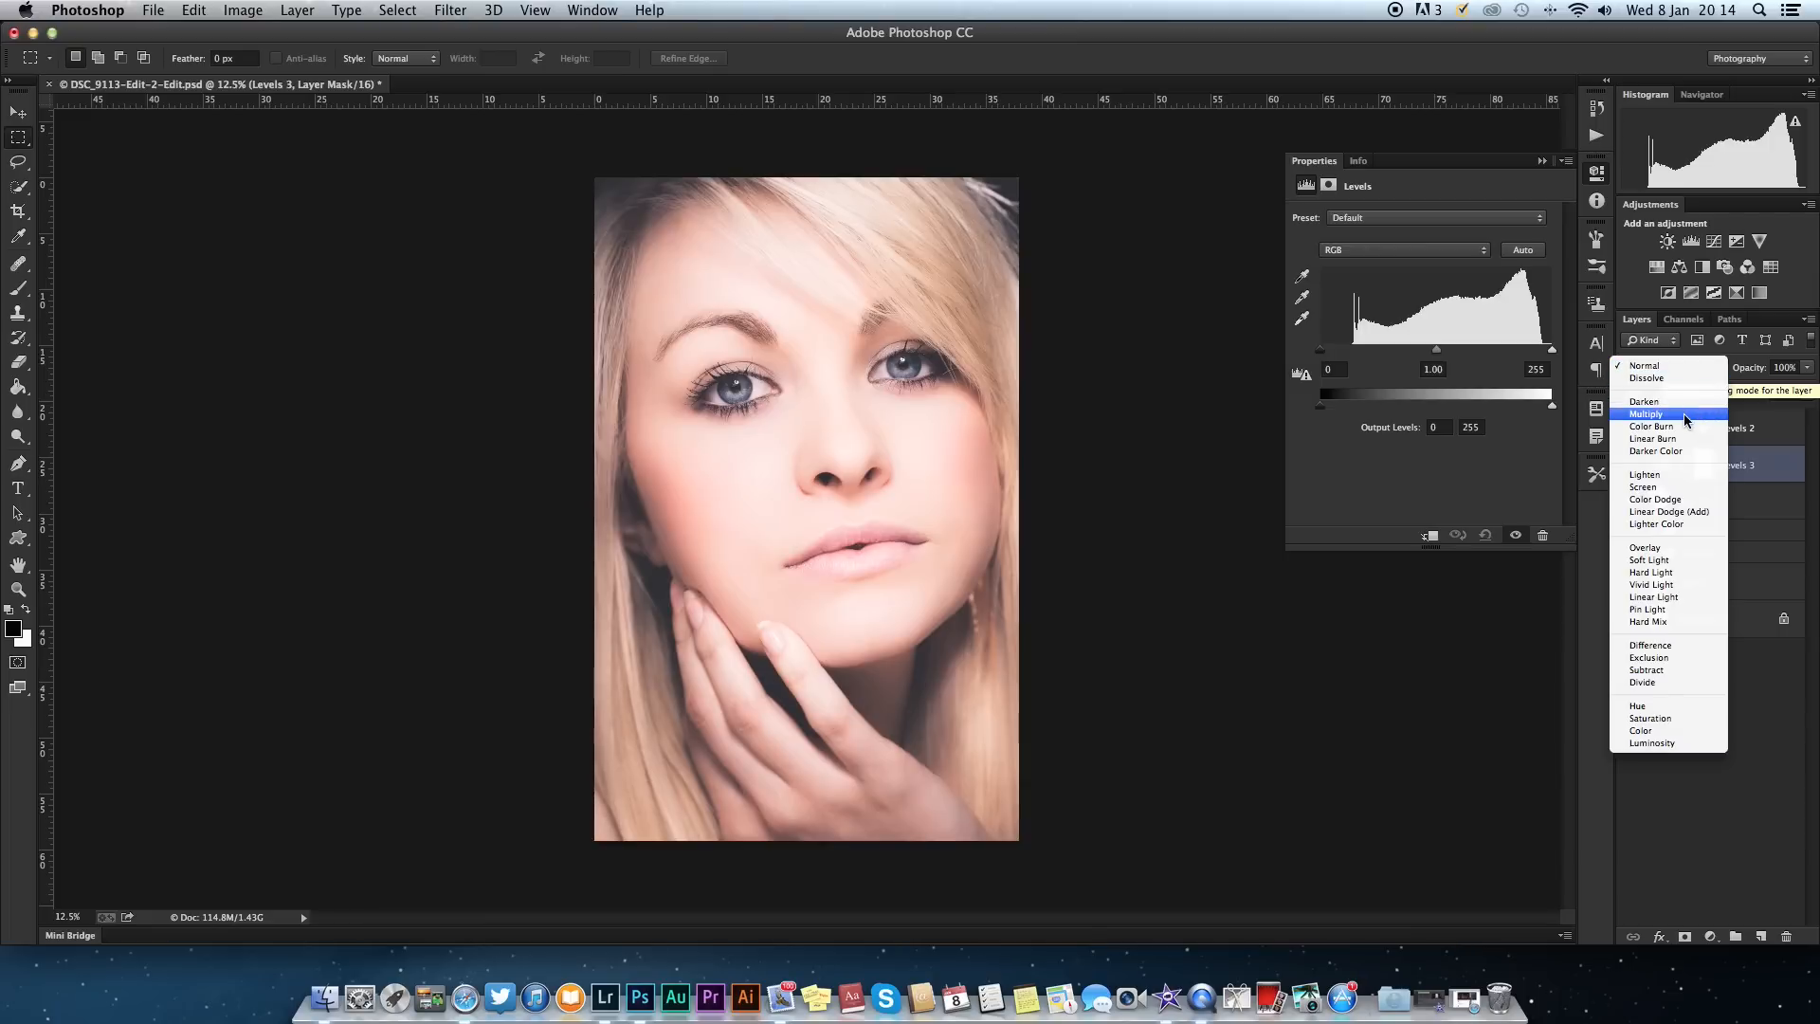
left_click(1647, 414)
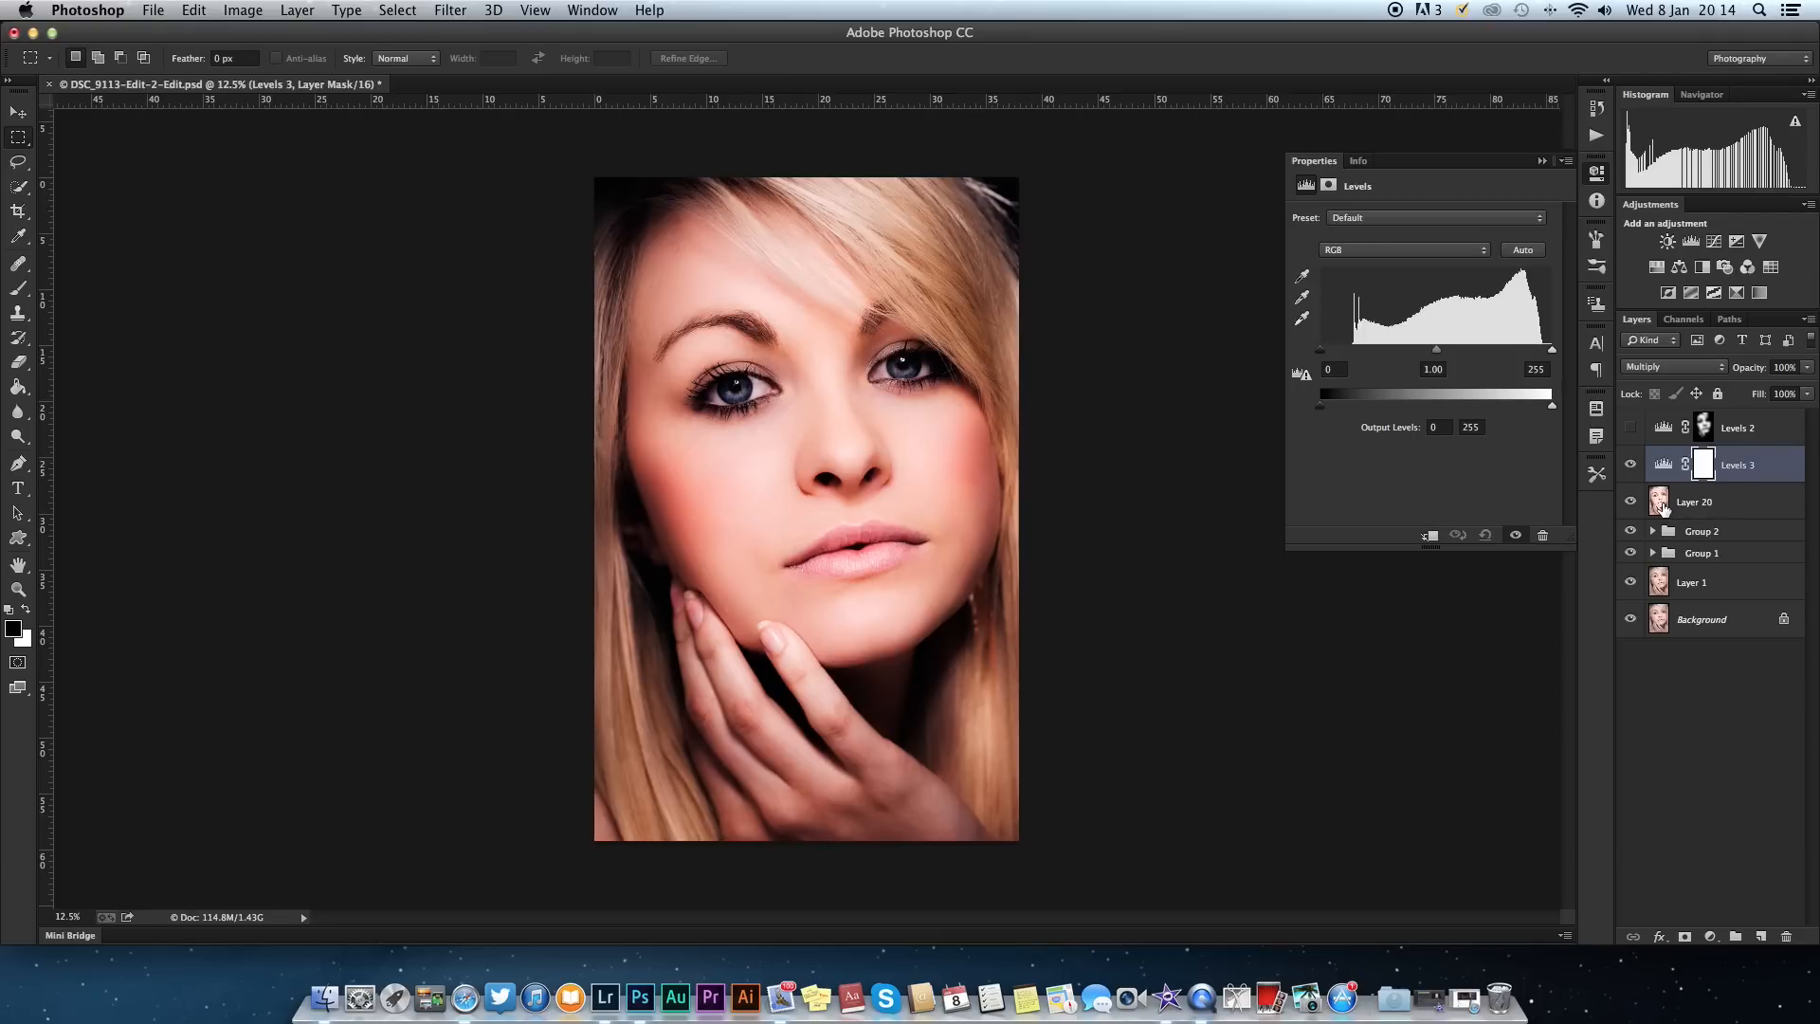
left_click(1695, 502)
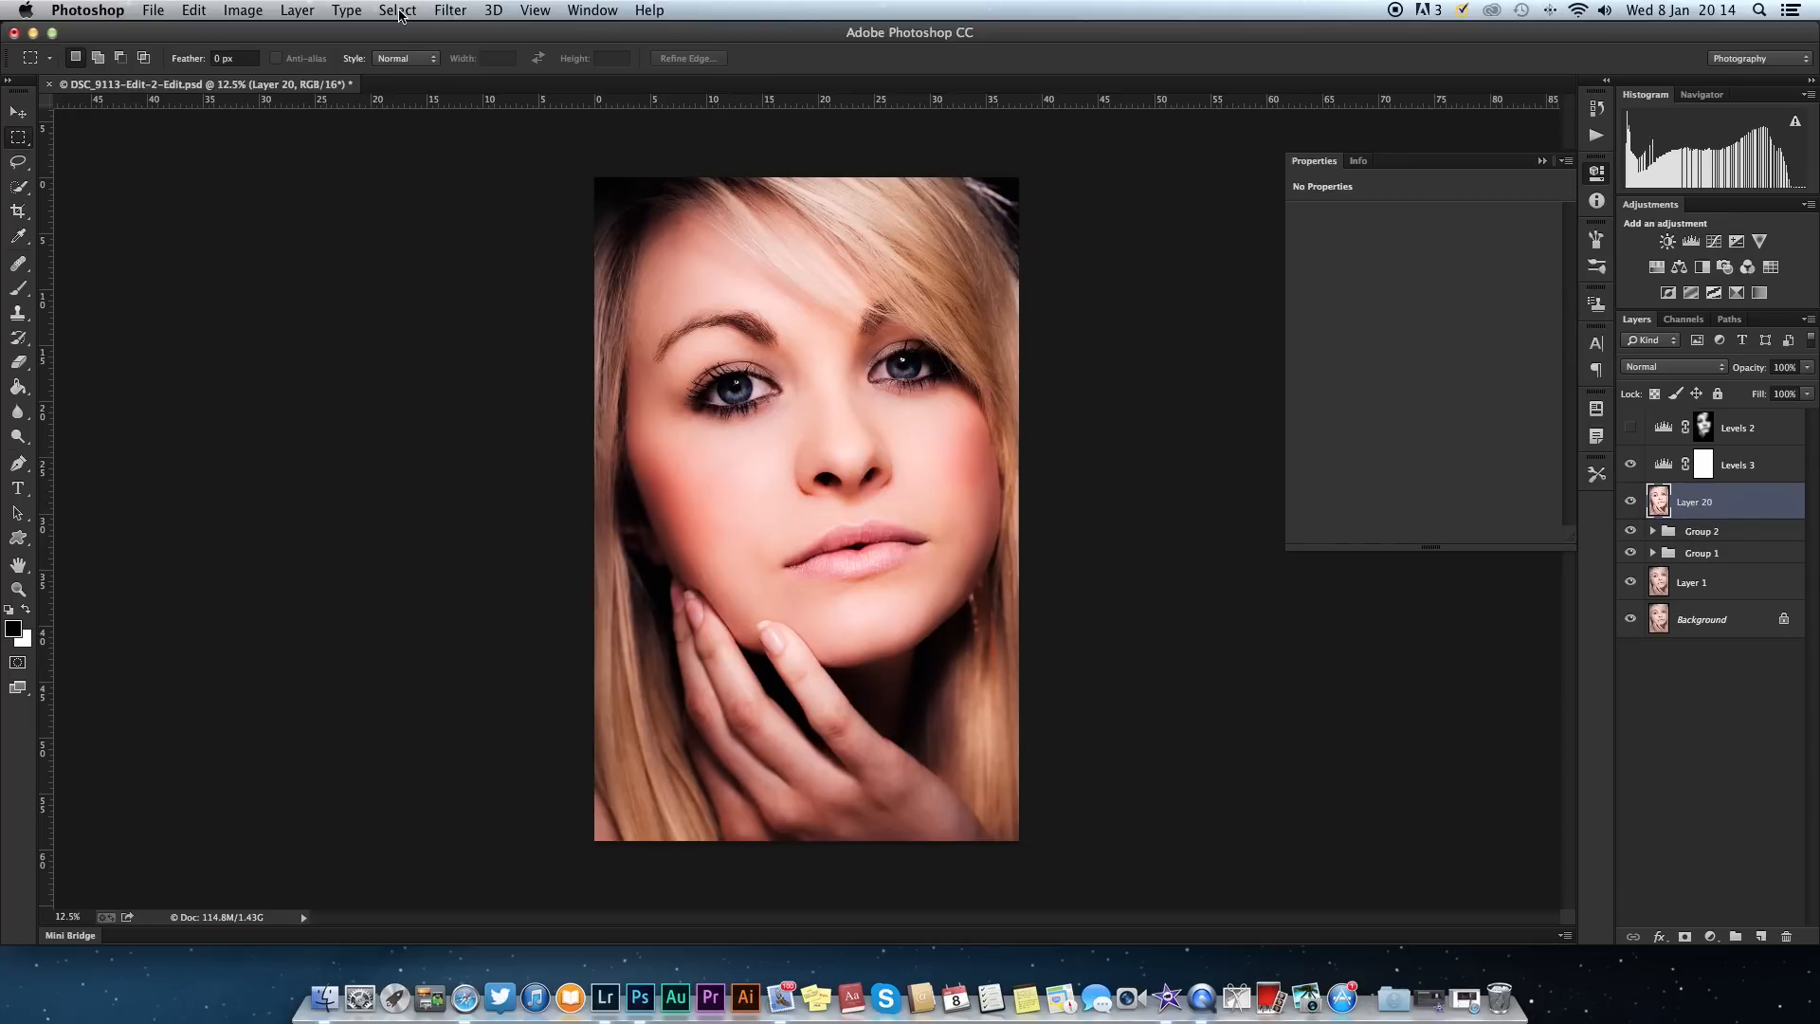
Load a Color Range selection of the portrait's Highlights at fuzziness 20.
left_click(397, 10)
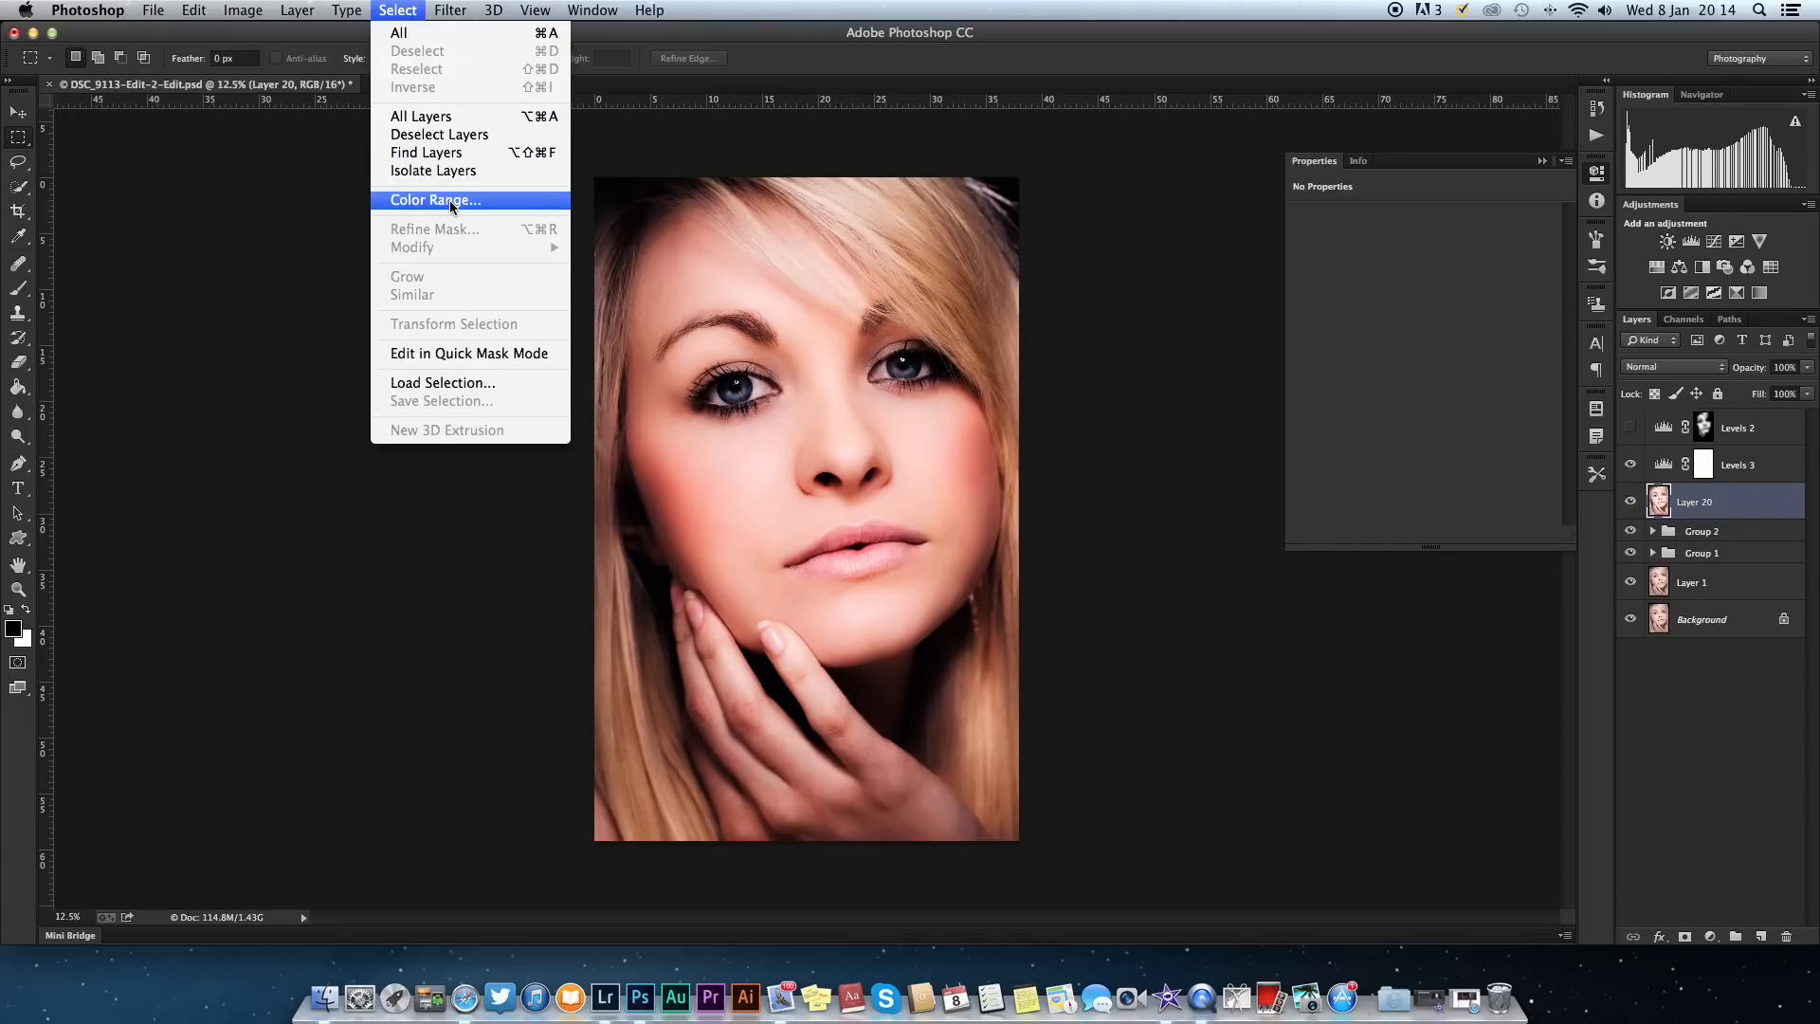
left_click(435, 200)
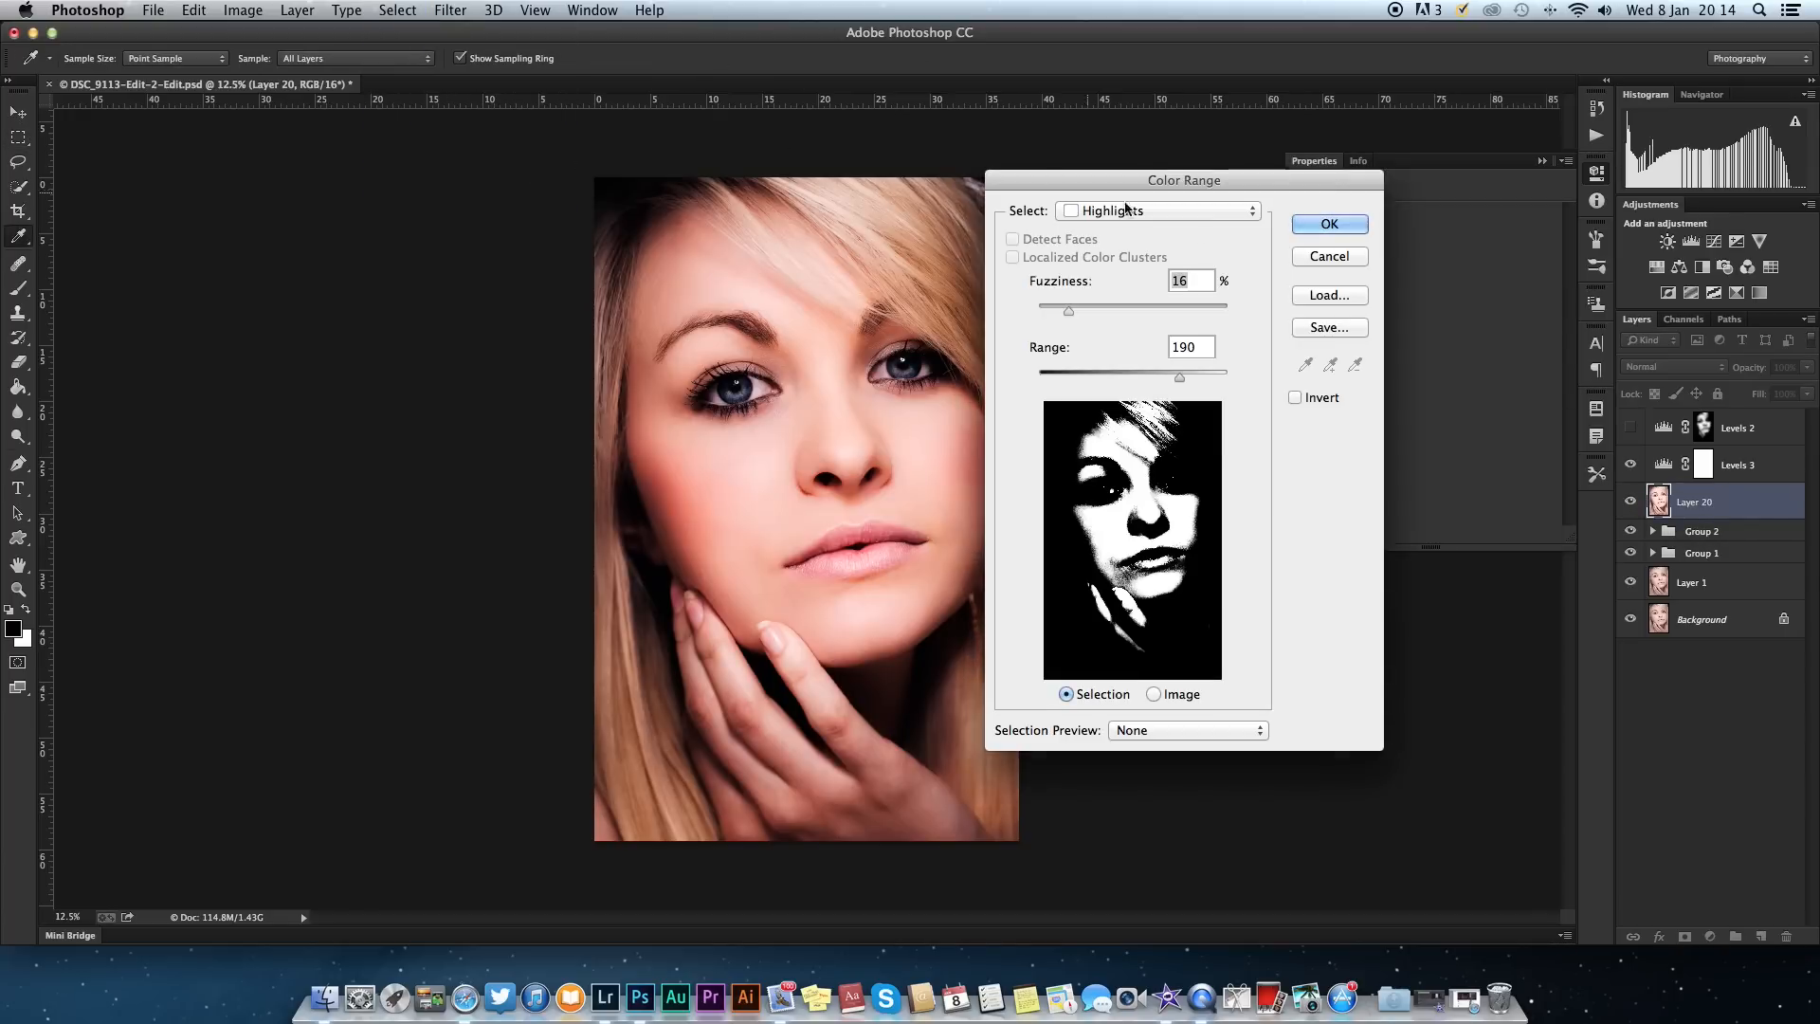
left_click(1157, 210)
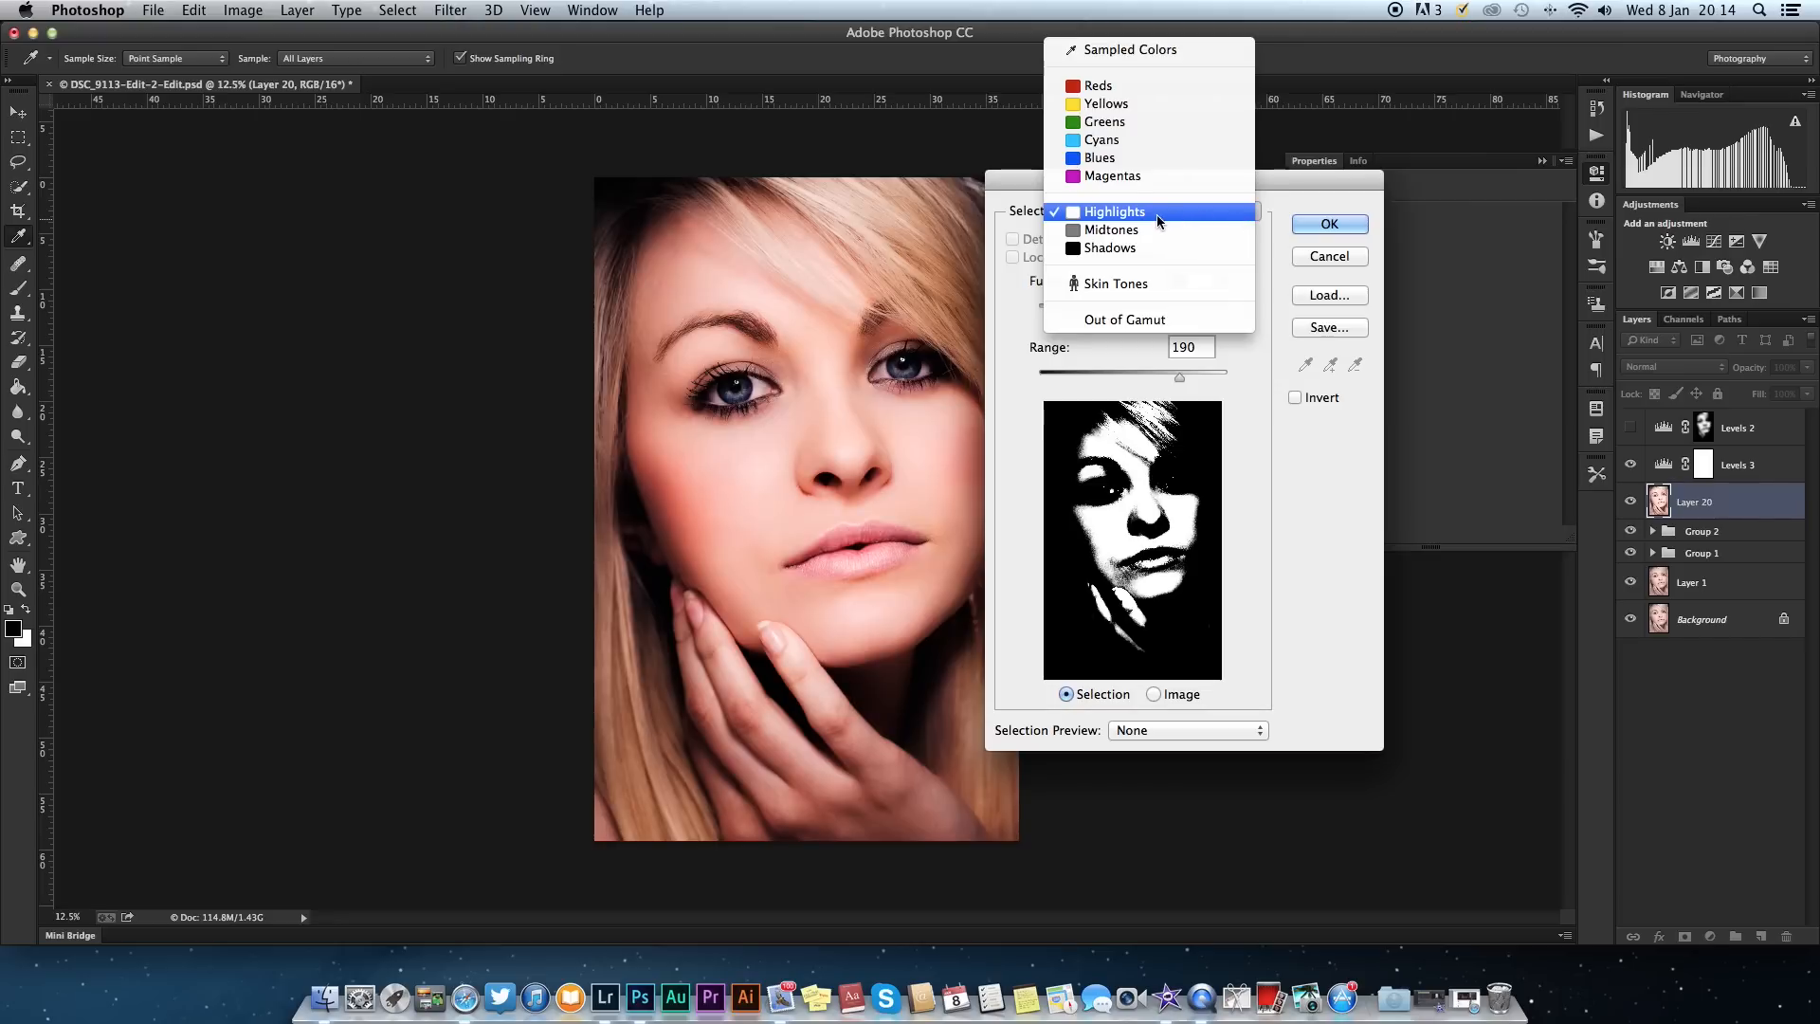
mouse_move(1126, 215)
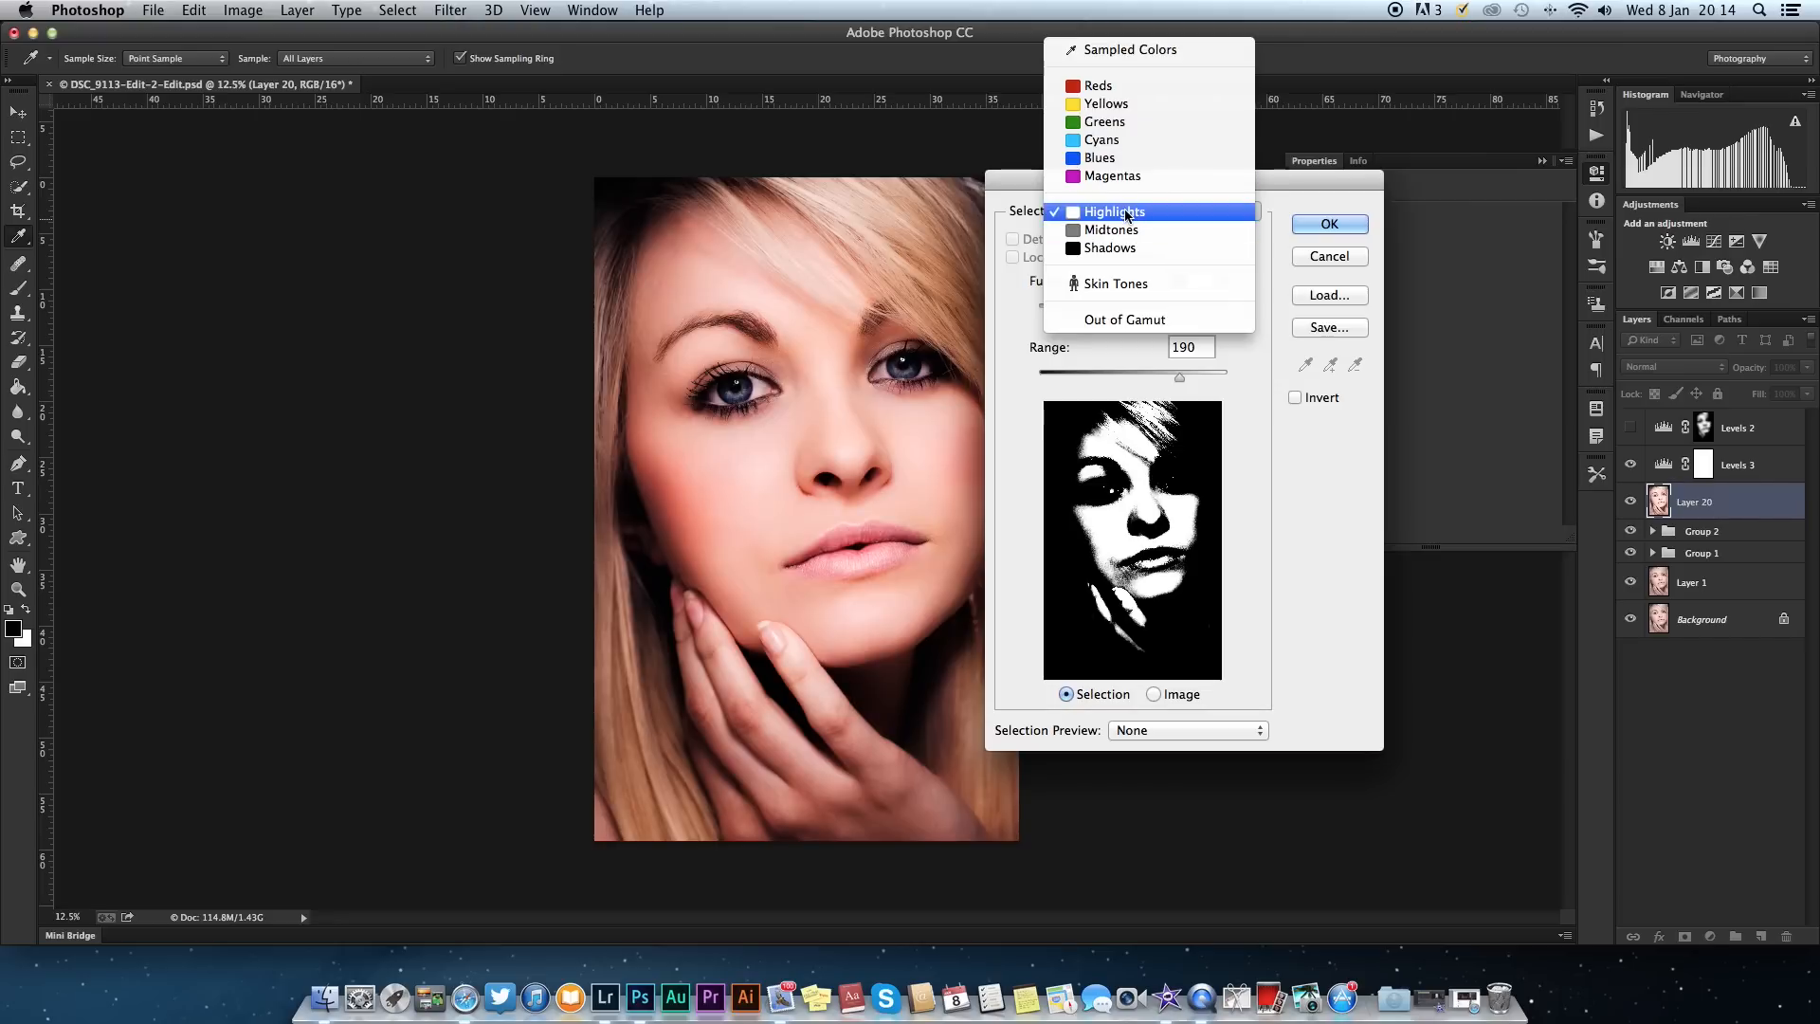
left_click(1112, 212)
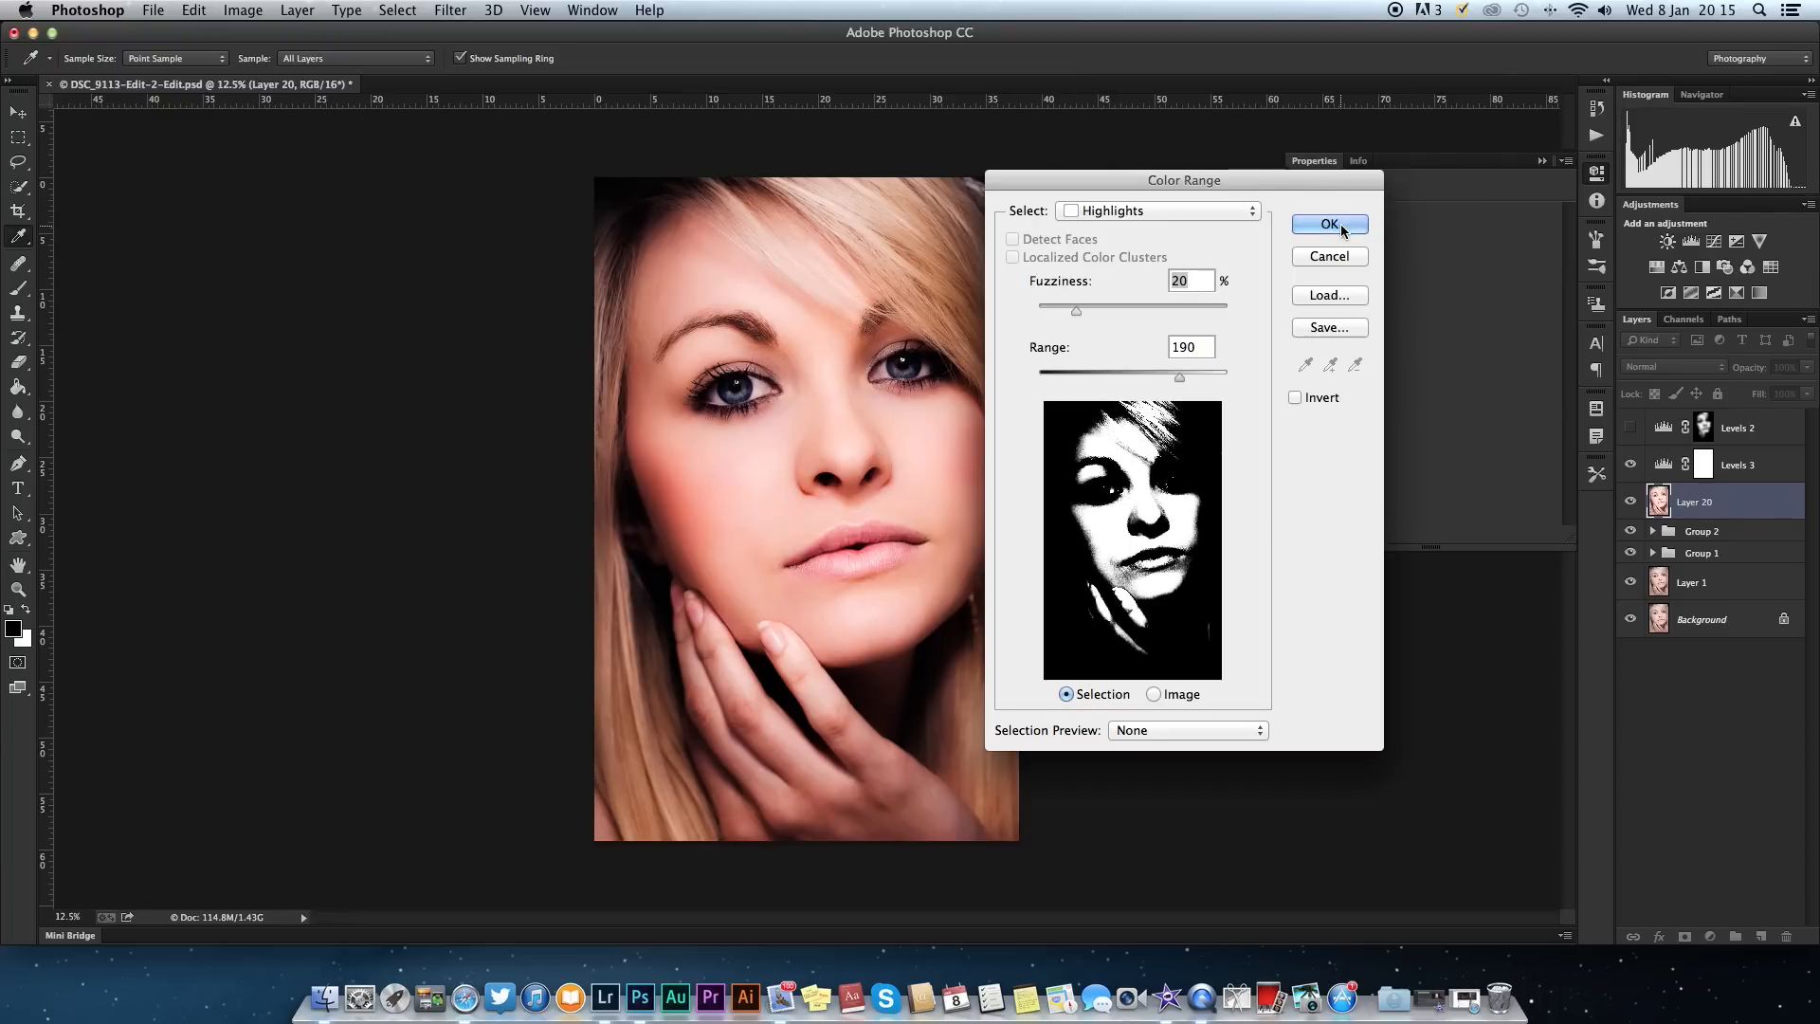
left_click(1329, 224)
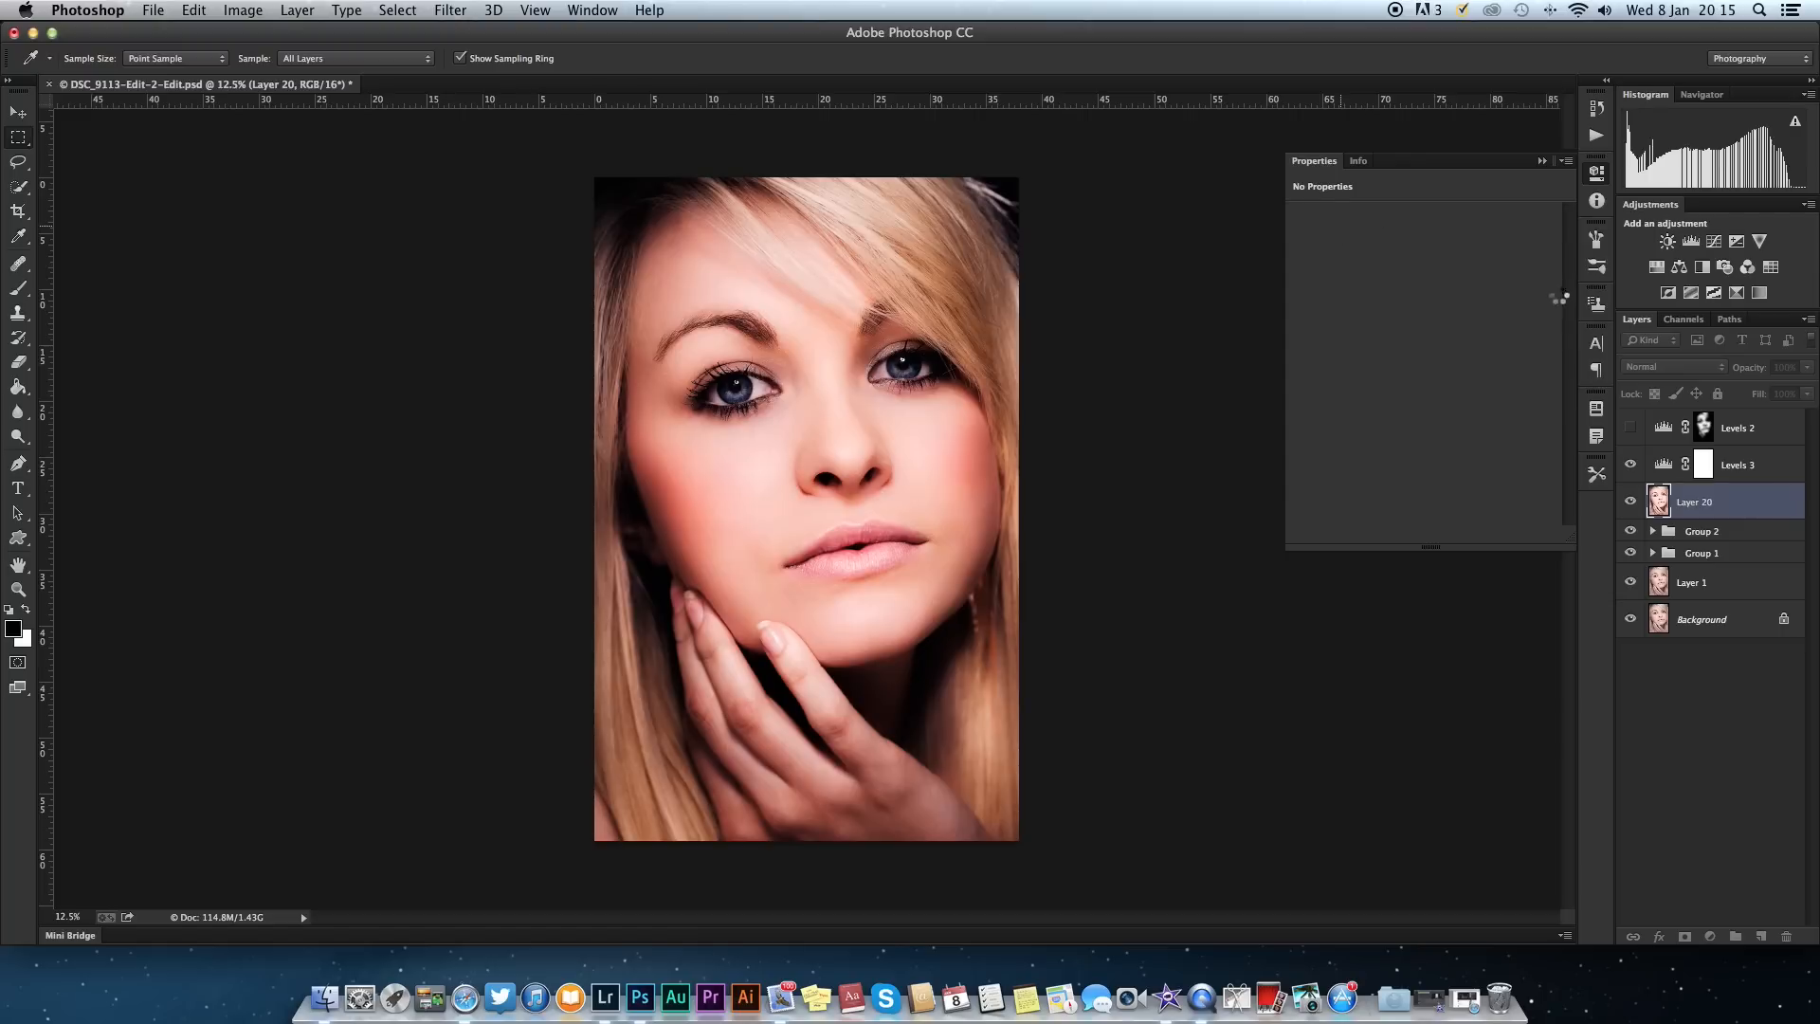
left_click(396, 11)
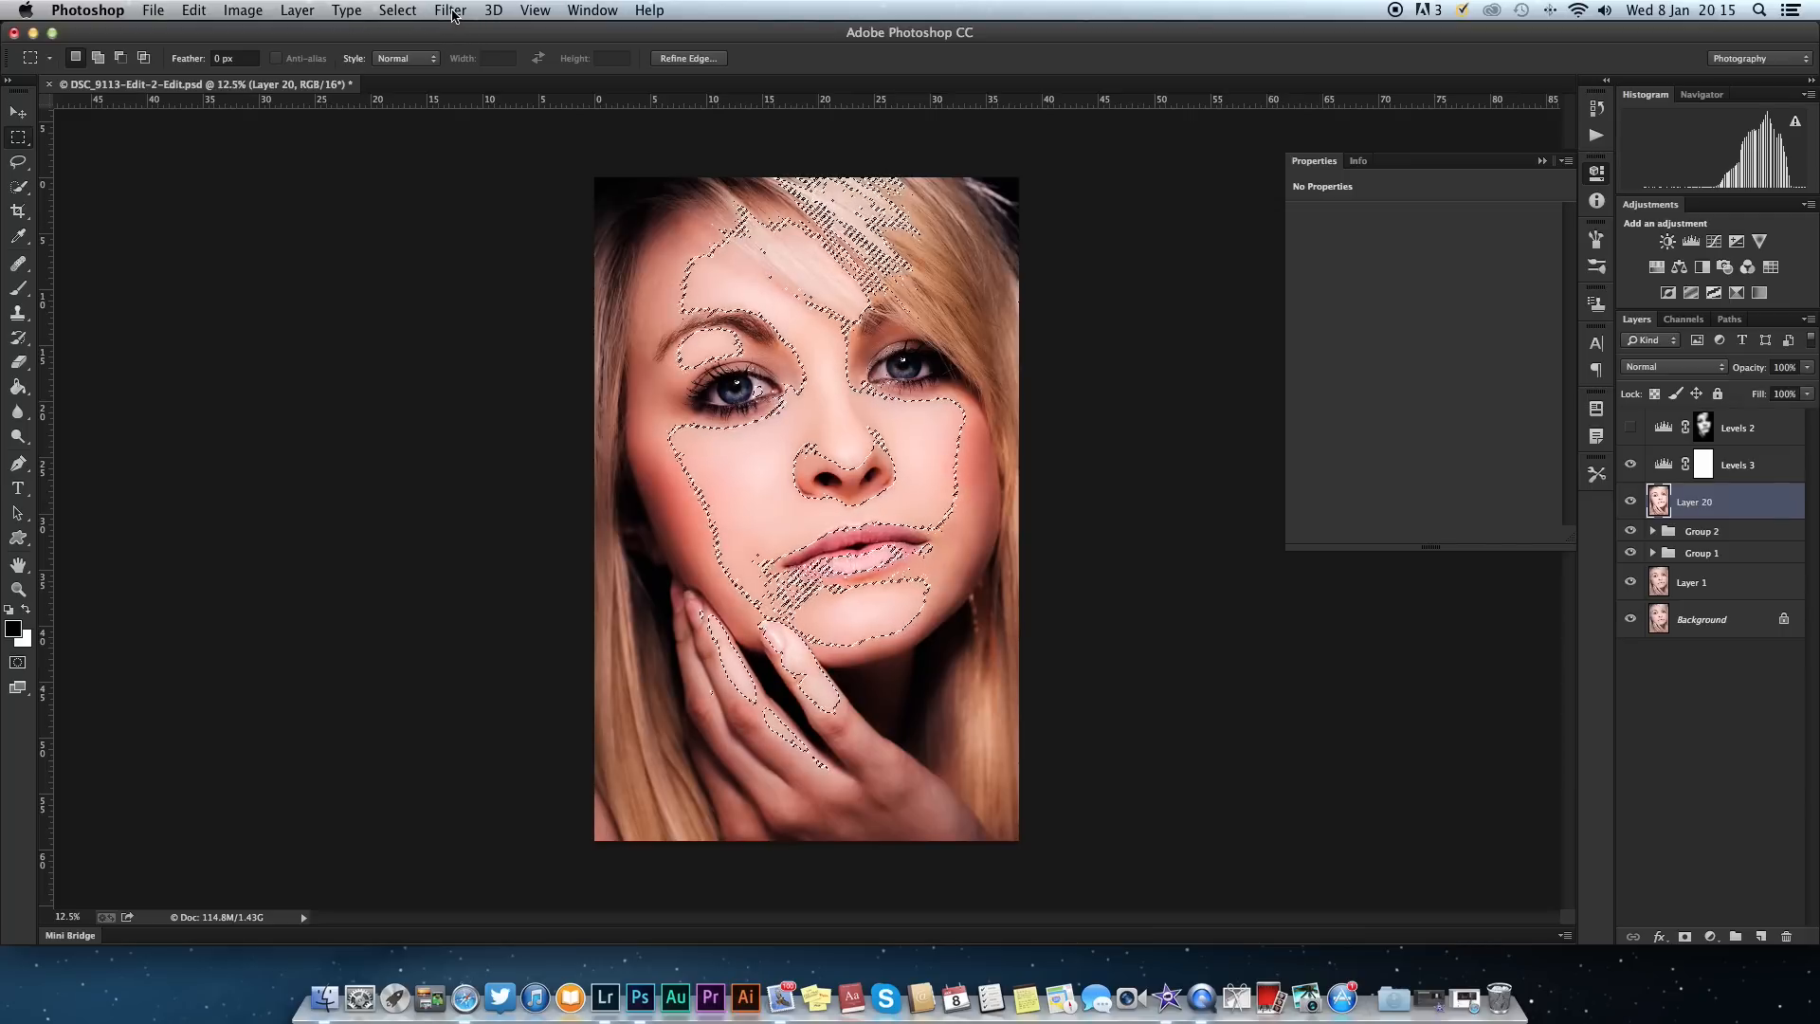
Inverse the highlight selection and invert the Levels 3 layer mask within it.
left_click(397, 9)
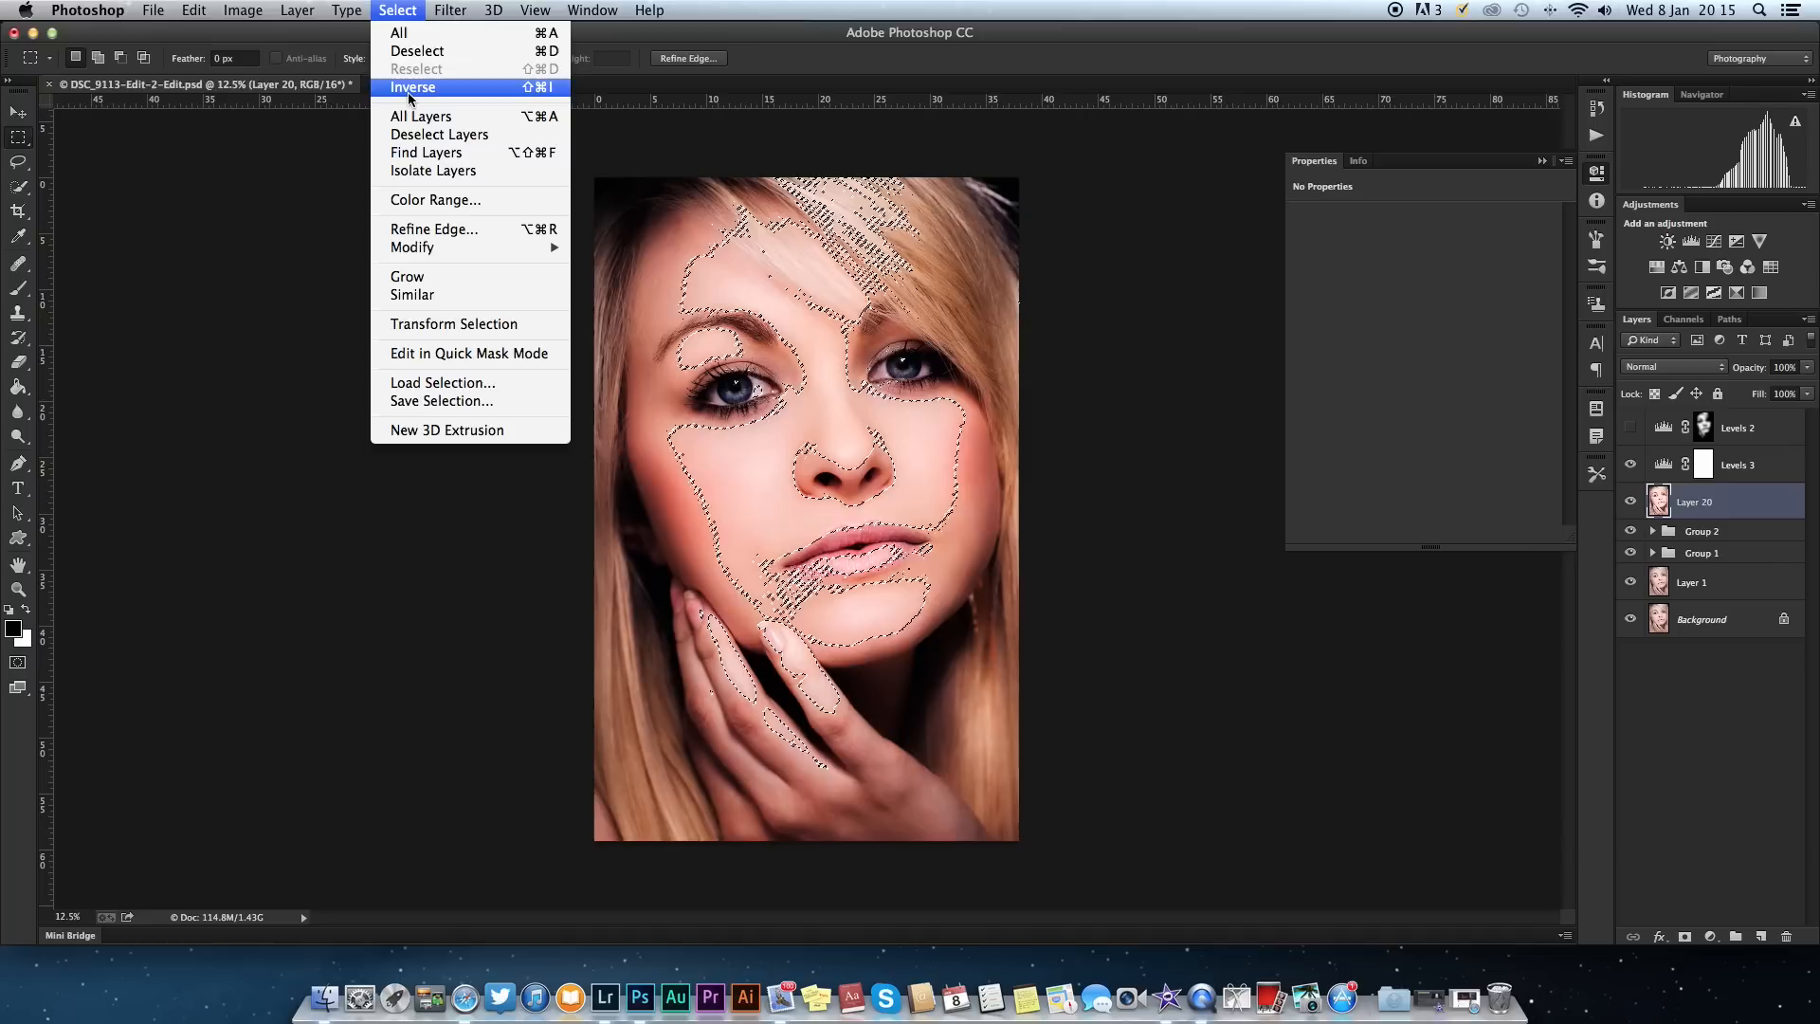
left_click(413, 87)
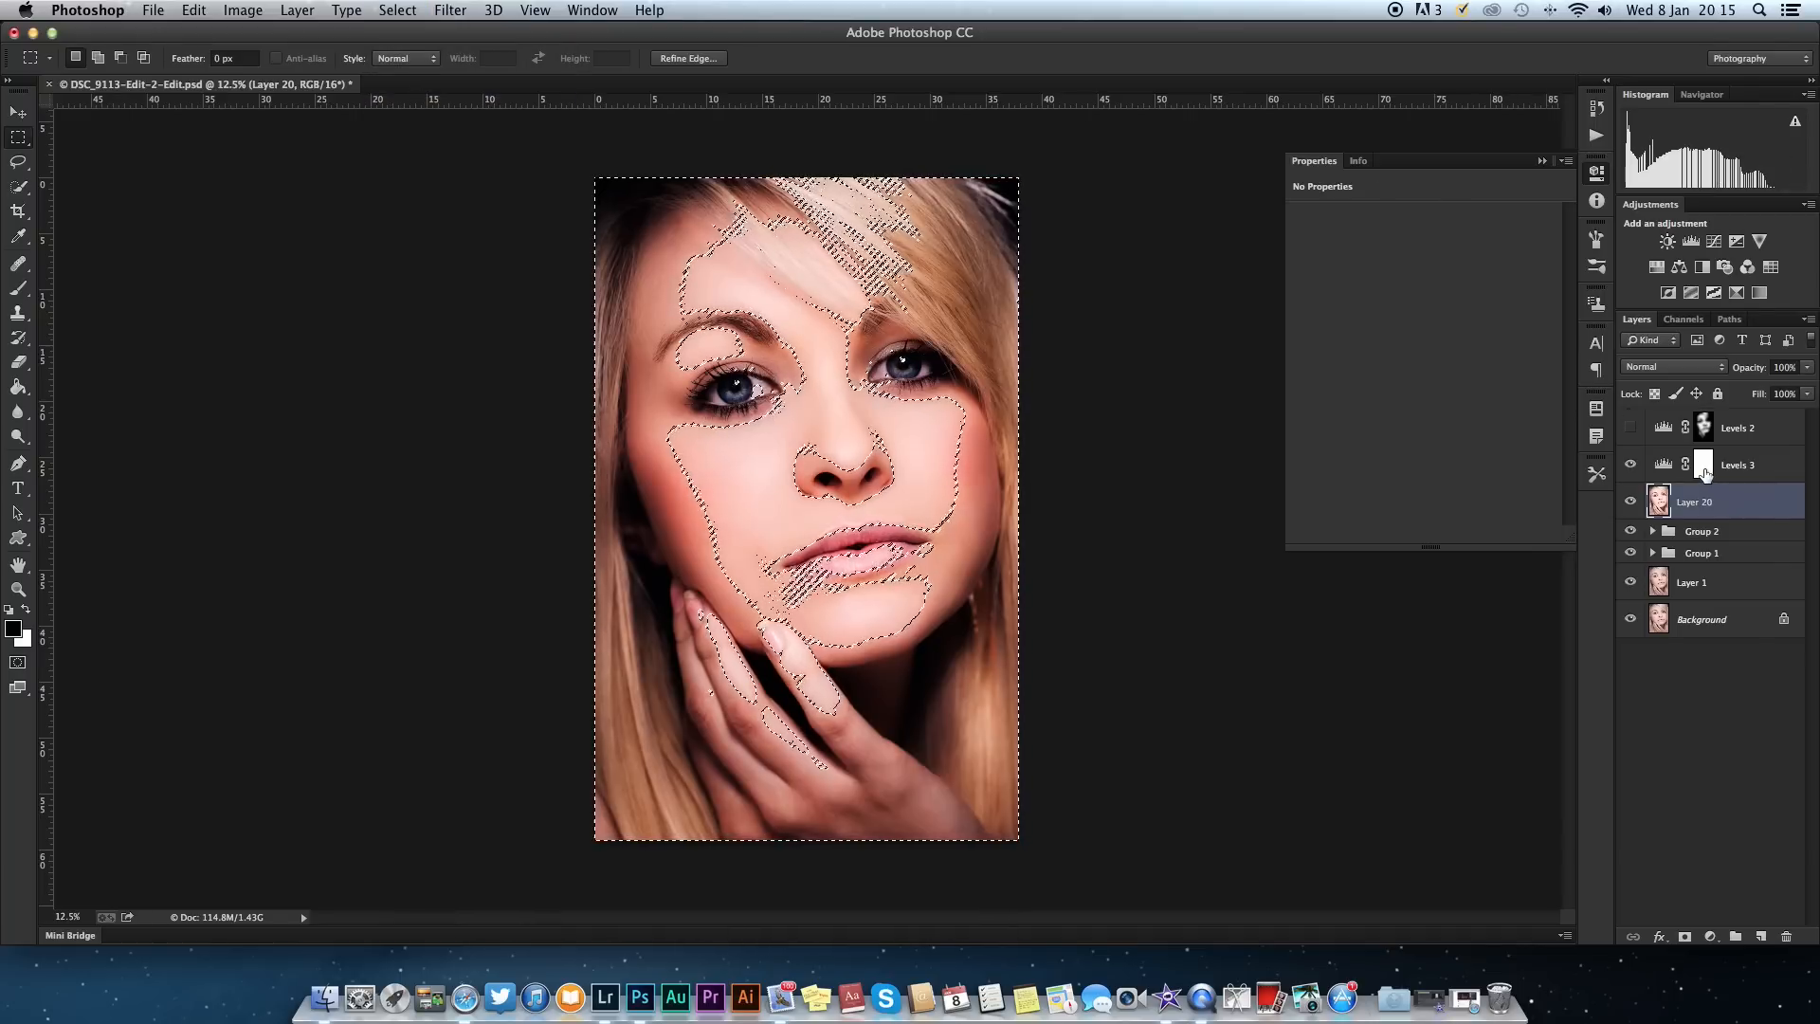
left_click(1703, 465)
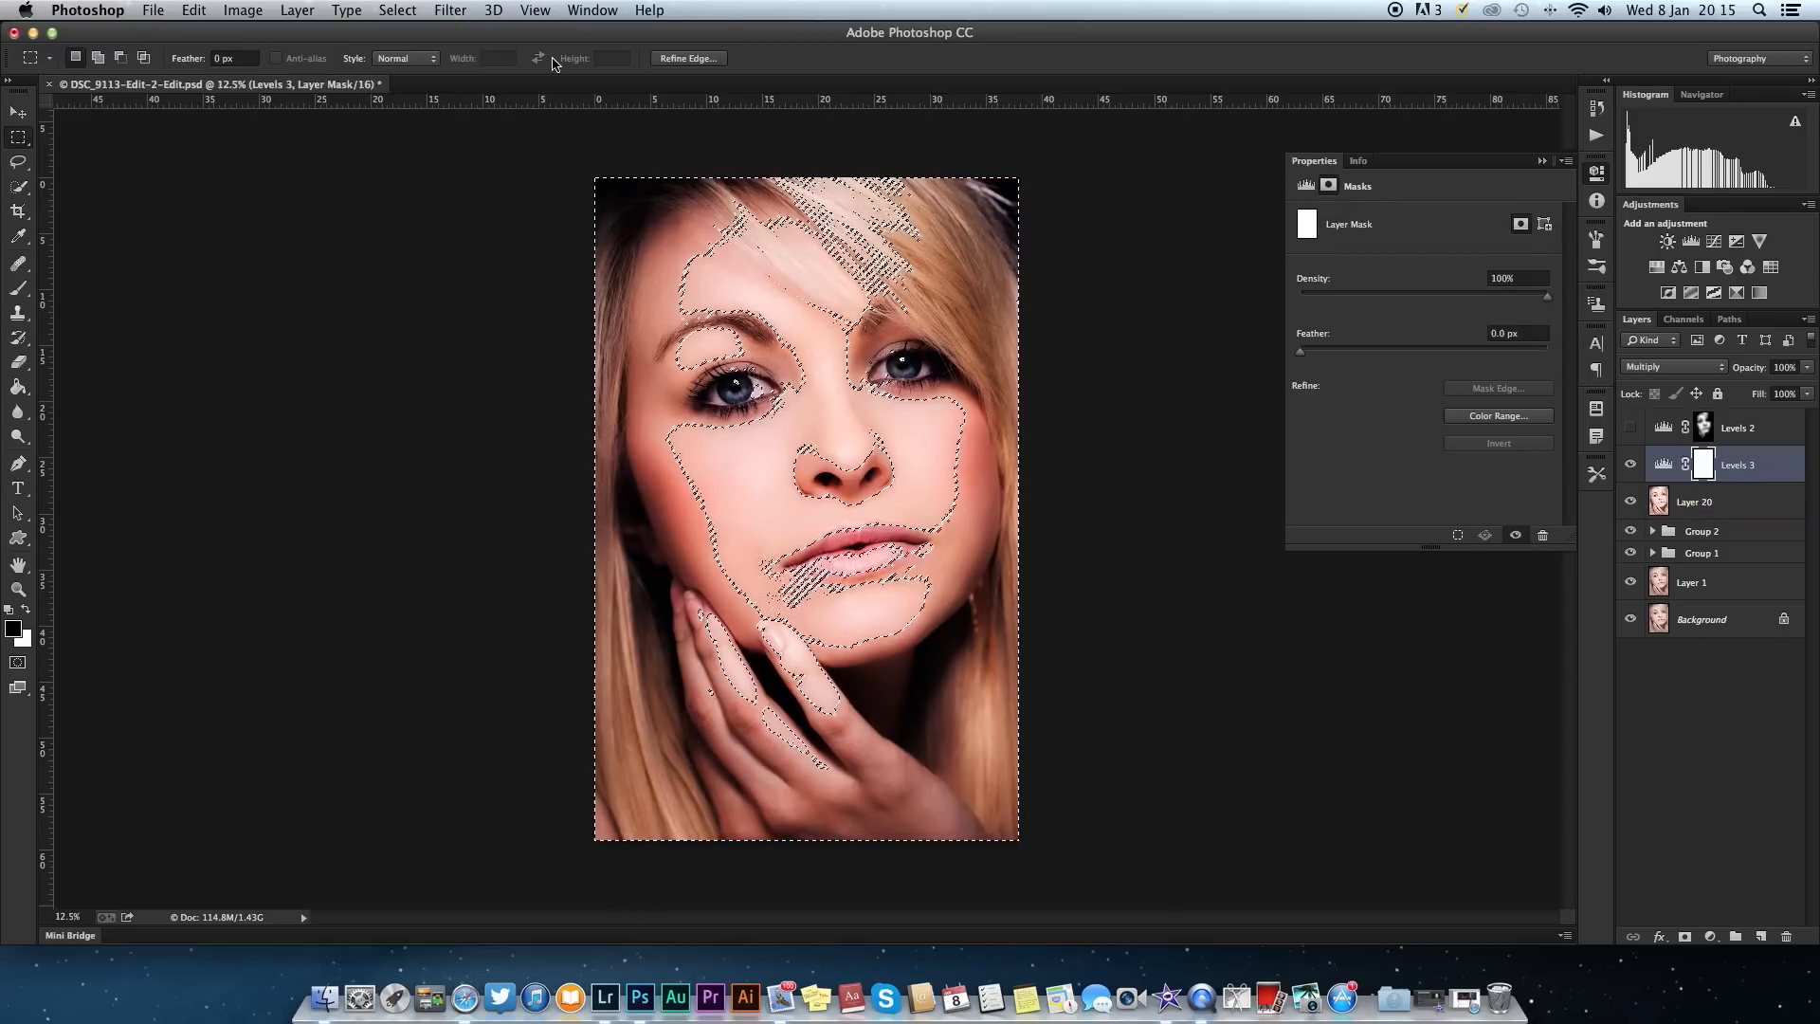
left_click(243, 11)
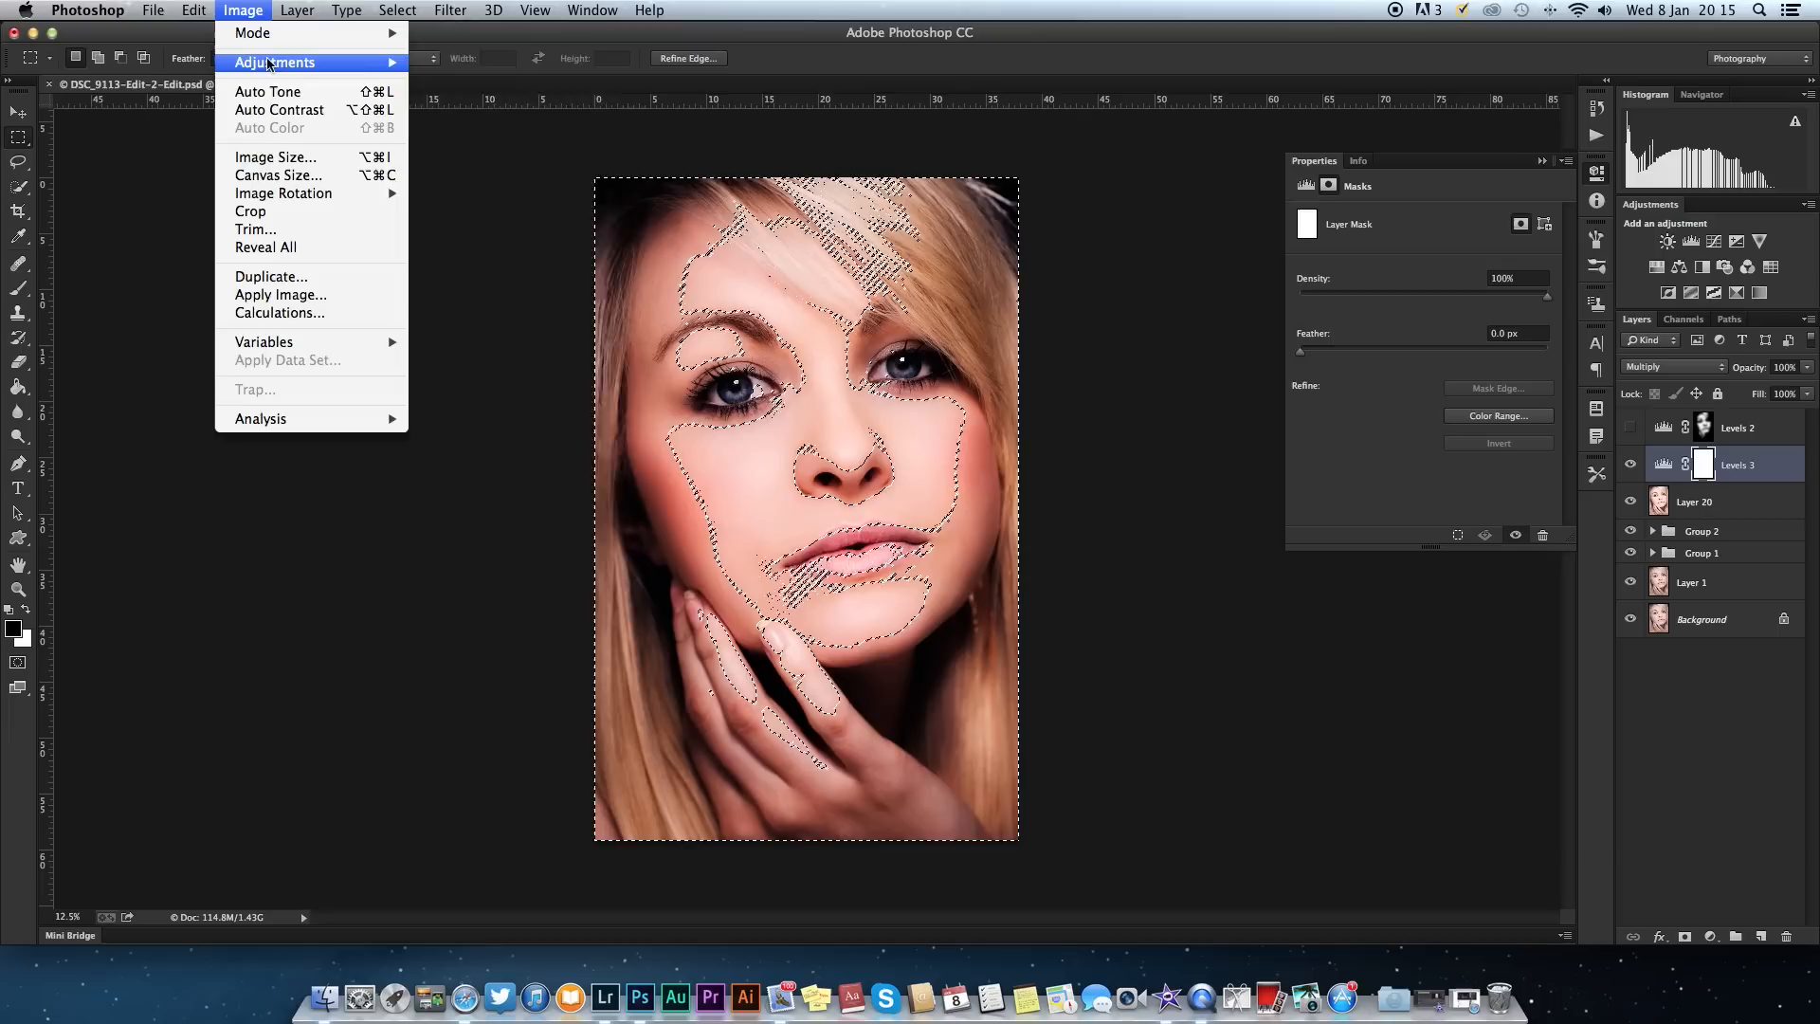
left_click(274, 61)
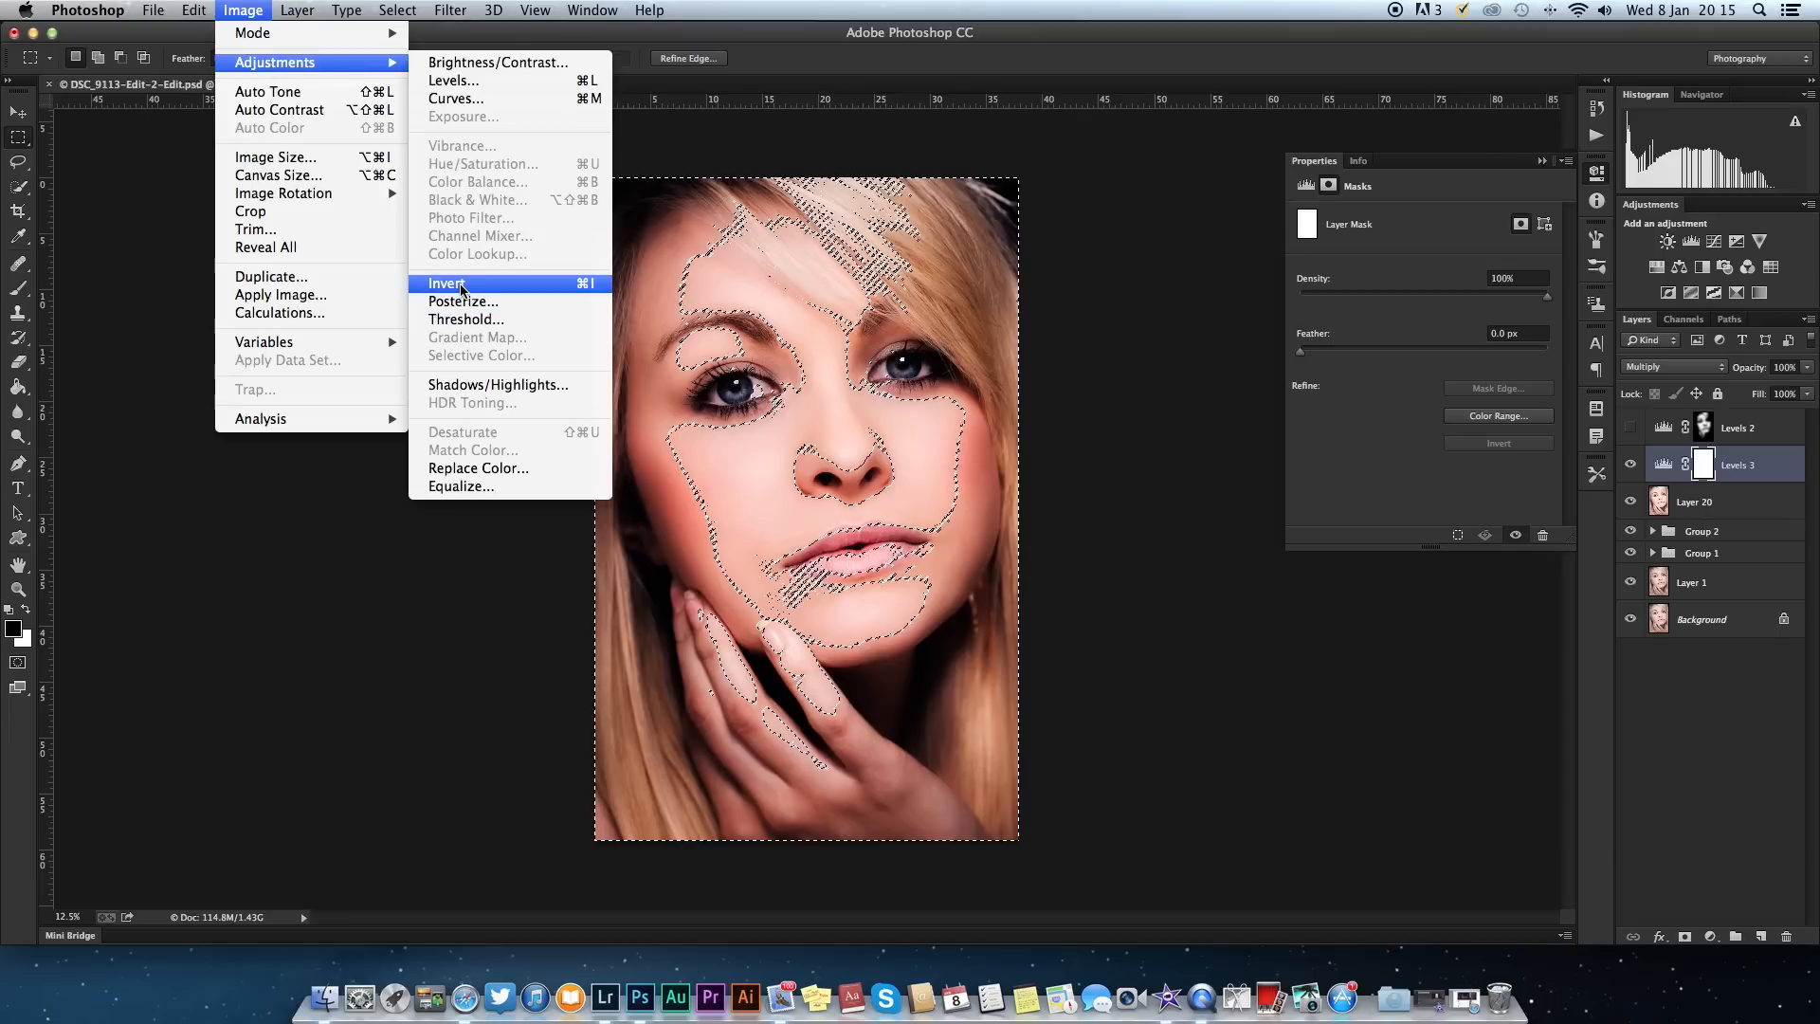
left_click(447, 283)
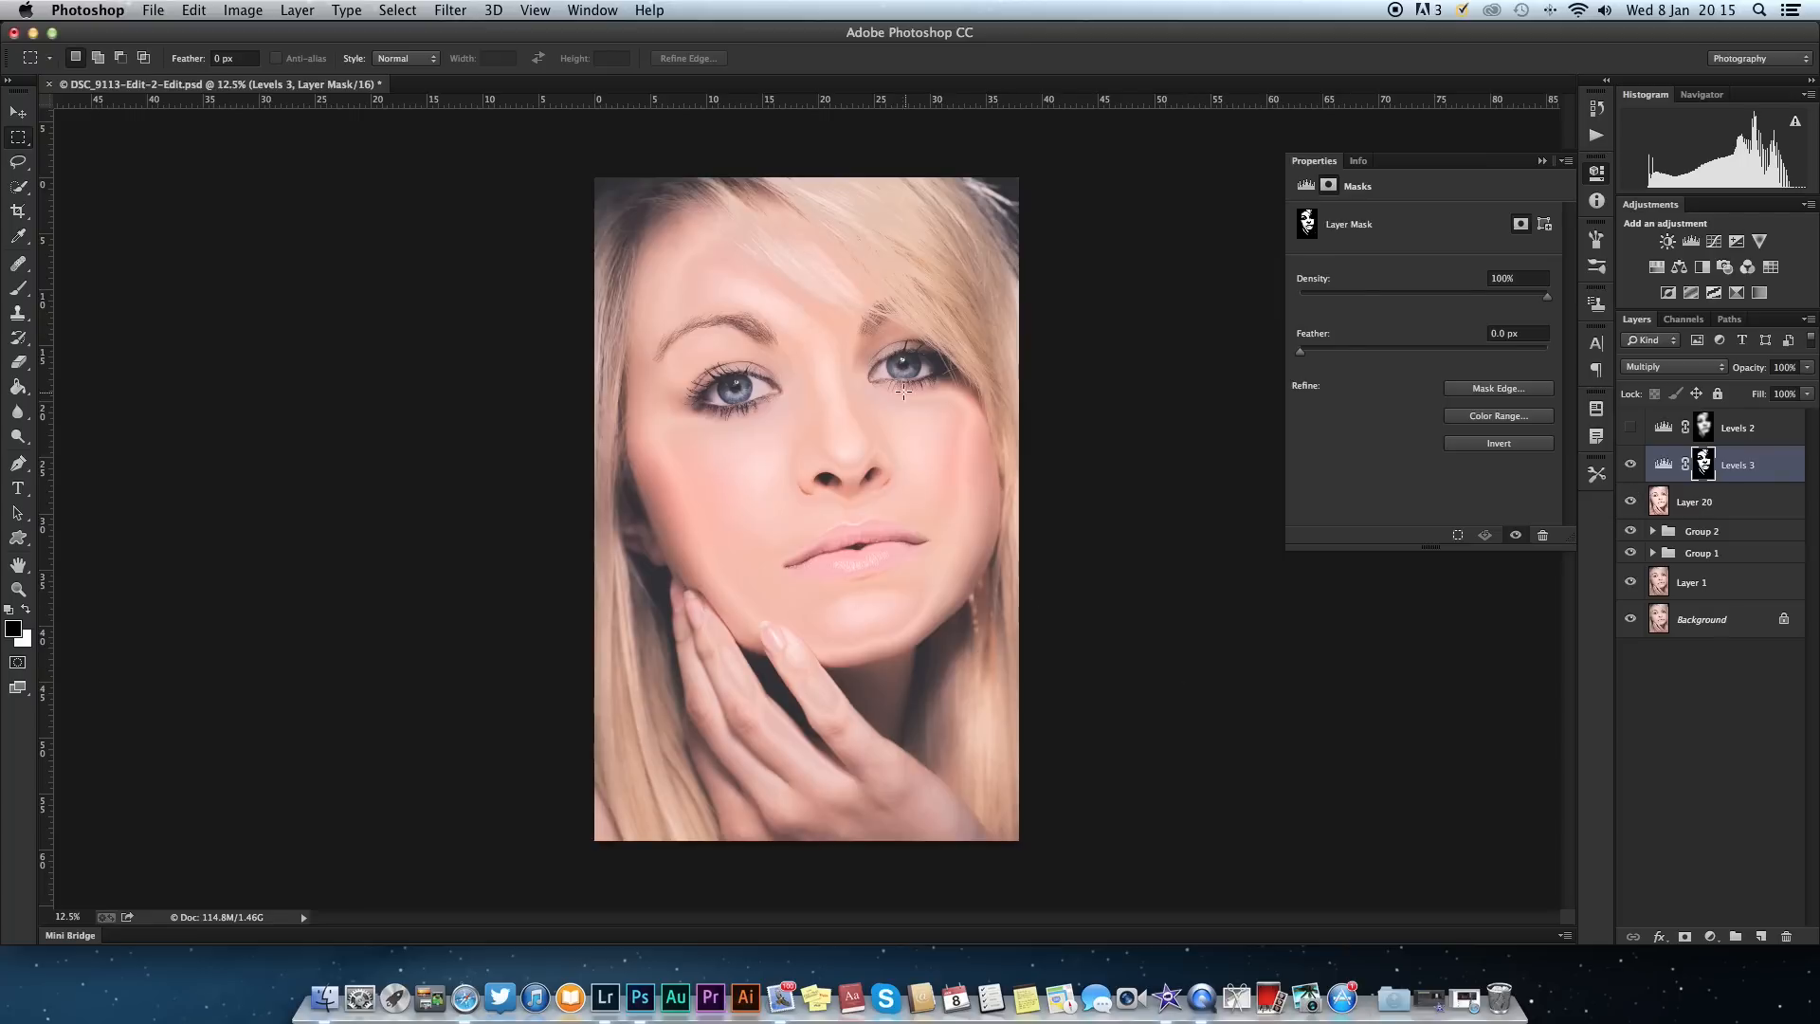
mouse_move(966, 406)
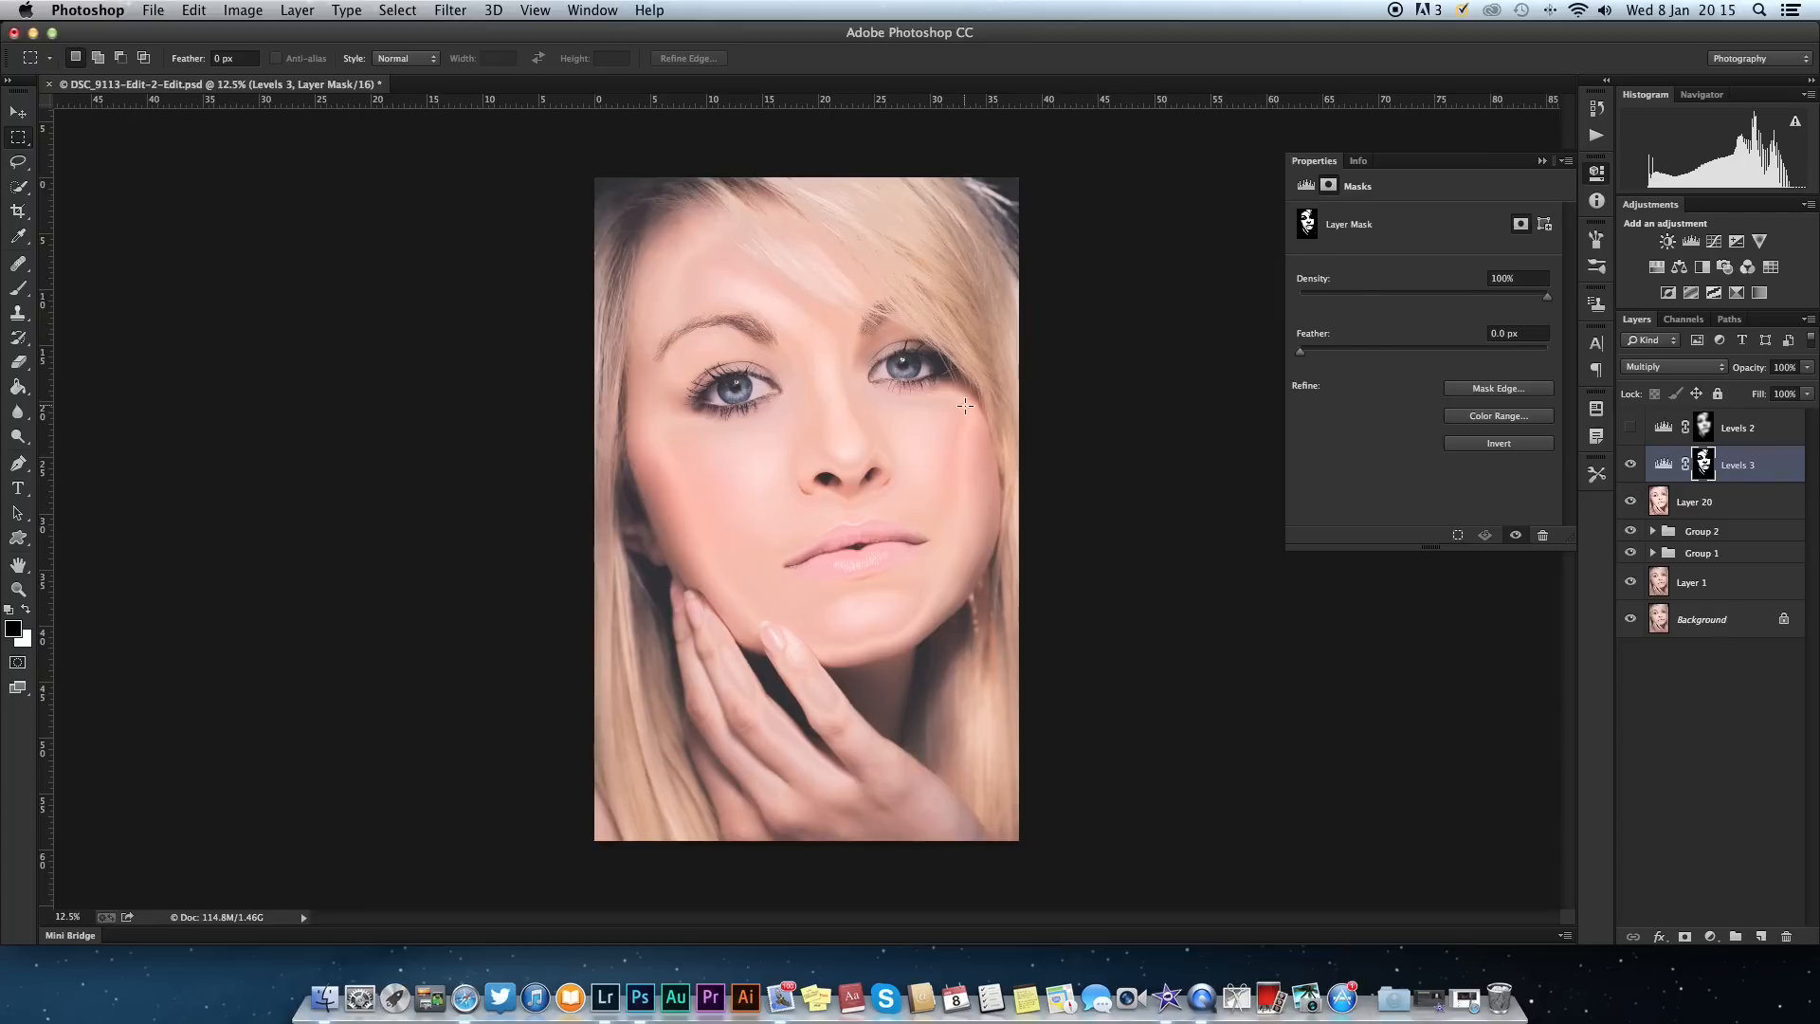
mouse_move(824, 641)
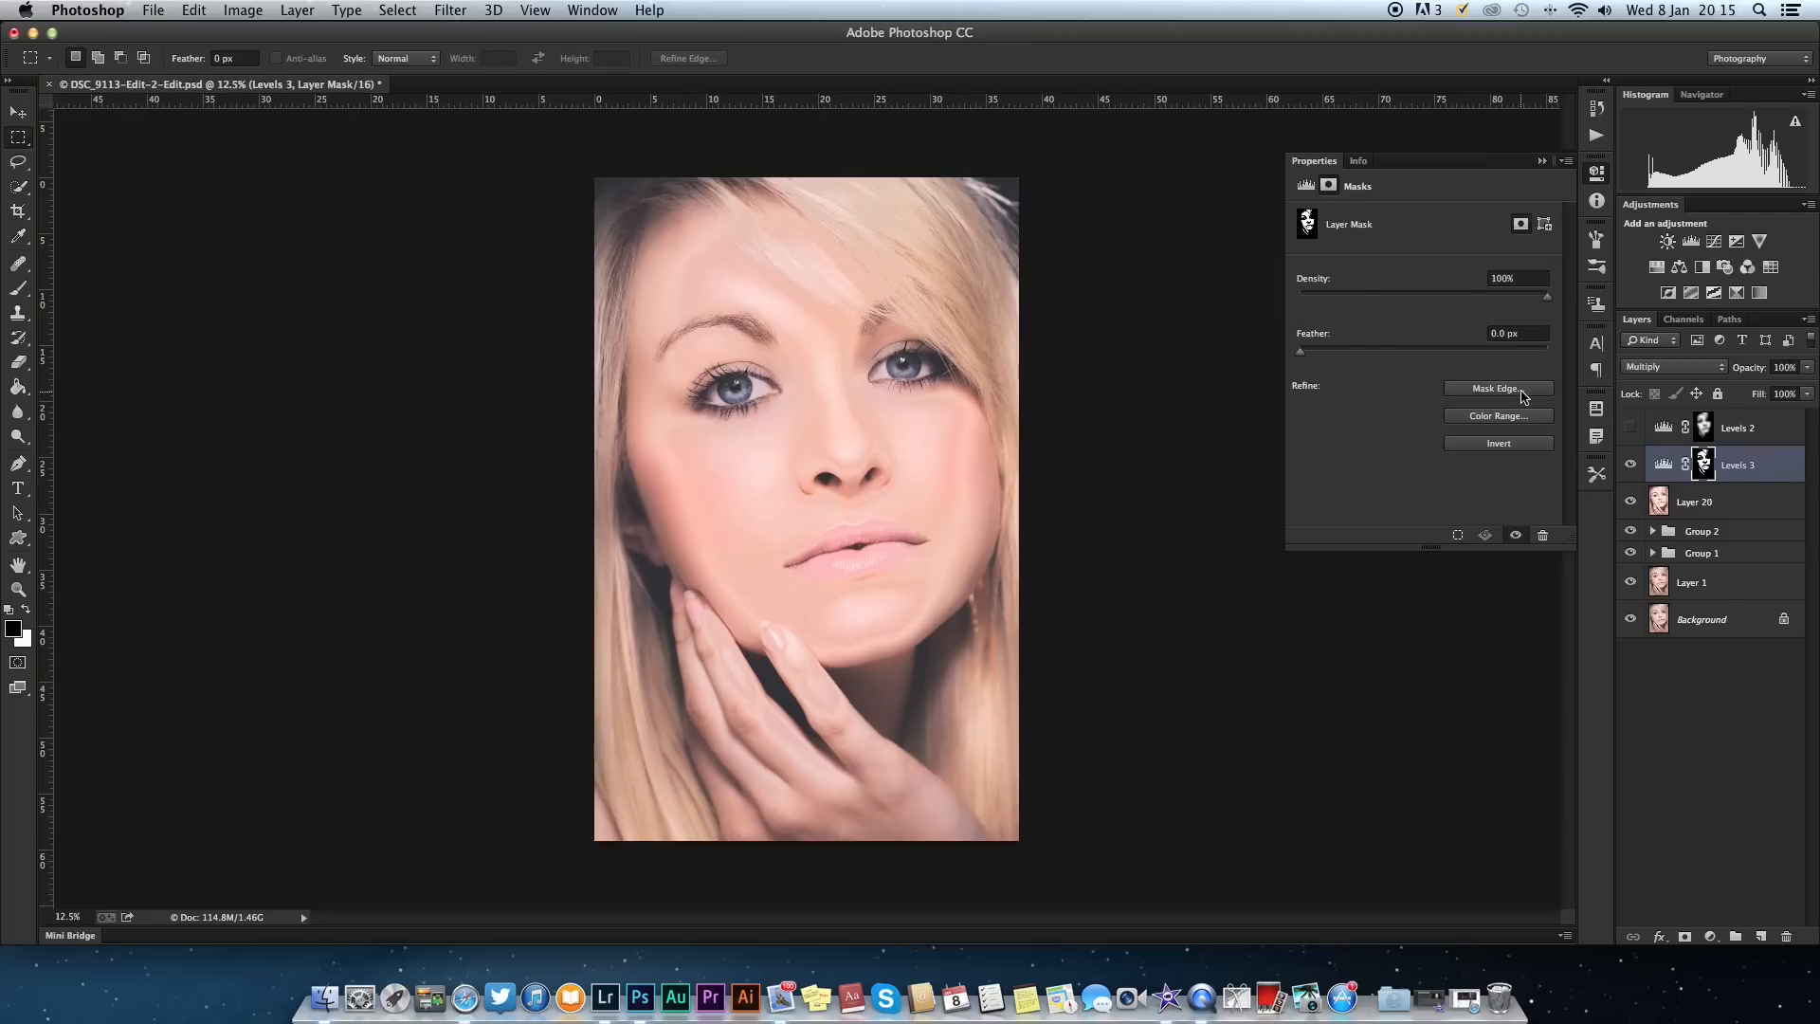
mouse_move(1299, 351)
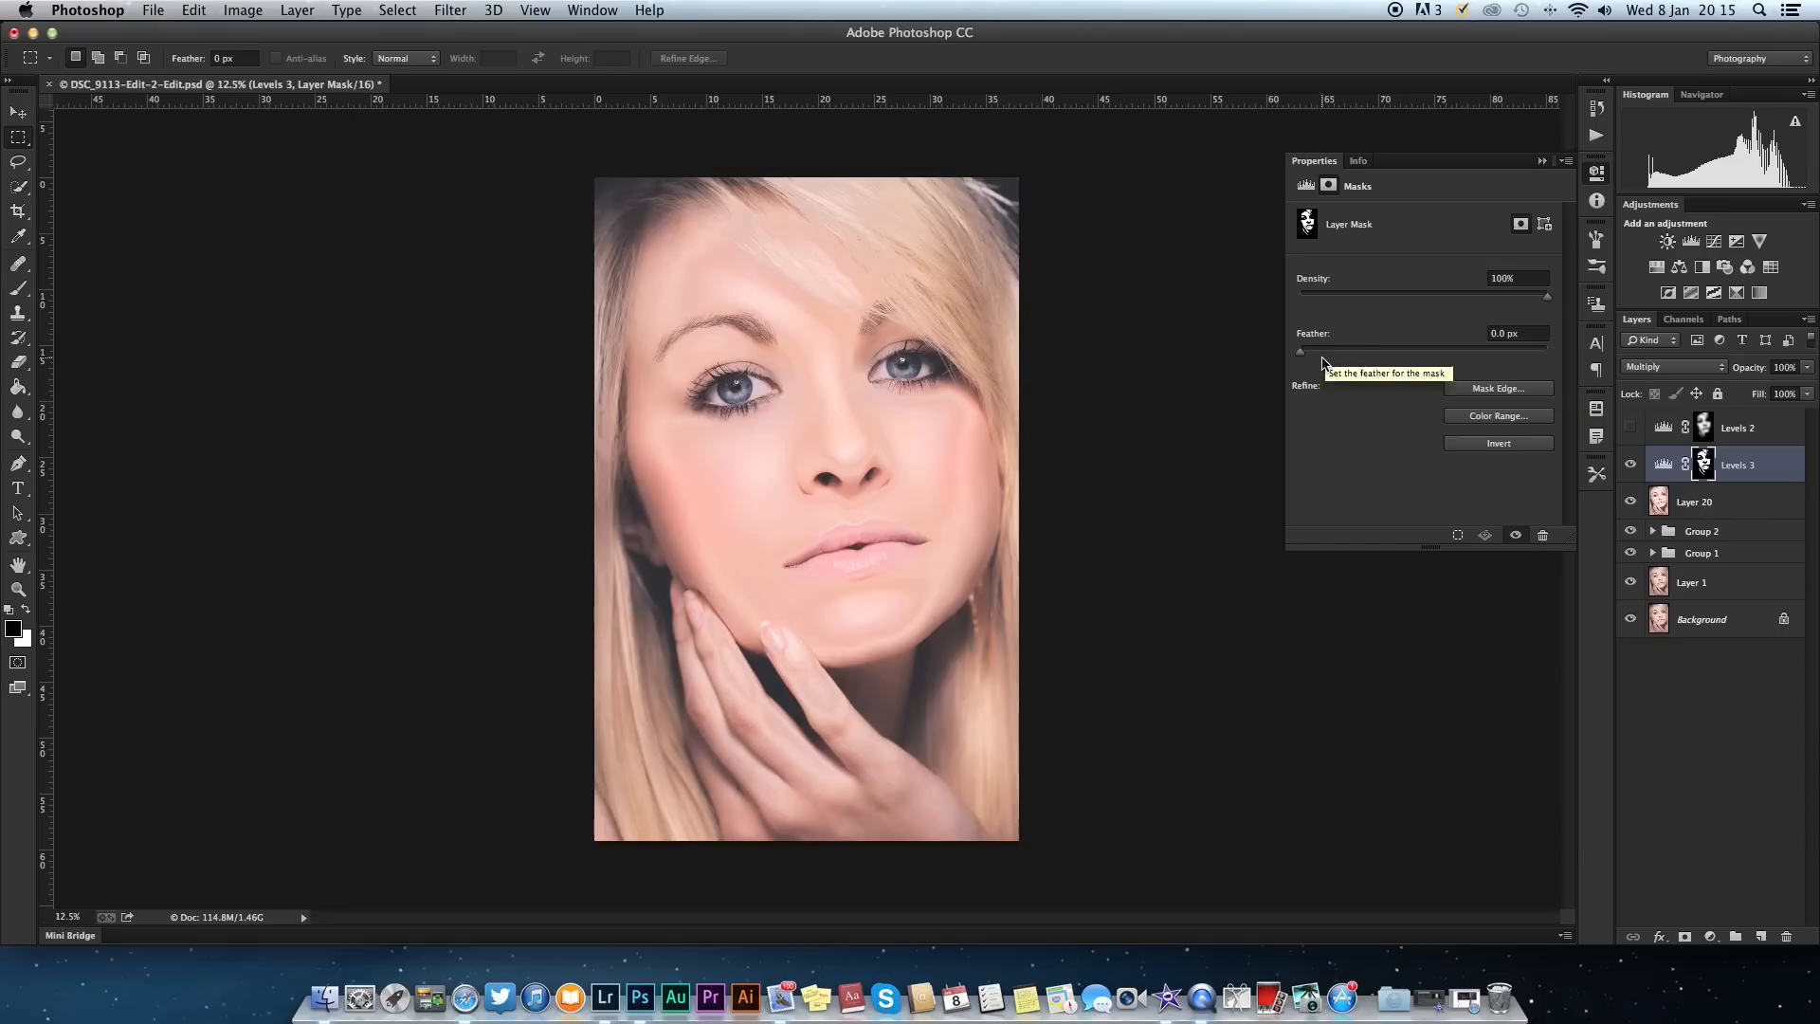
mouse_move(1318, 366)
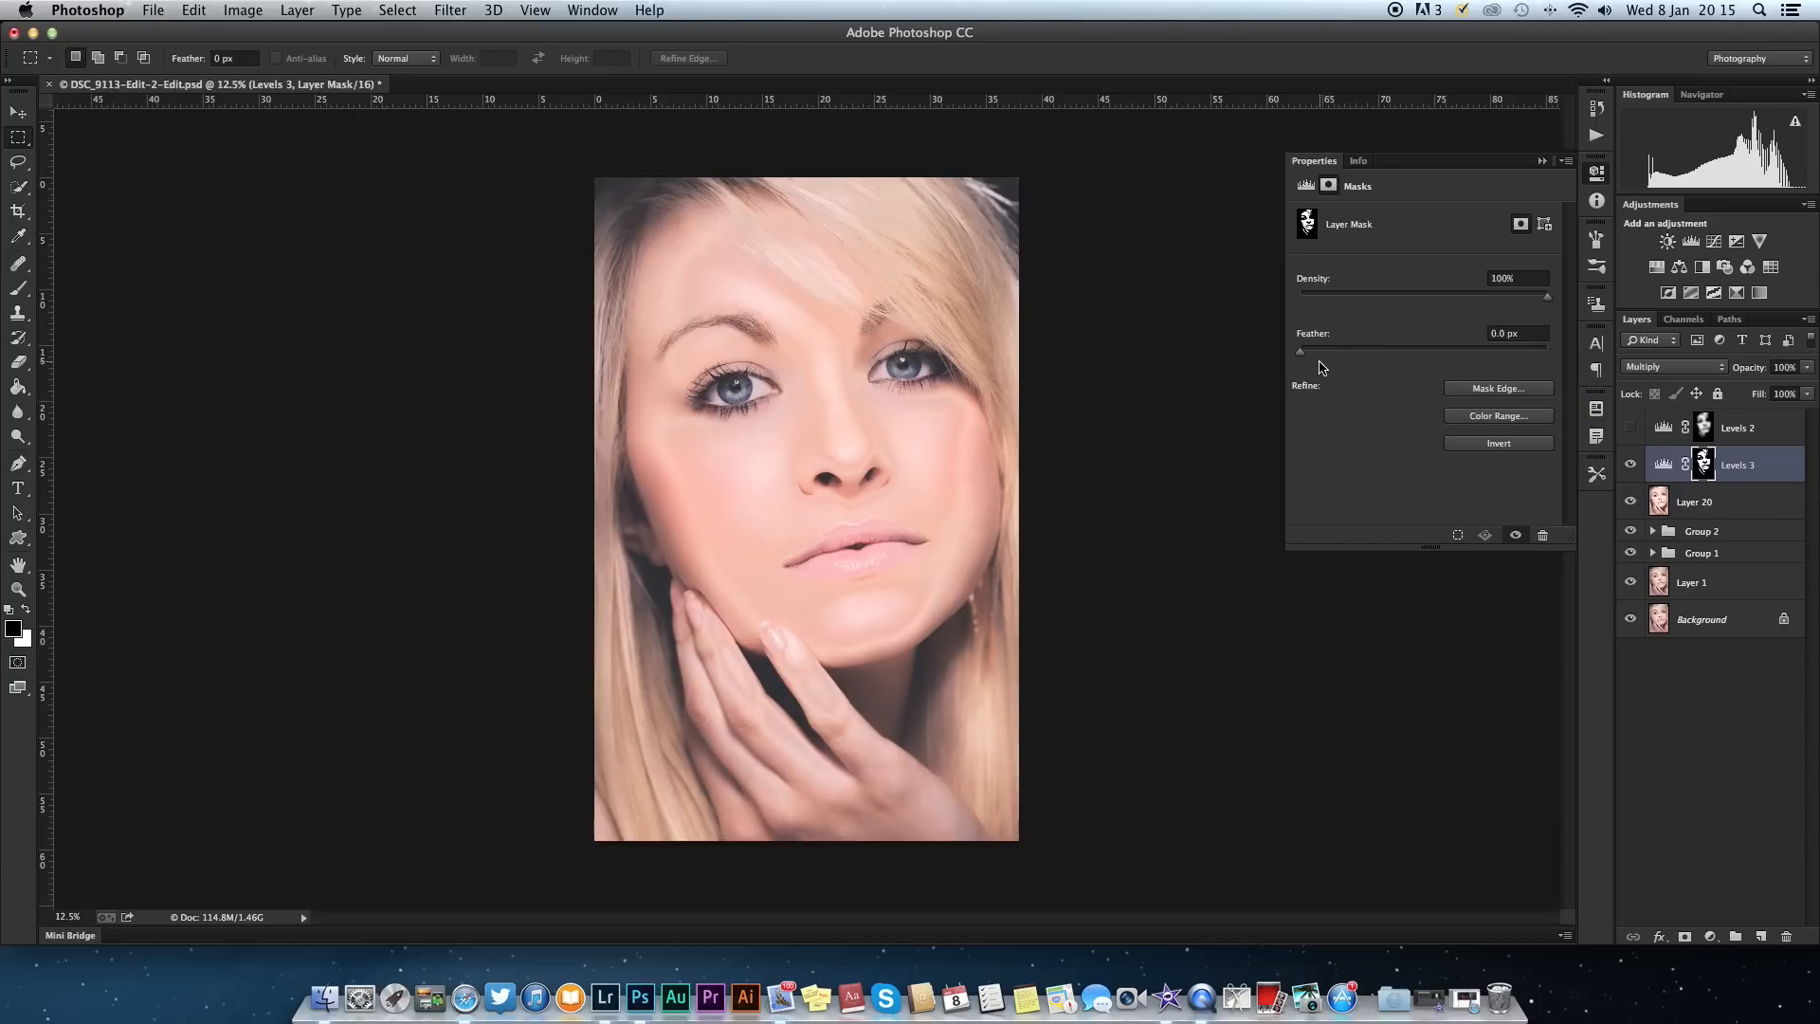
mouse_move(1307, 356)
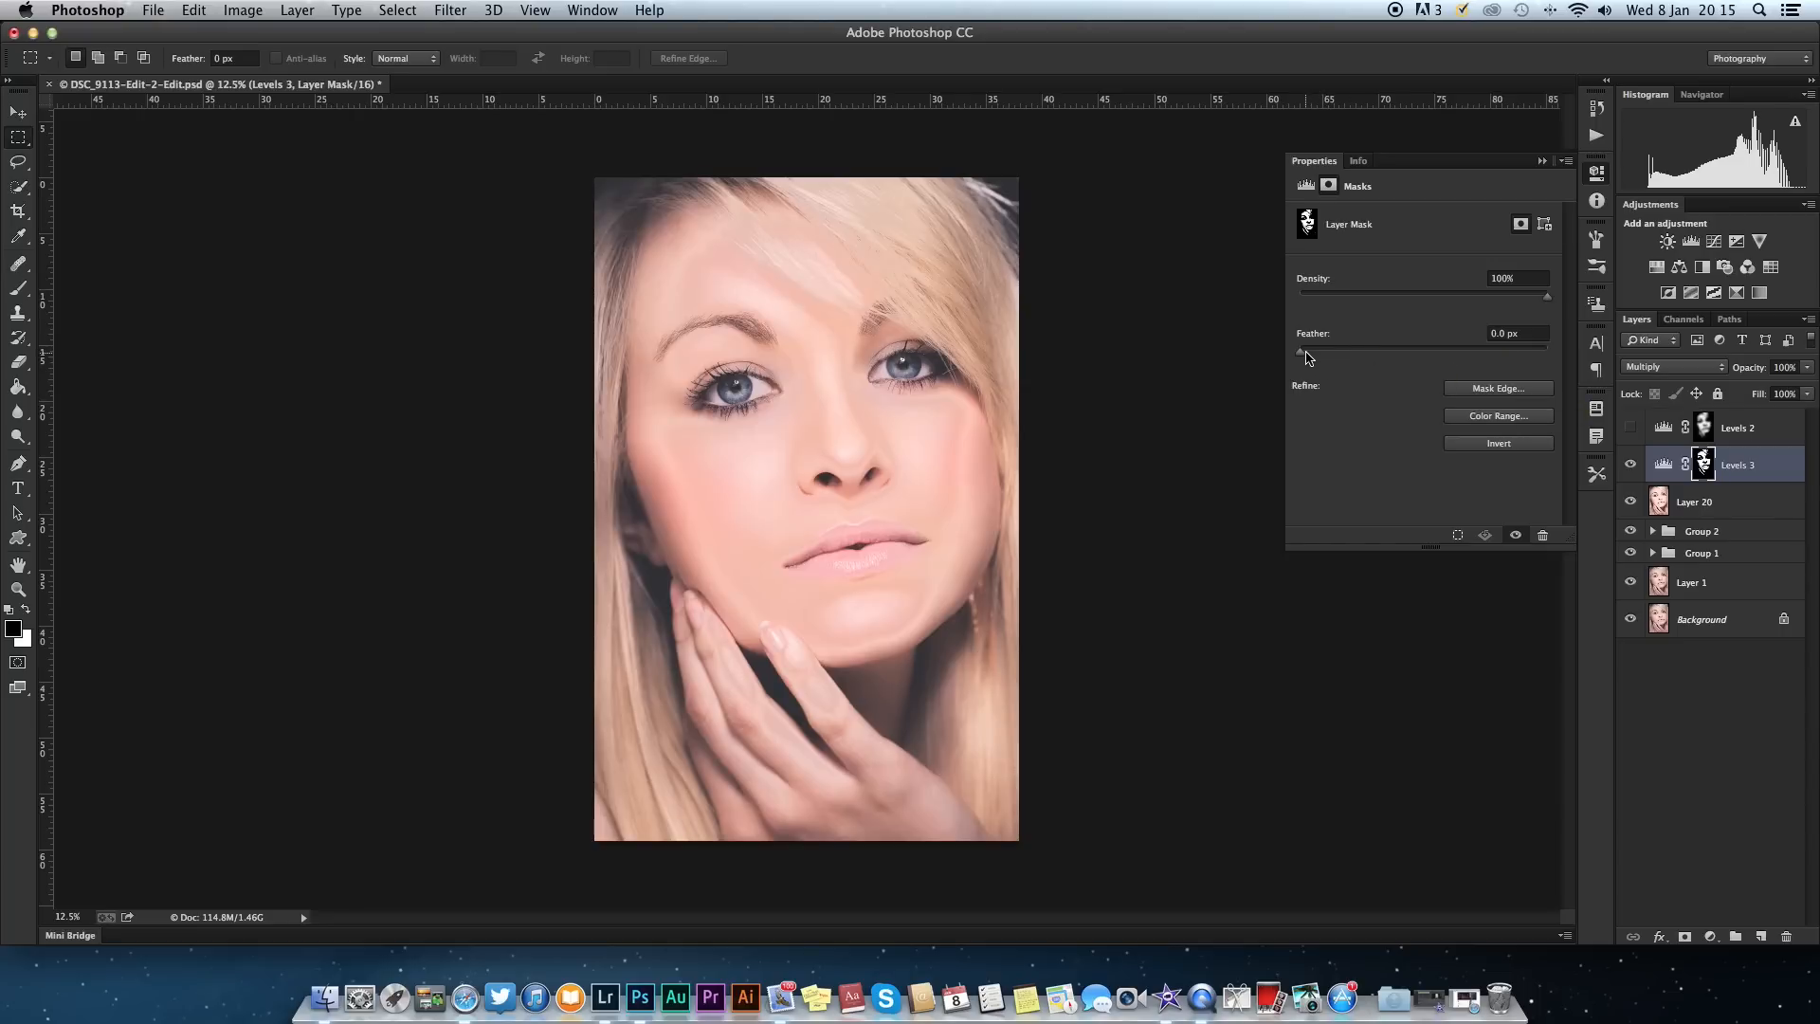
mouse_move(1300, 352)
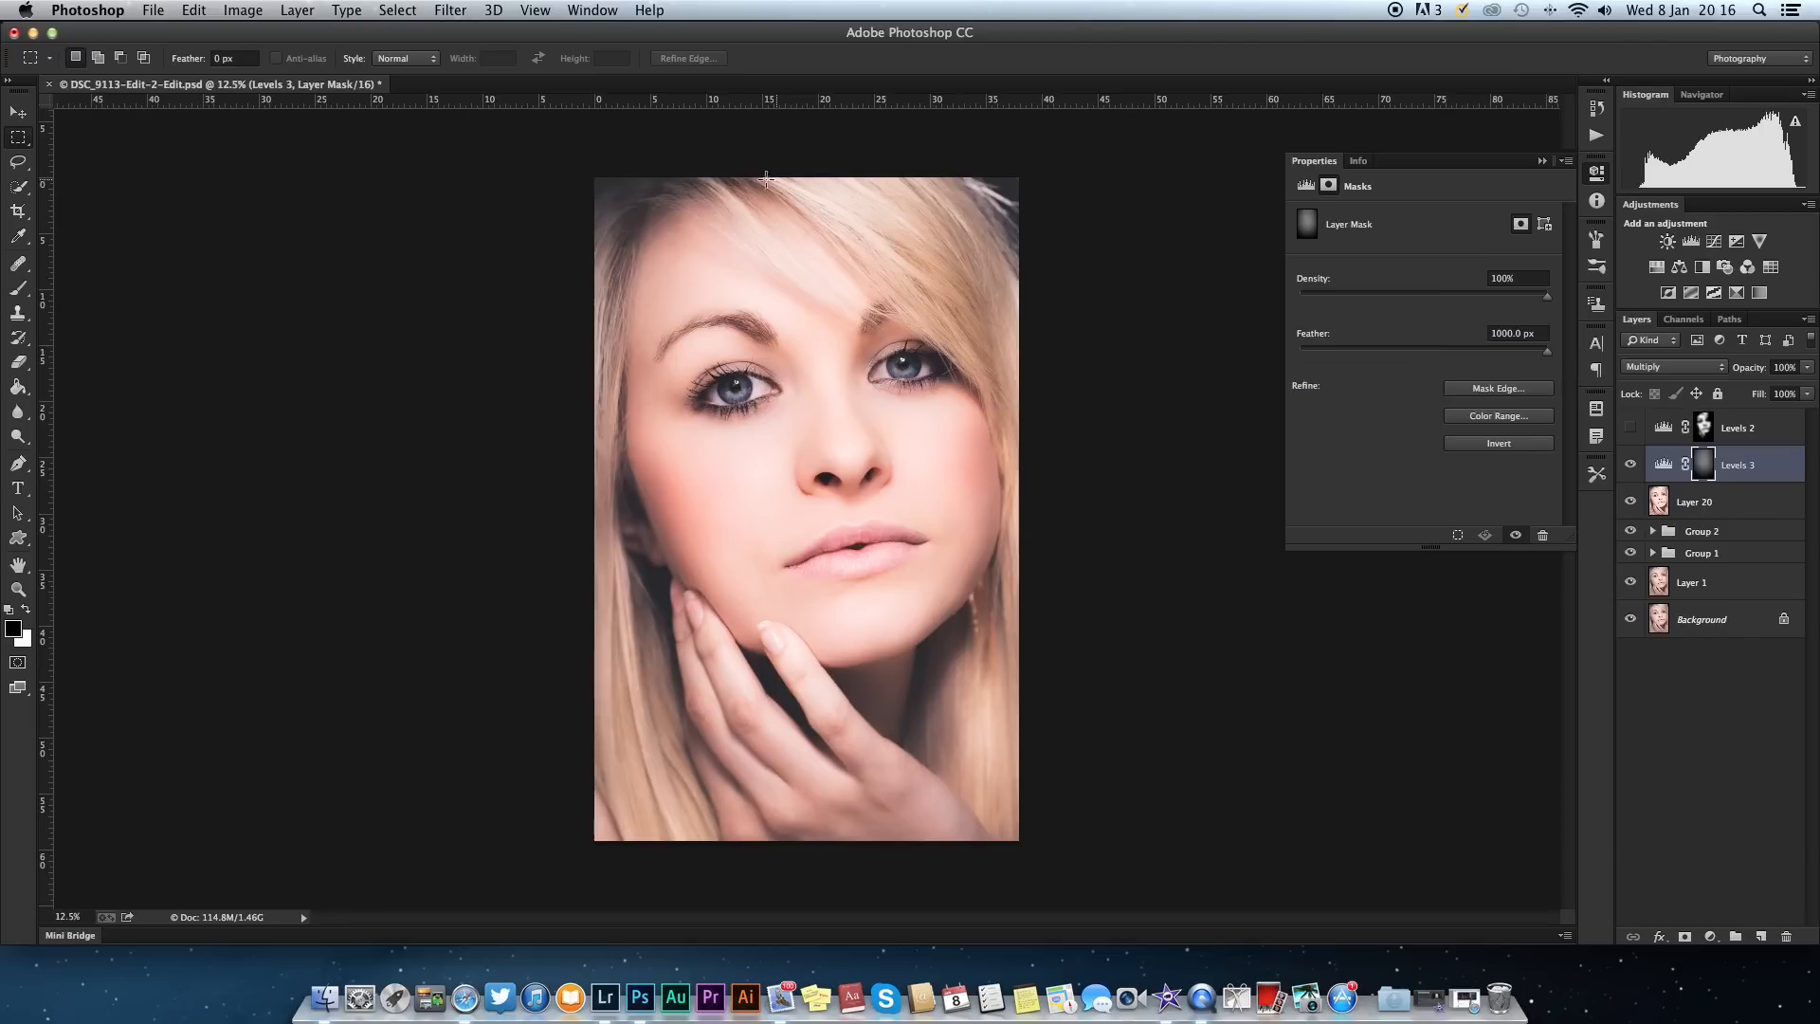
mouse_move(1022, 211)
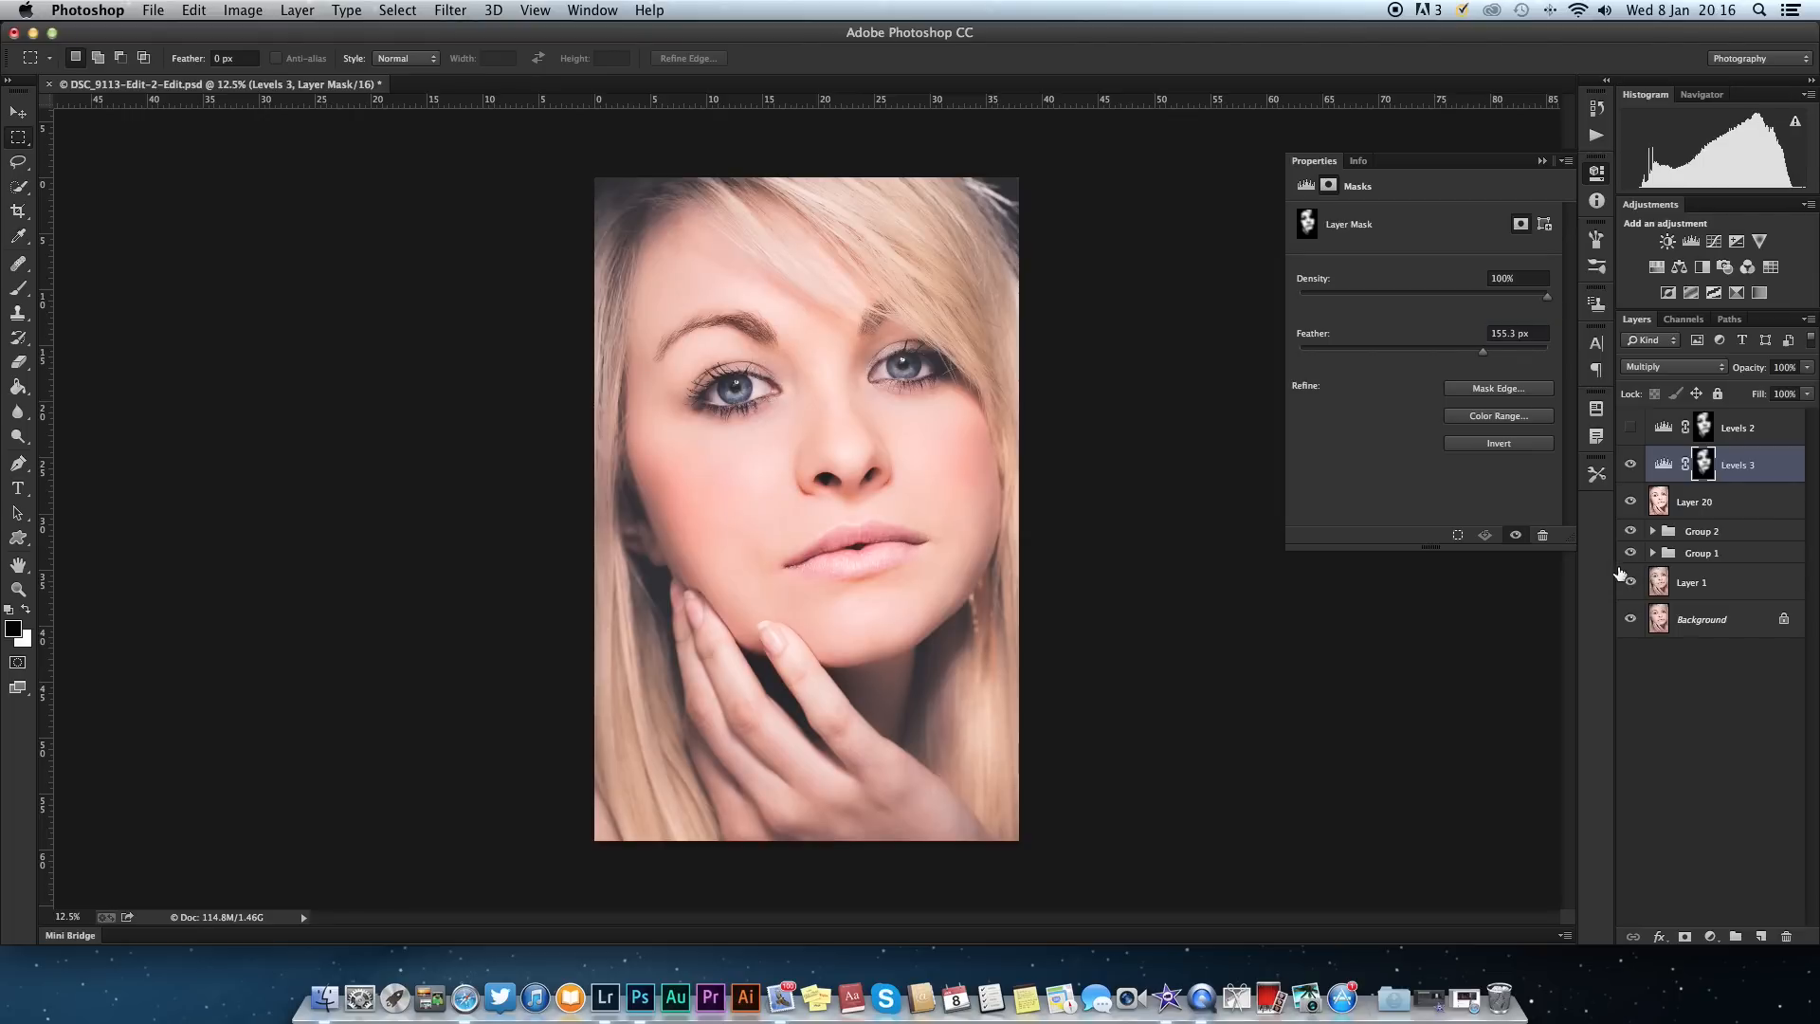
mouse_move(1799, 557)
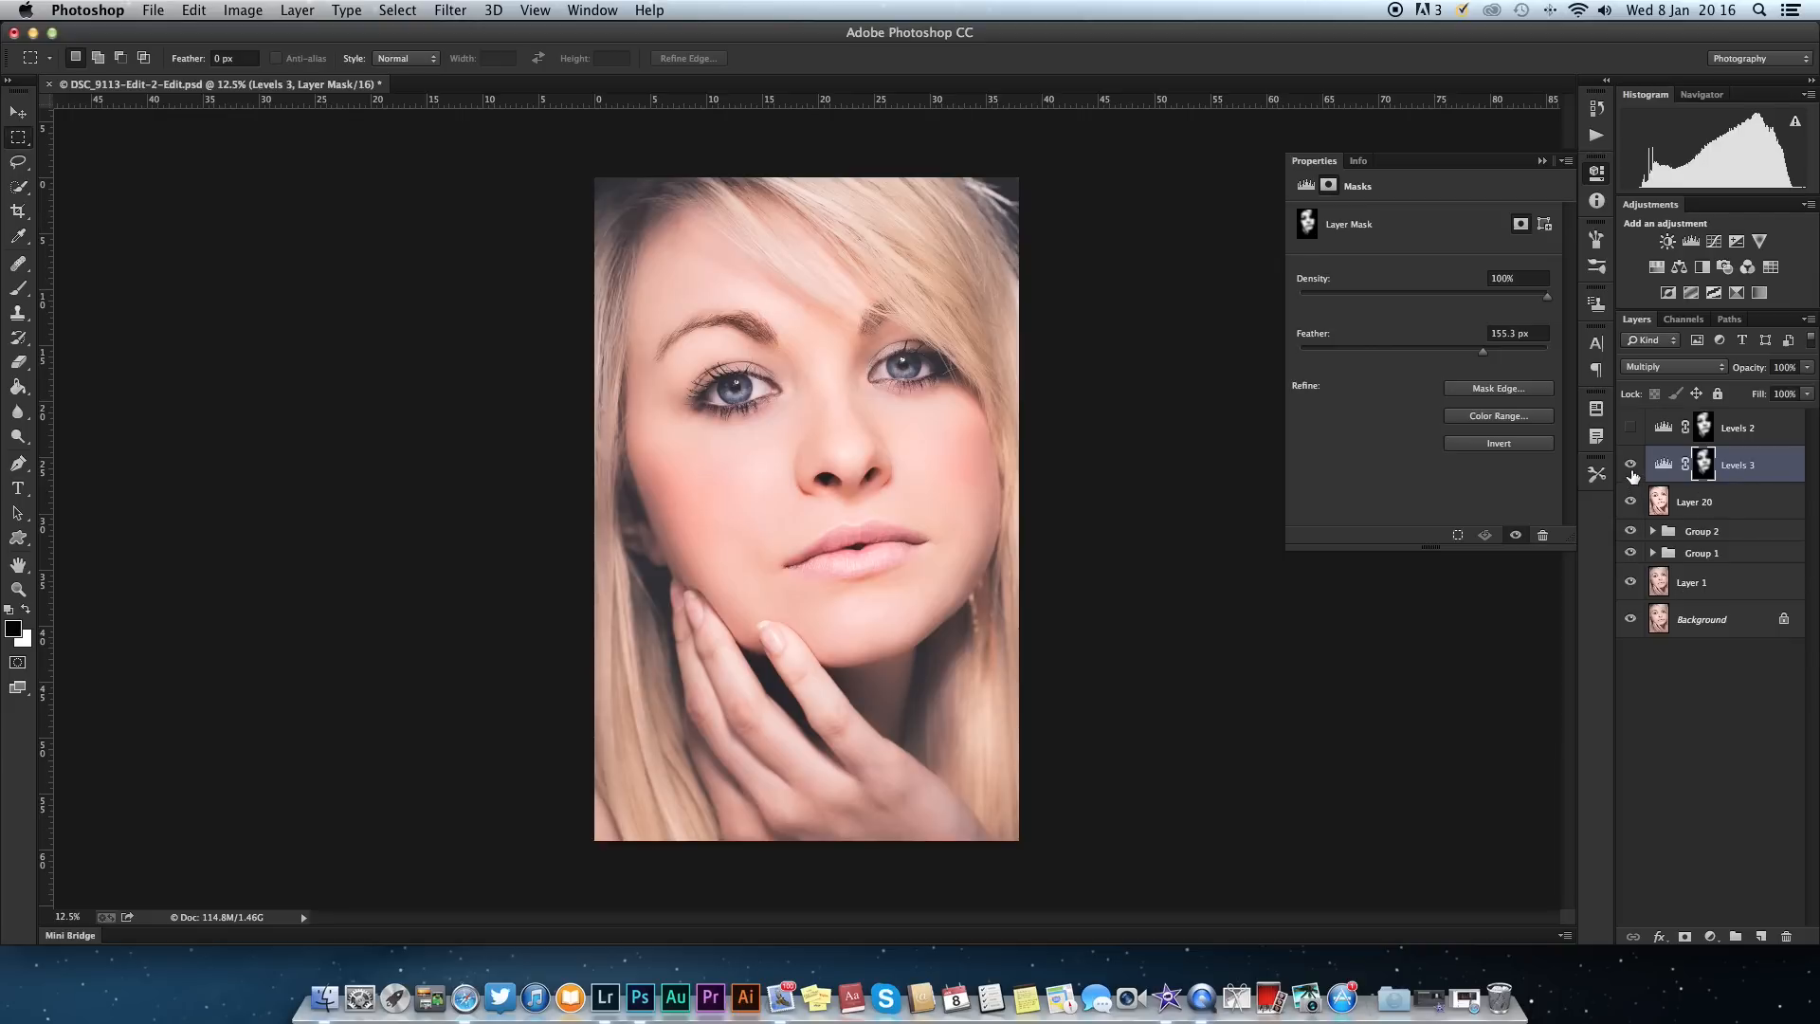
left_click(1629, 464)
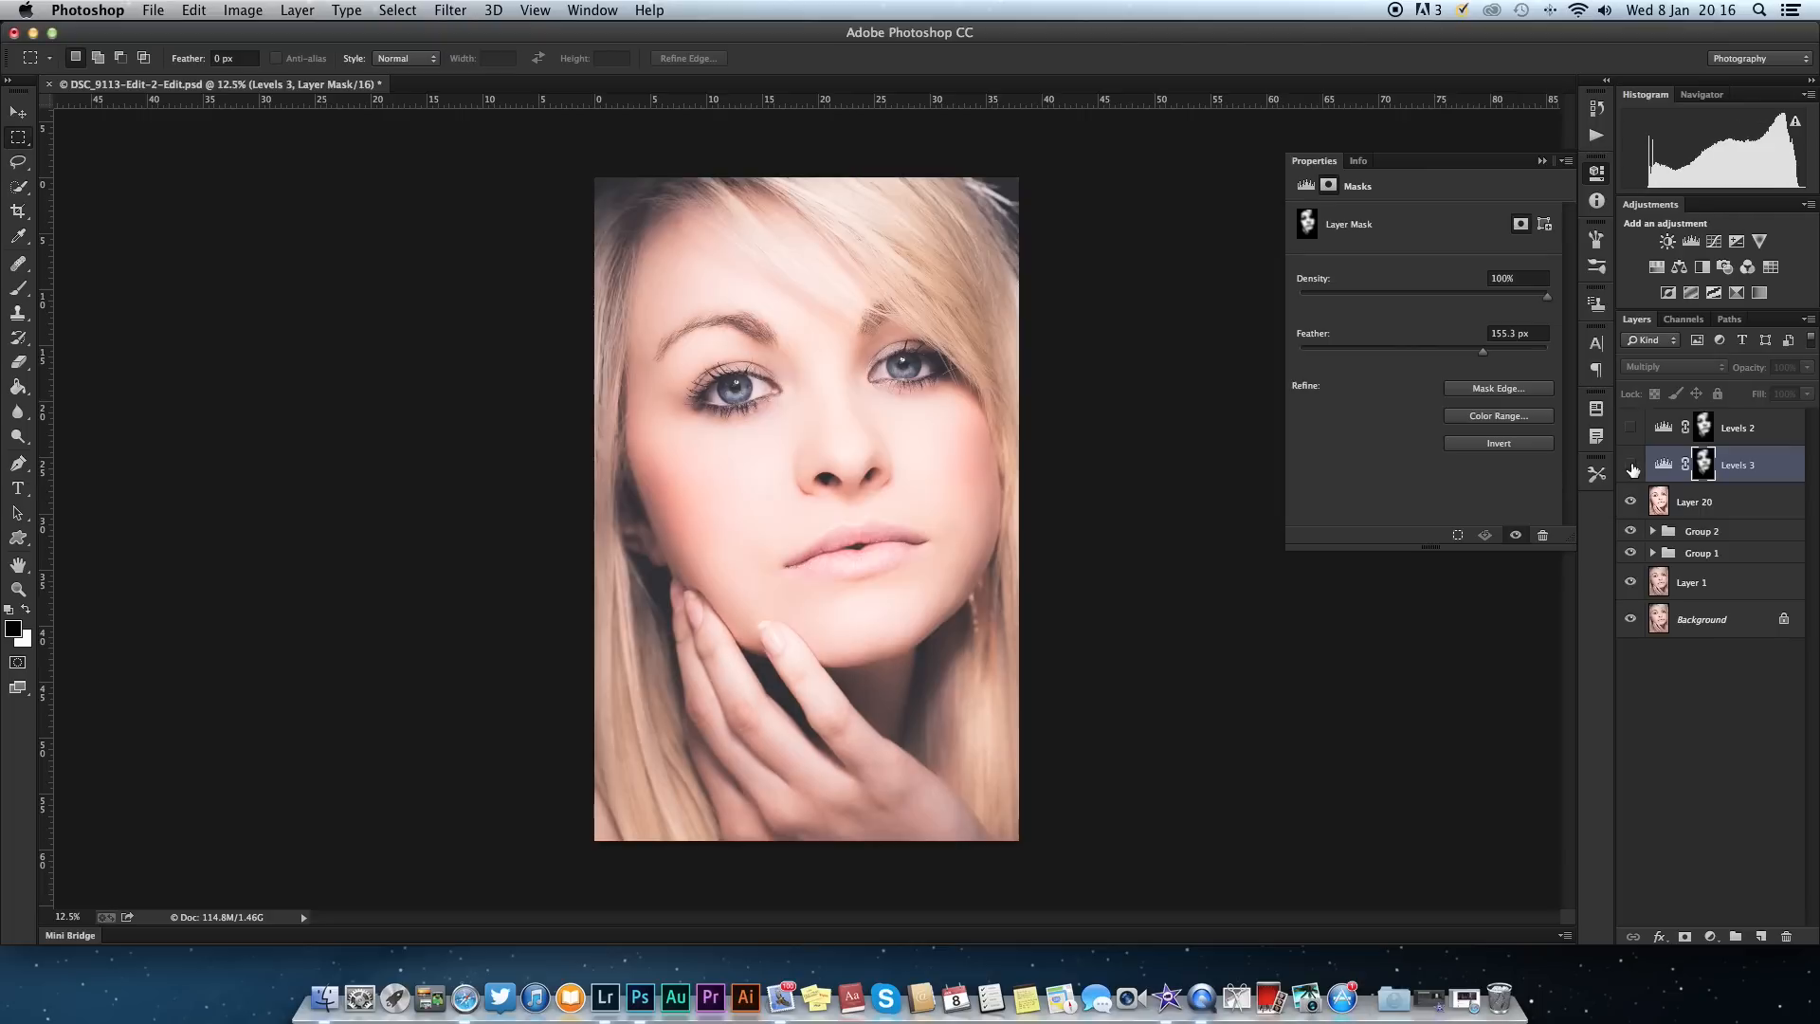
mouse_move(1630, 470)
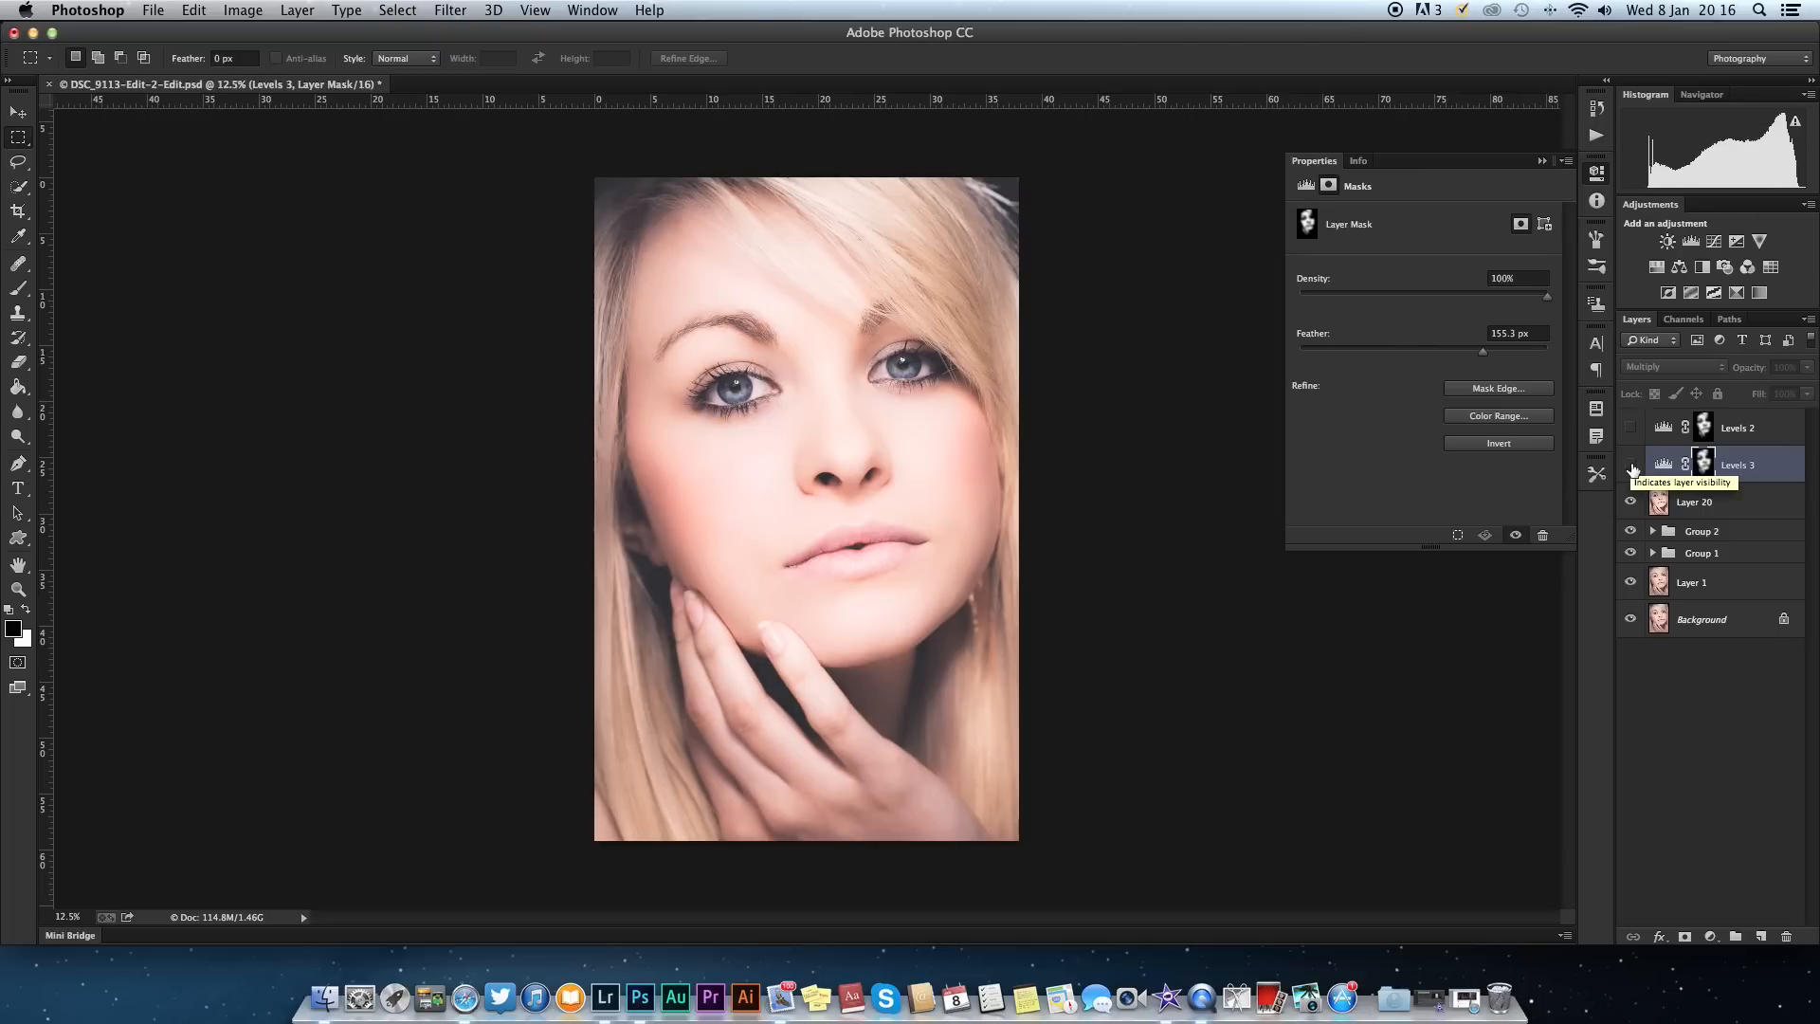
left_click(1631, 464)
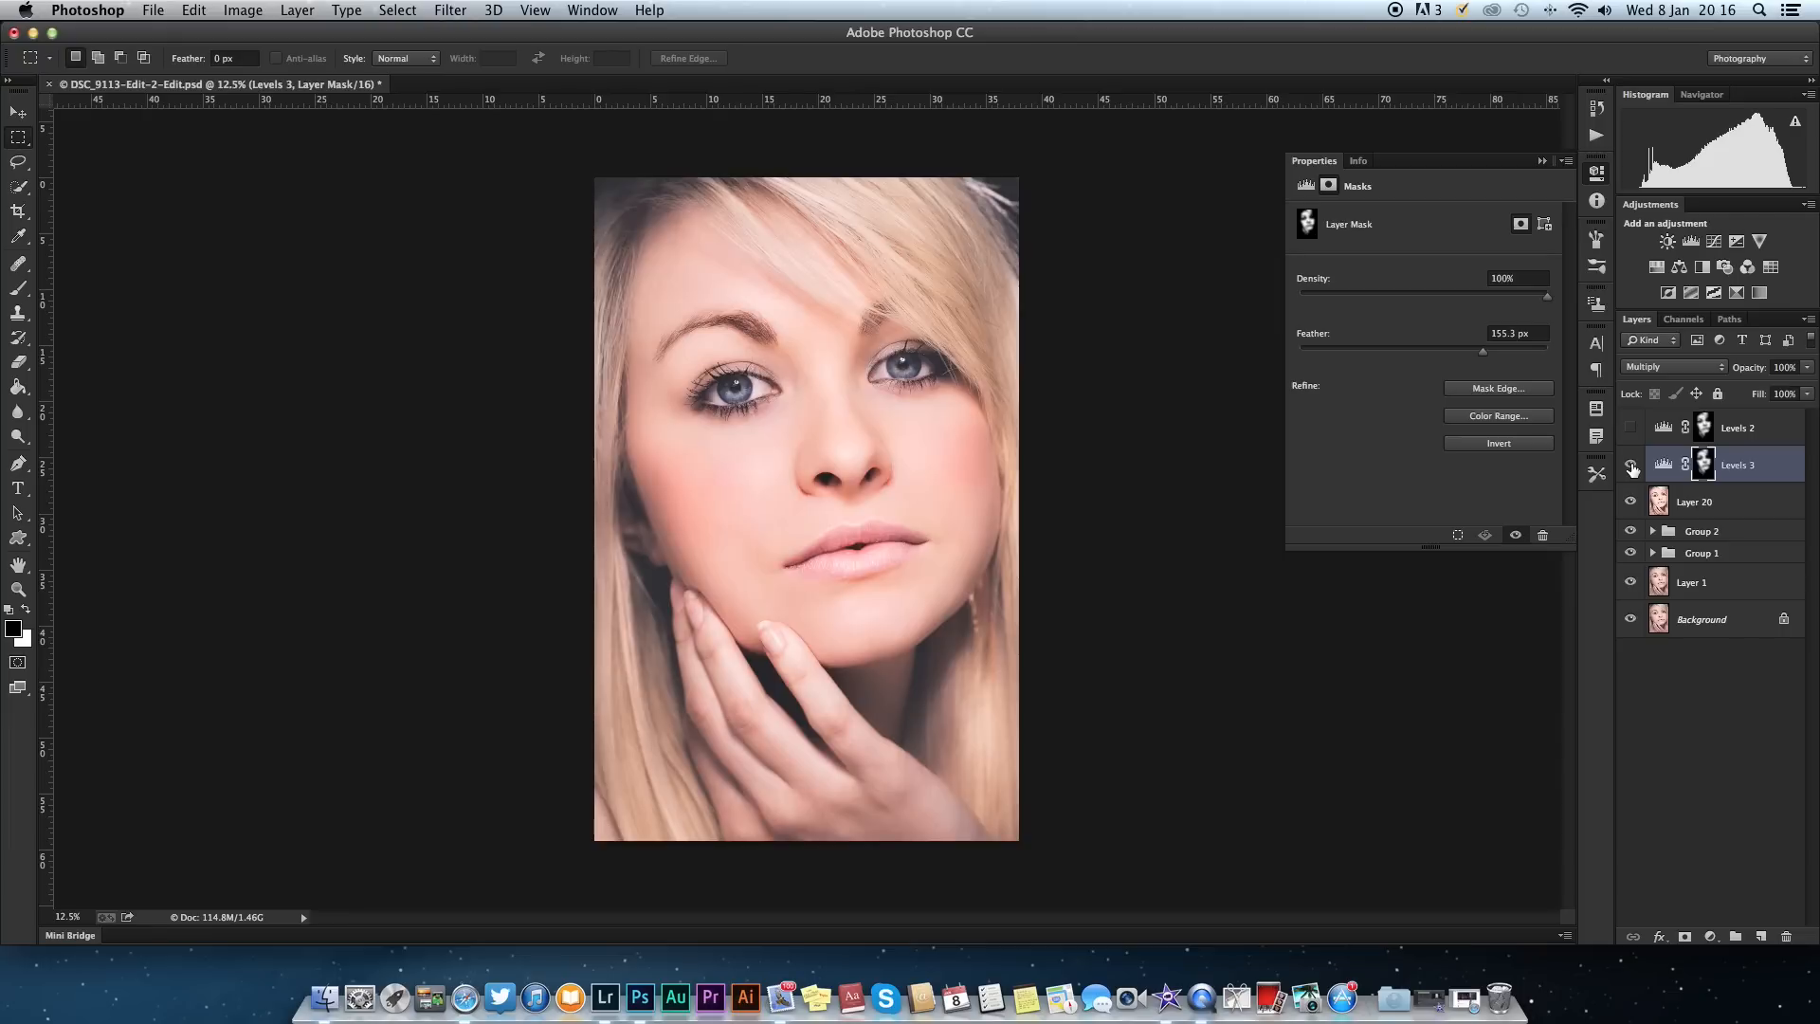